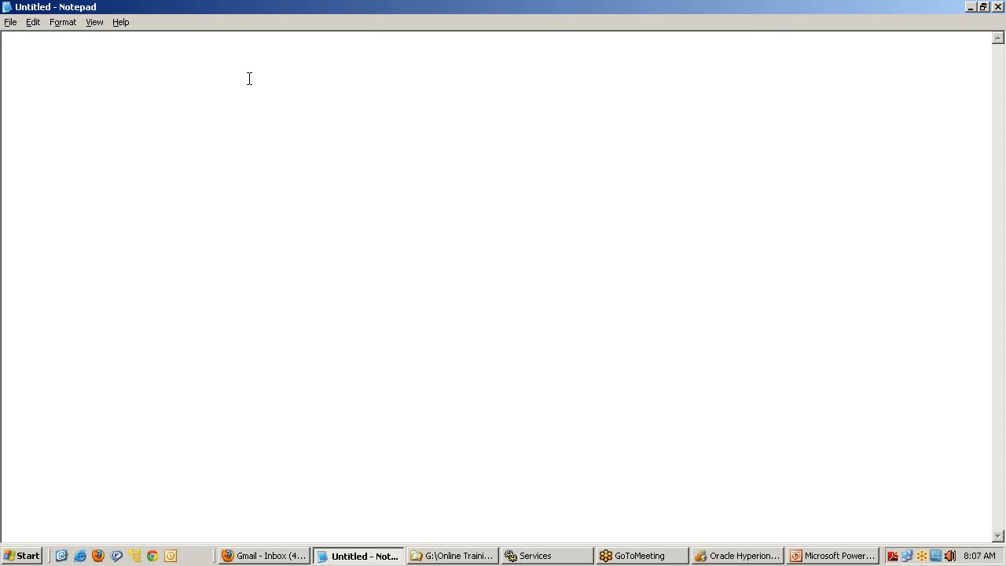
Type '1) Setting Up Practice Application', 'a) Destop Client' and 'NOn LCM Application Setup' in Notepad
type("1) Setting Up Practi")
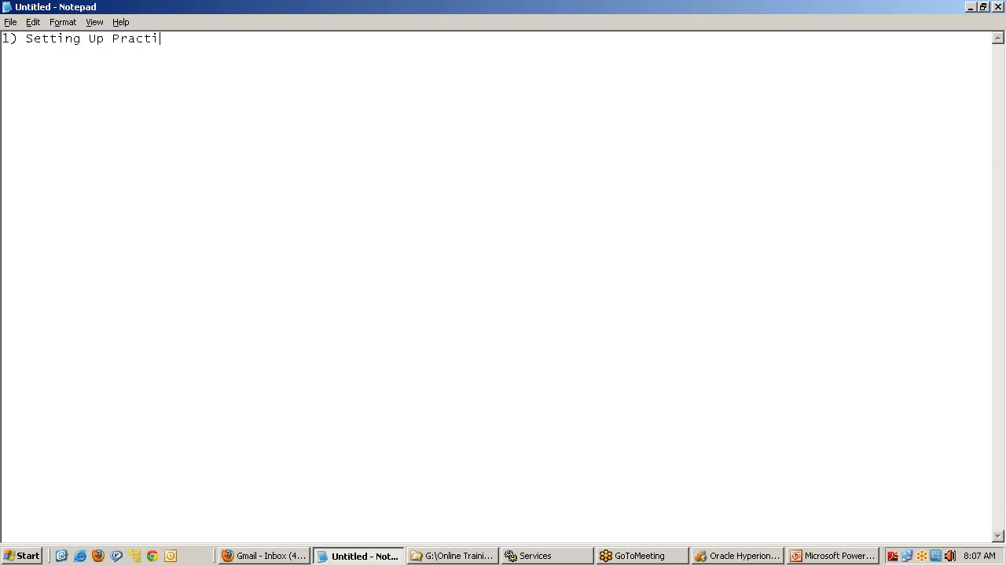
key("Backspace")
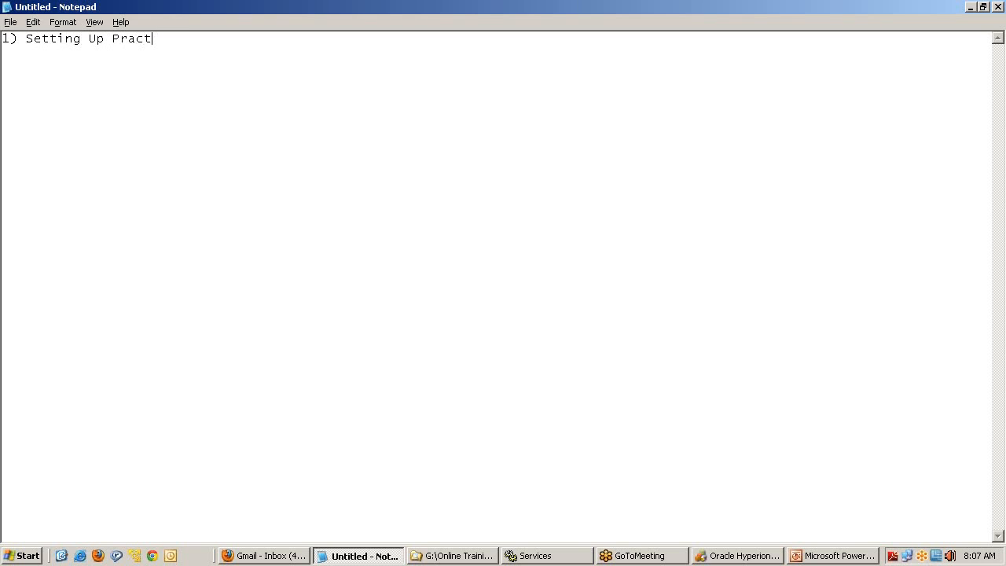
type("ice aA")
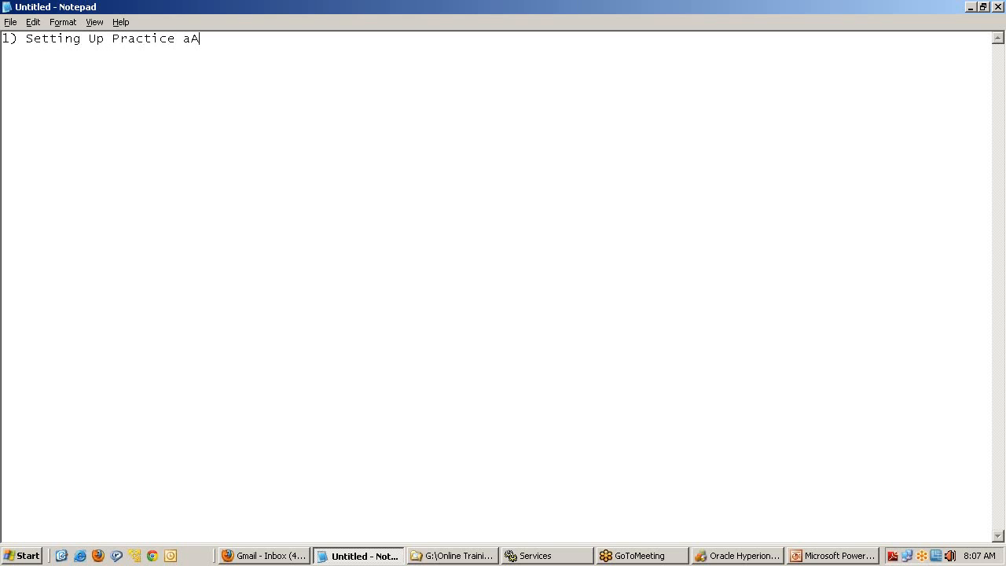
type("pplication")
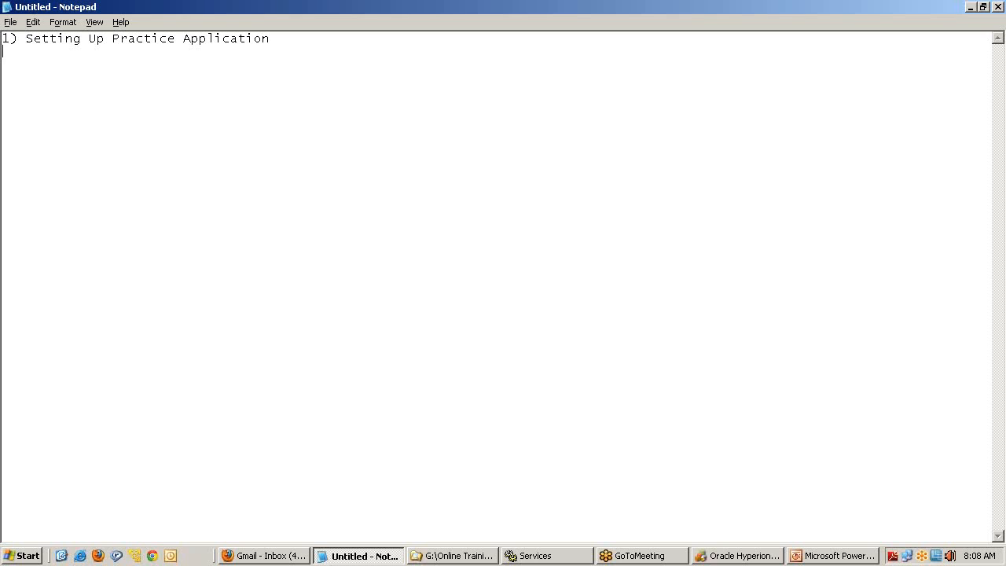
type("a)")
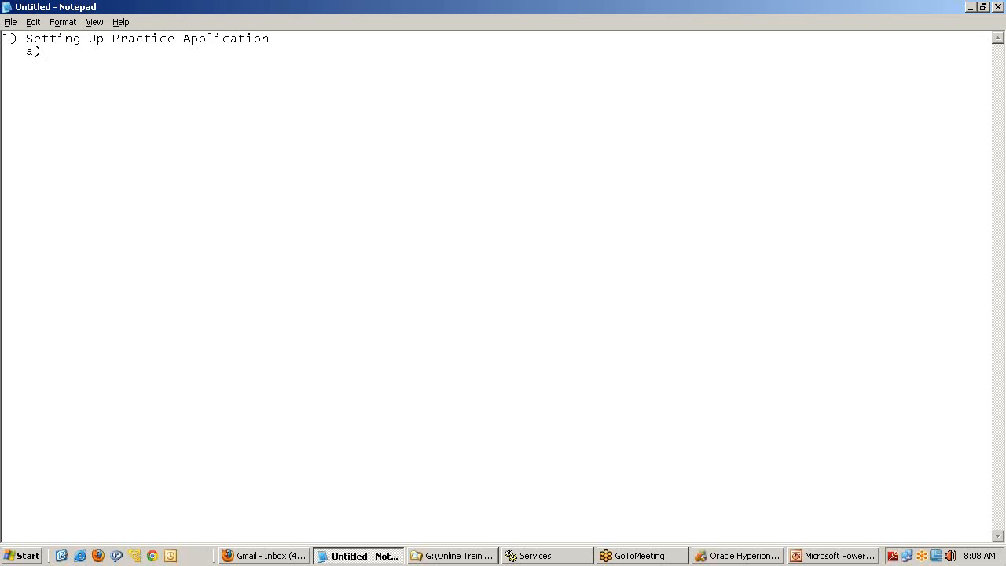
type("Destop")
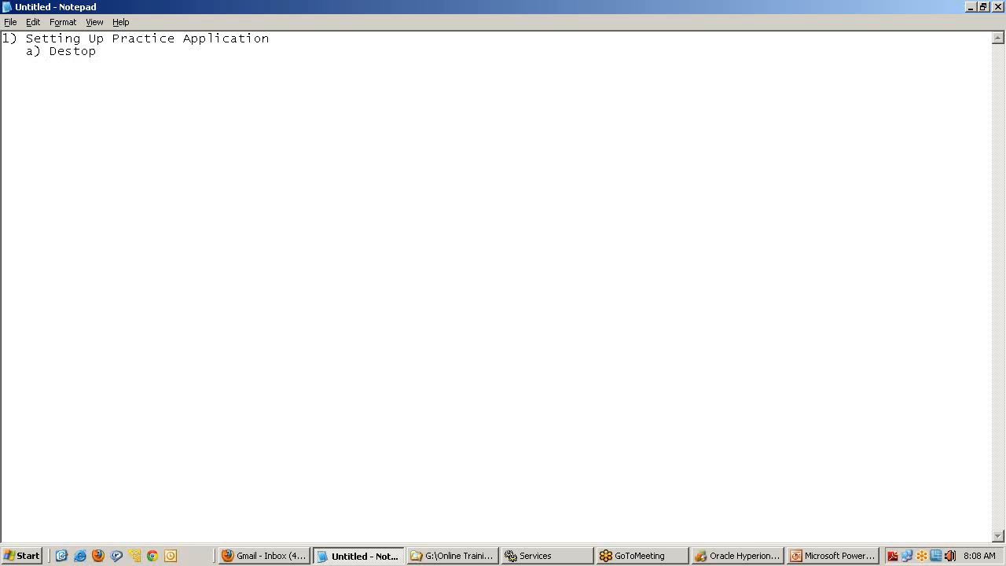
type("Client")
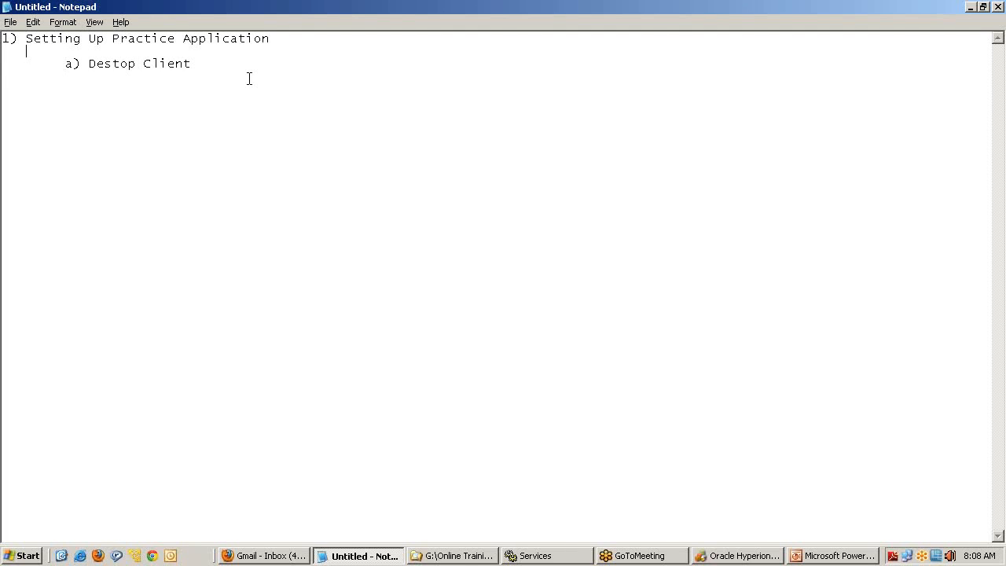
type("NOn LCM Appliu")
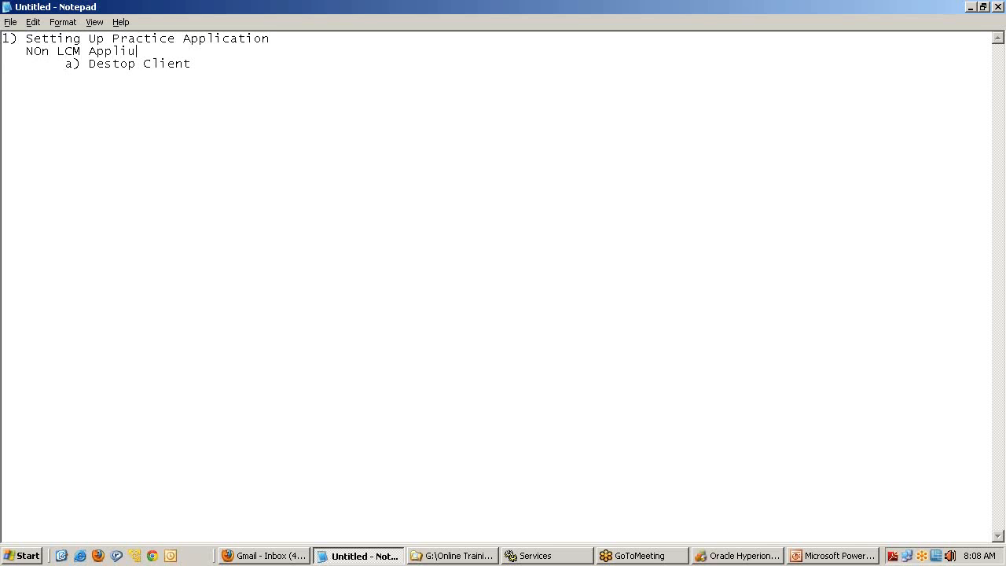
type("cation Setup")
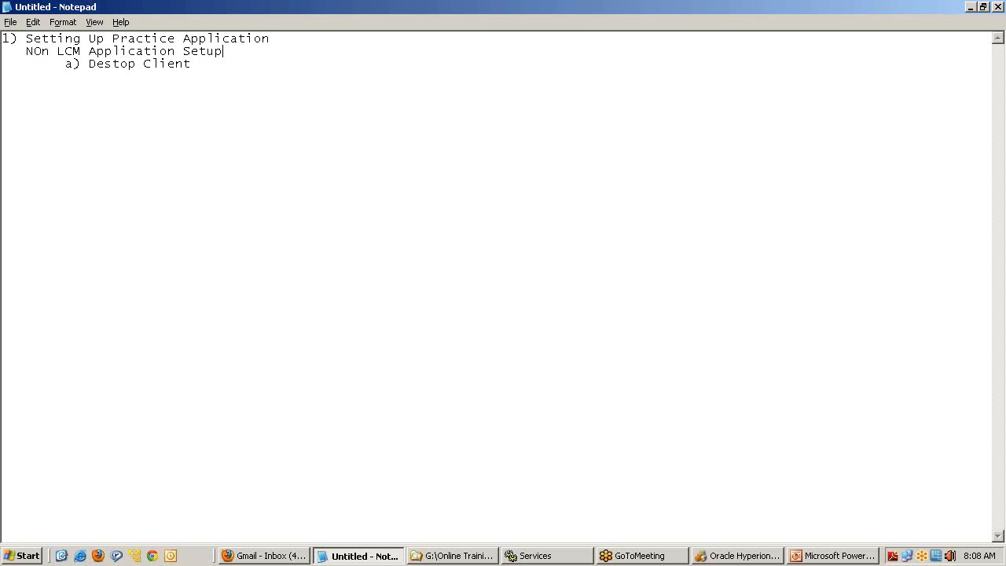
key("Return")
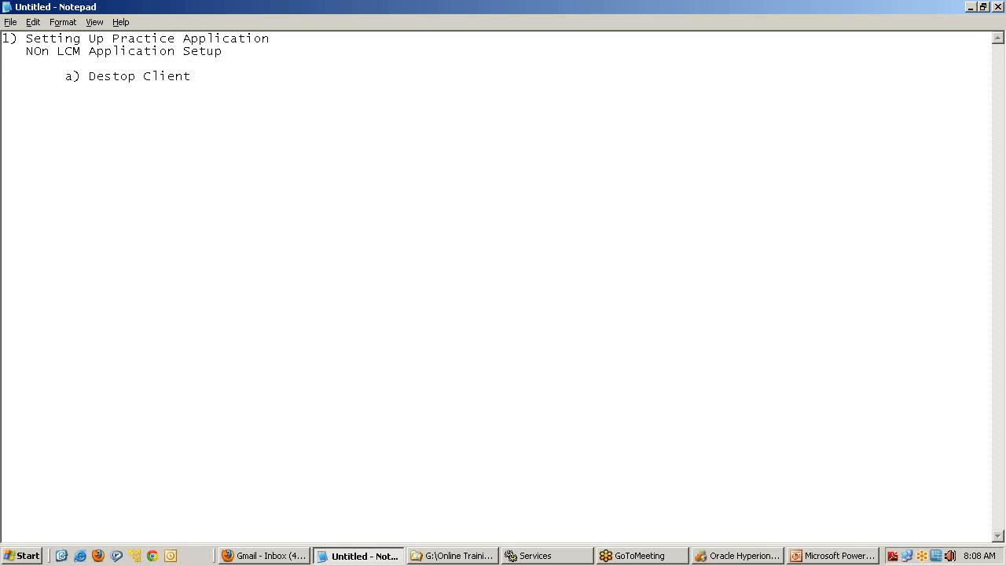
Add the outline lines 'b) Web Client' and 'Setting Up Application using LCM'
key("Backspace")
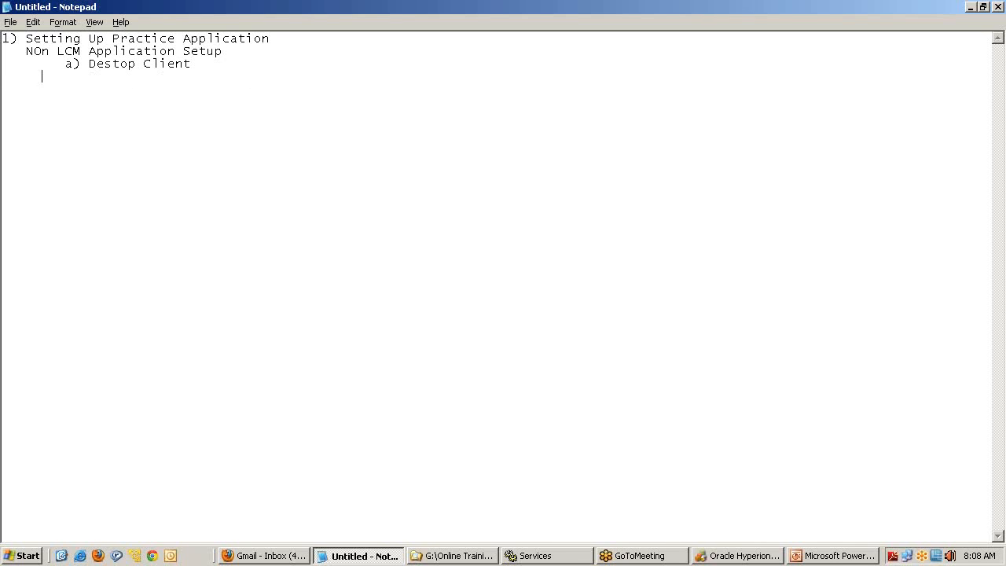
type("b) Web")
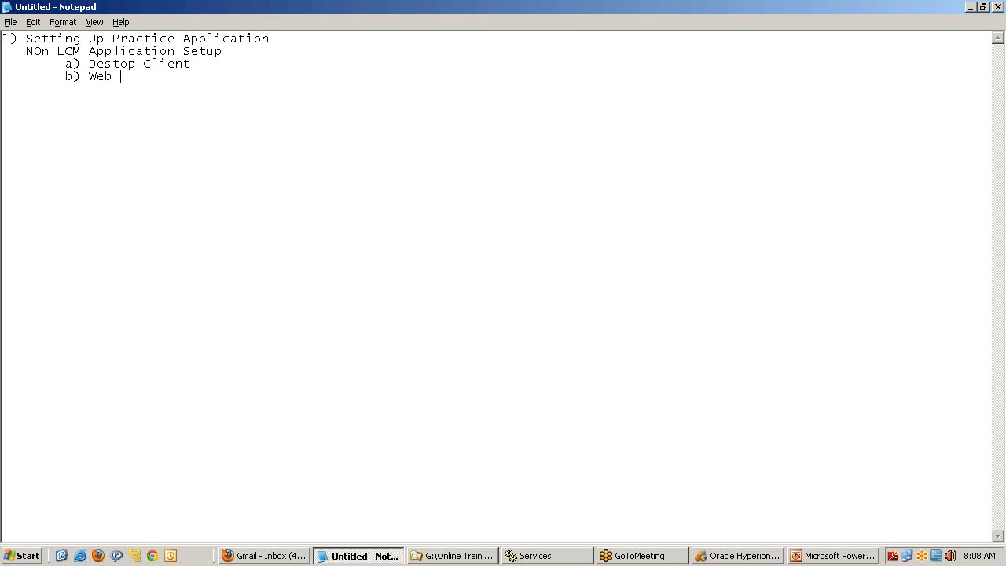
type("Client")
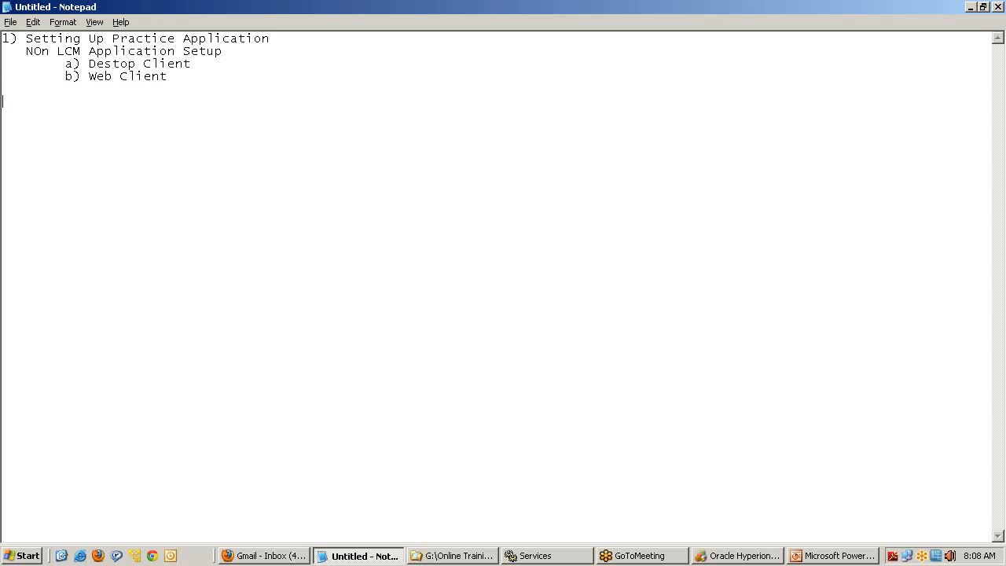
mouse_move(249, 78)
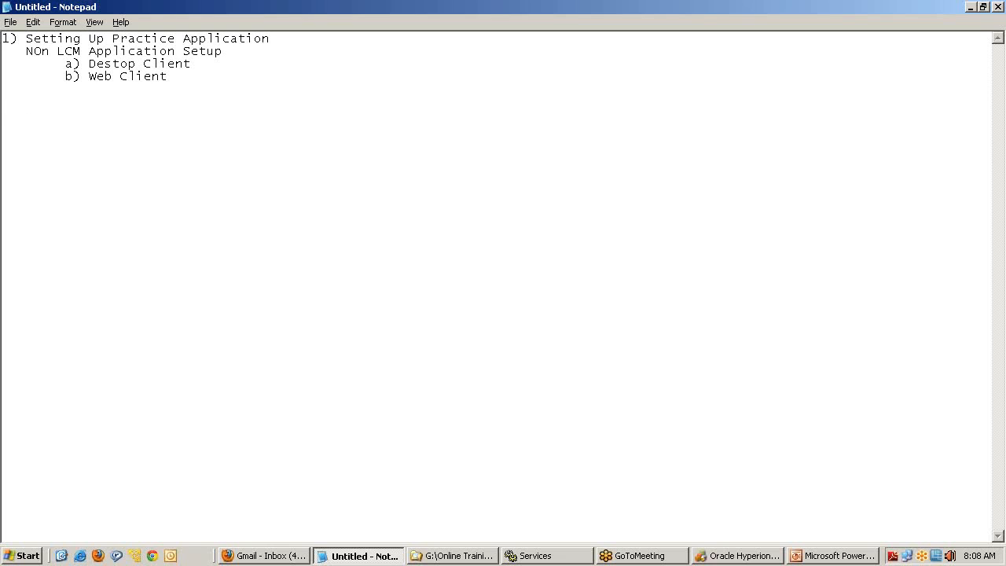
type("Setti")
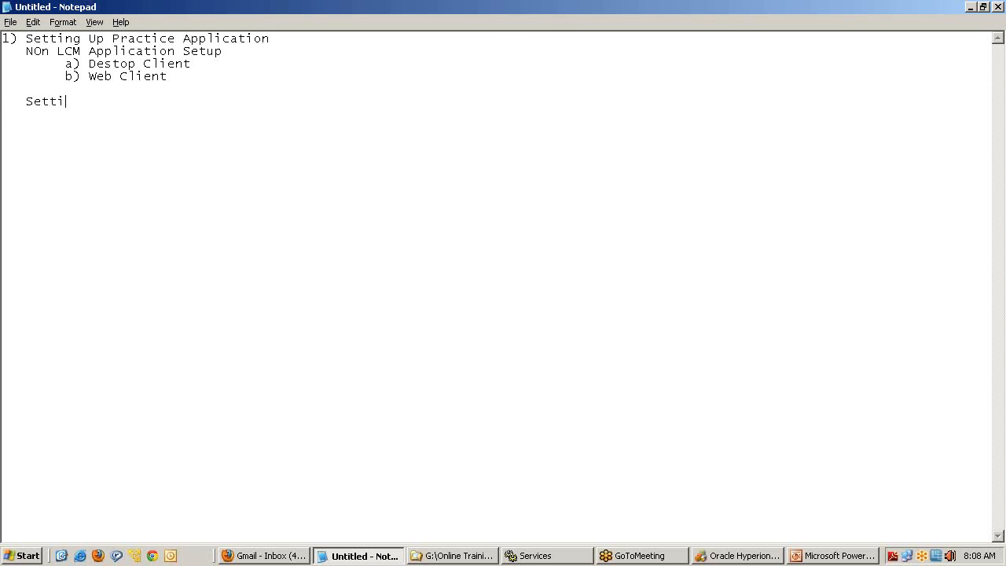
type("ng Up Ap")
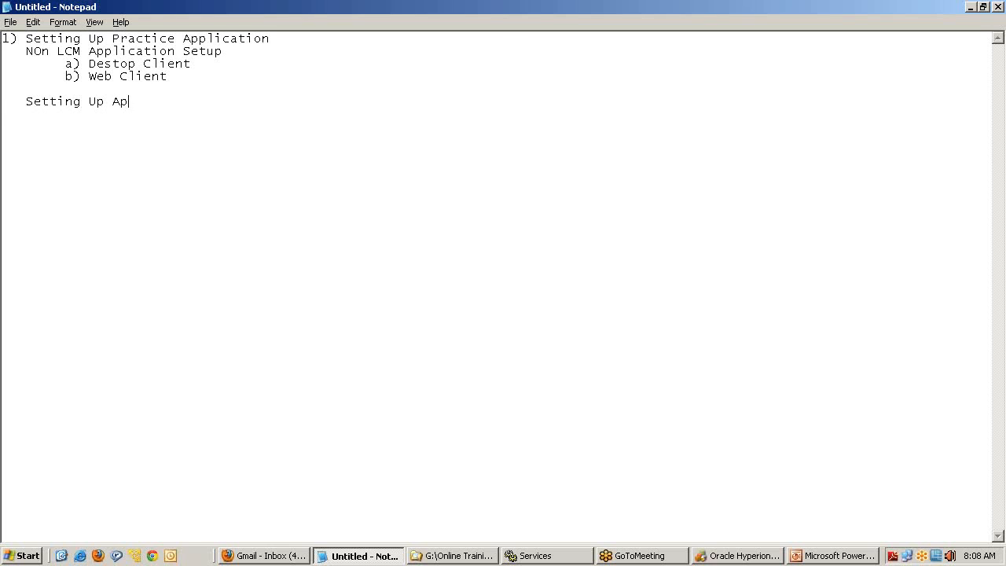
type("plicatio n")
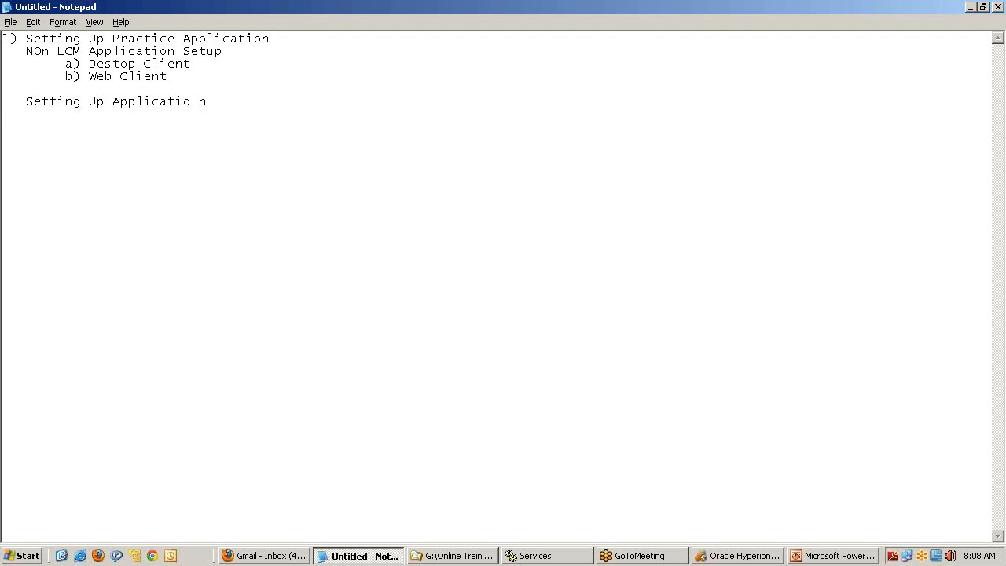
type("using L")
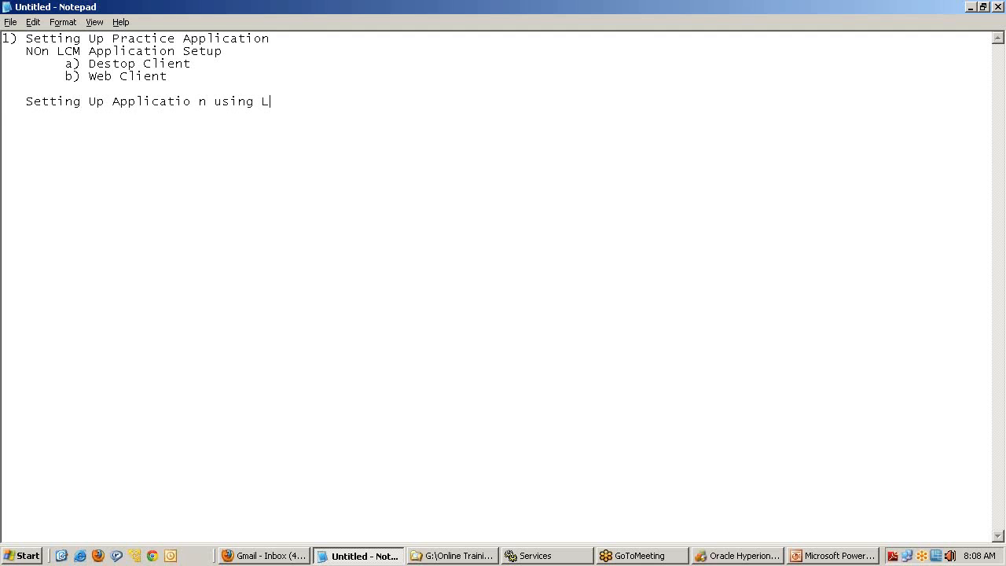
type("CM")
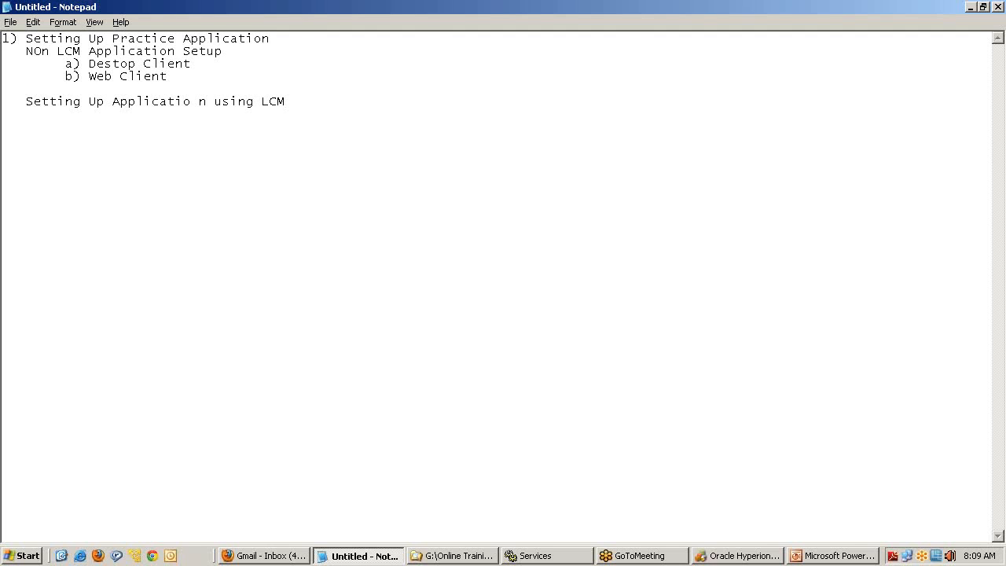
left_click(285, 102)
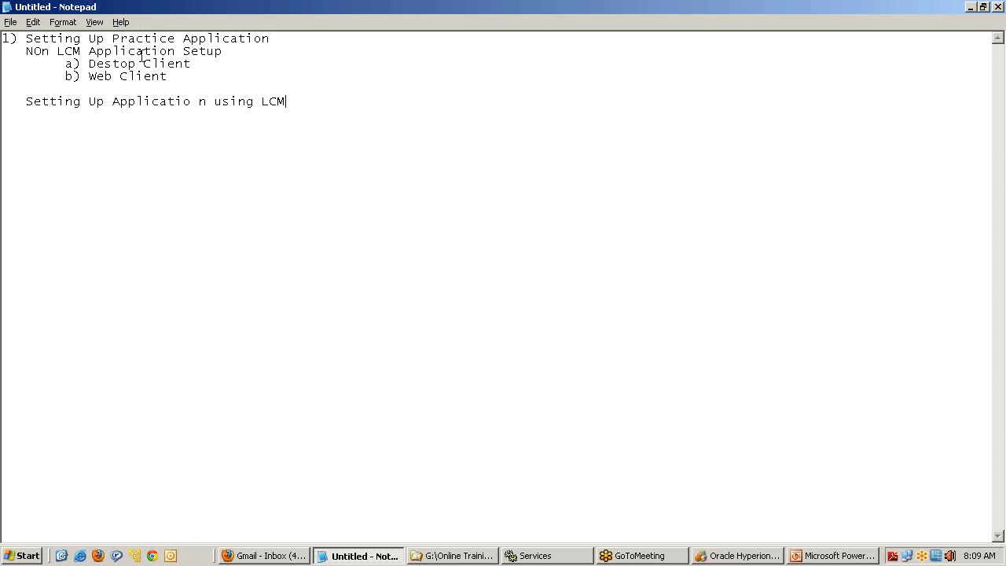
mouse_move(141, 116)
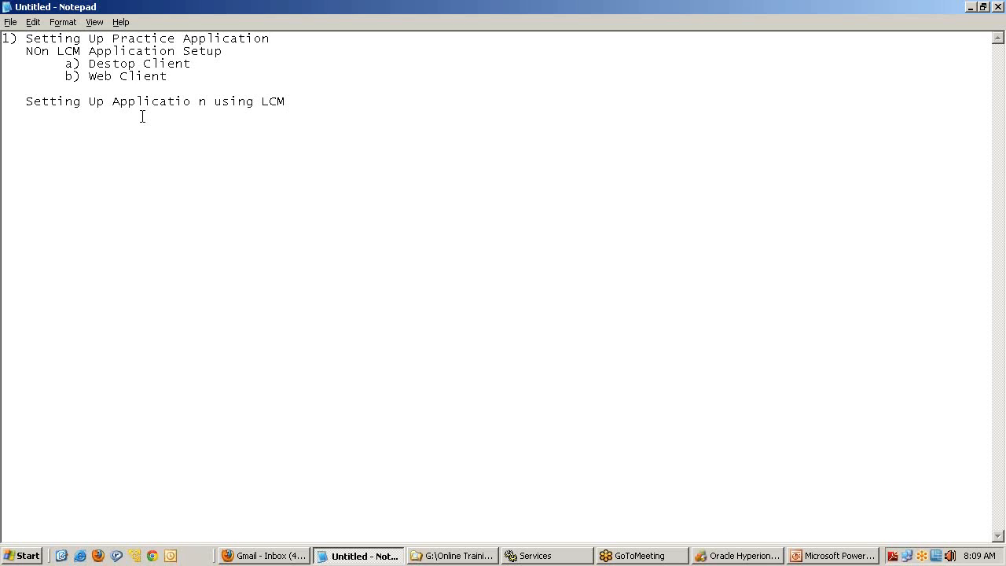
left_click(286, 101)
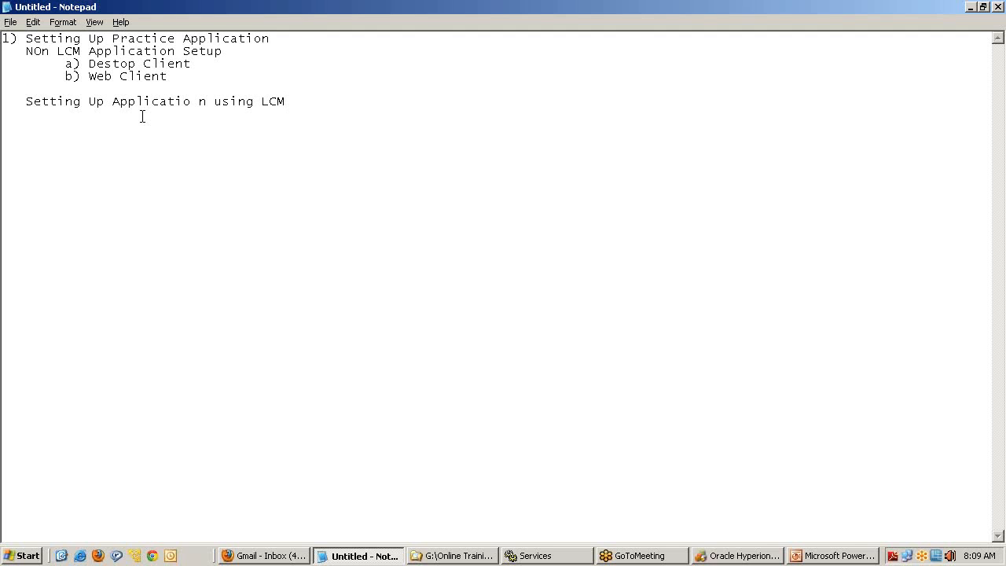
left_click(286, 101)
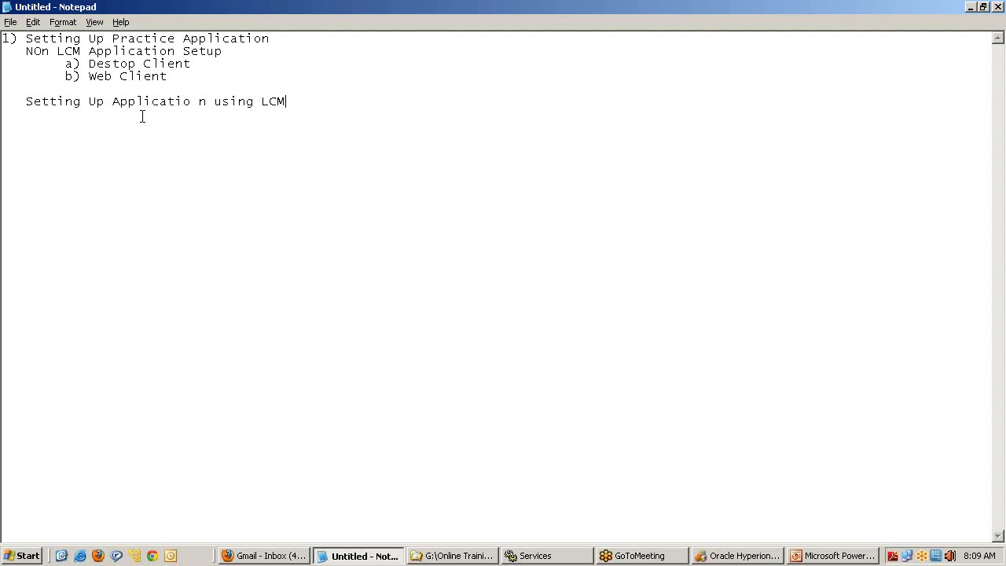
mouse_move(738, 556)
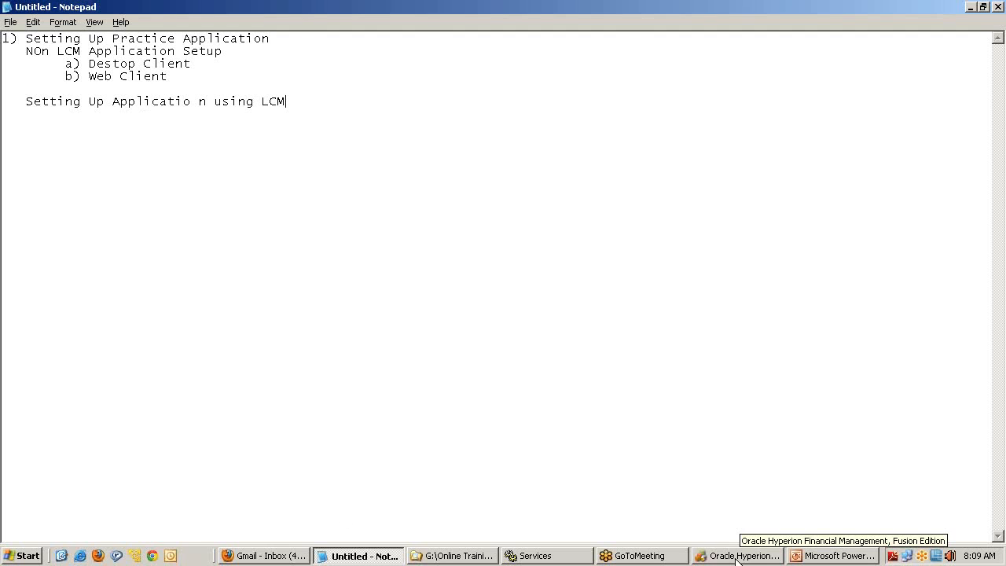
Bring the Financial Management desktop client window to the front from the taskbar
left_click(737, 556)
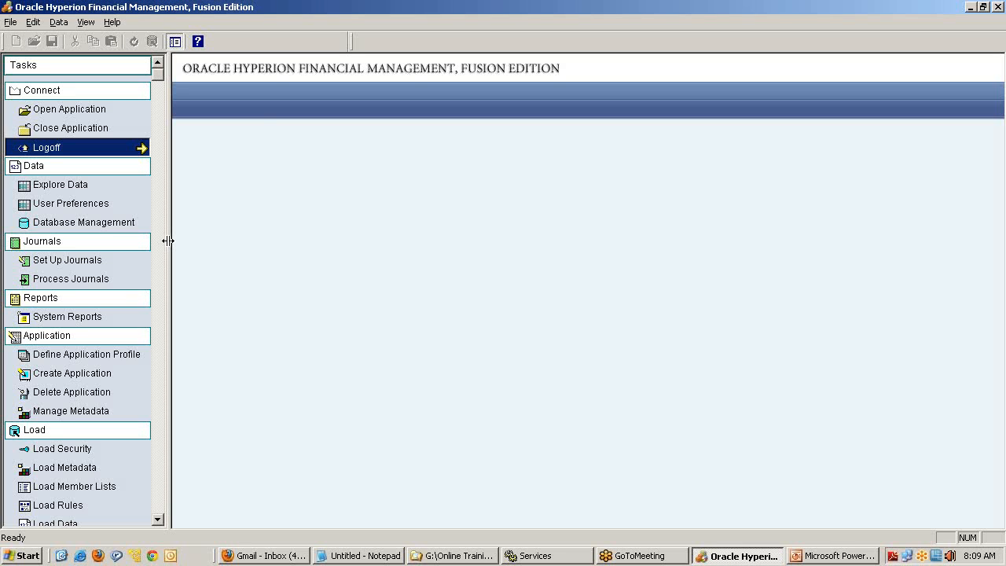
mouse_move(146, 195)
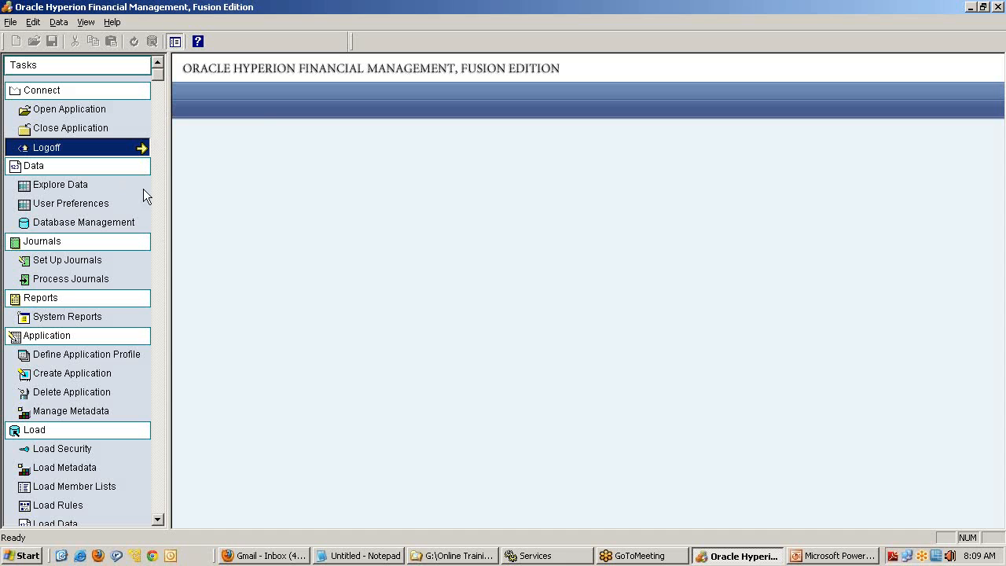
mouse_move(362, 349)
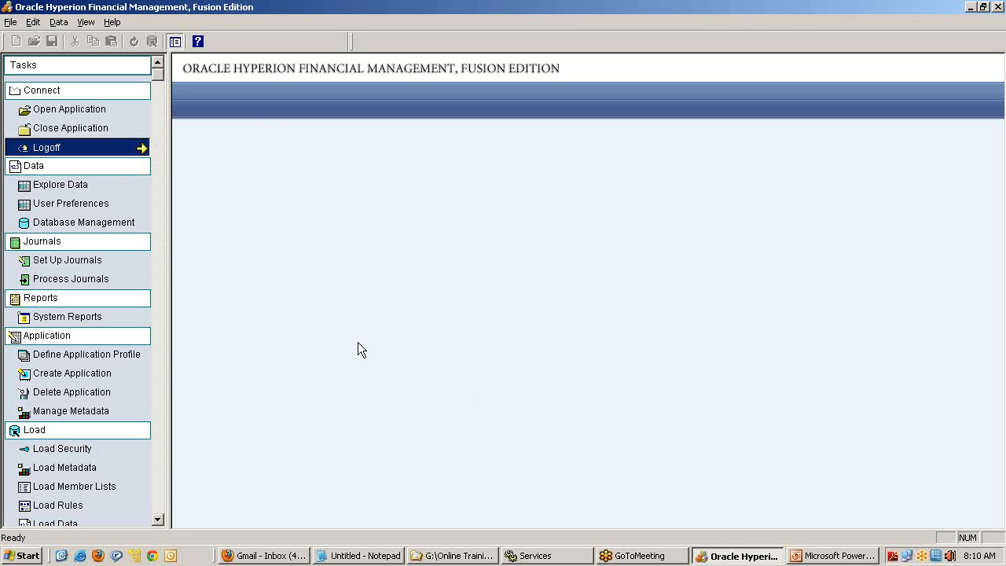
mouse_move(93, 190)
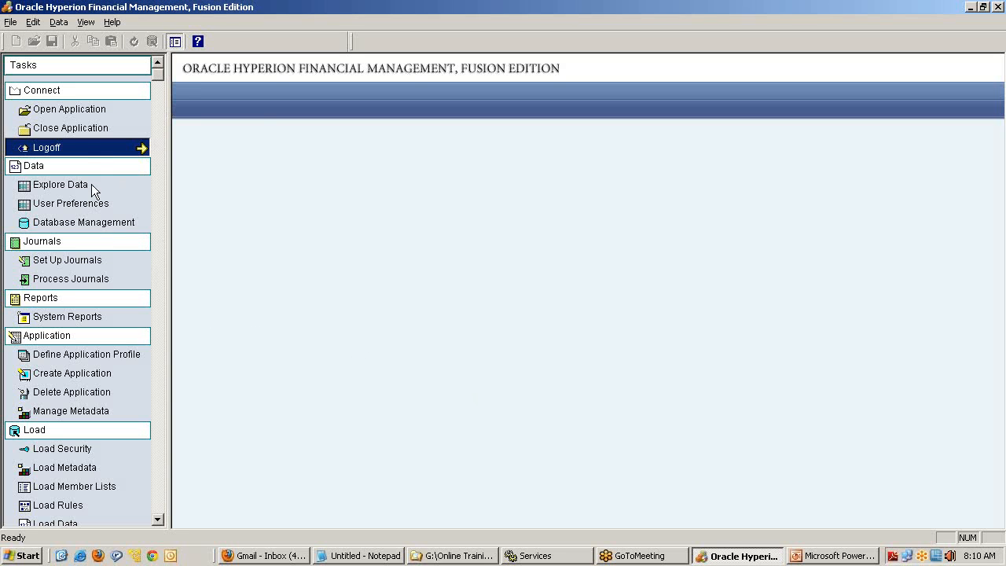
mouse_move(73, 368)
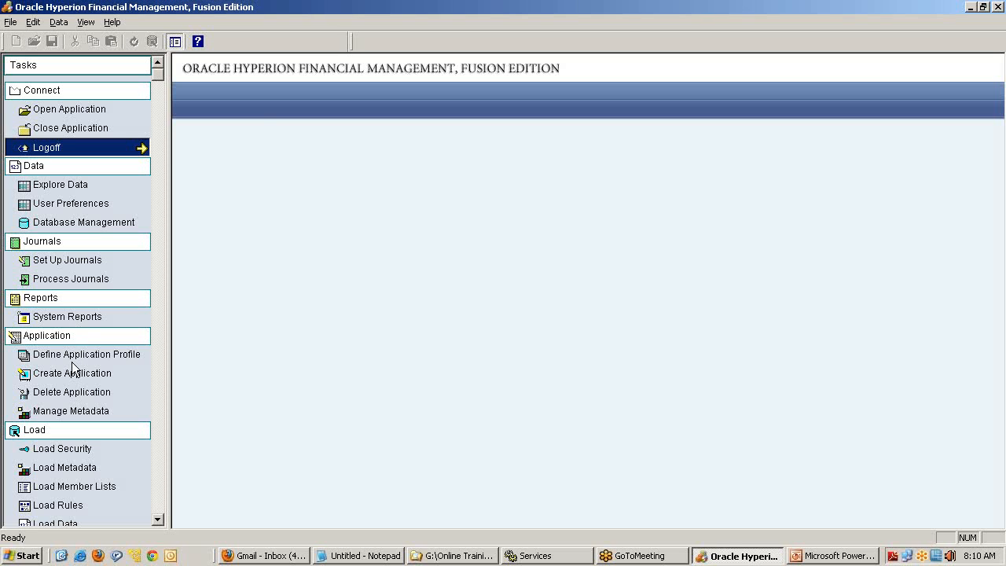
mouse_move(74, 375)
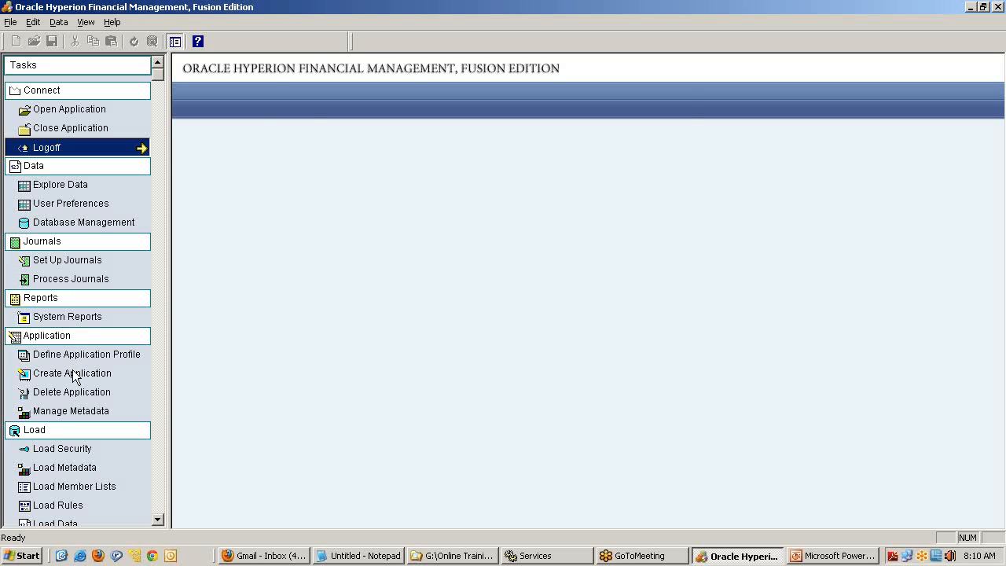
left_click(72, 373)
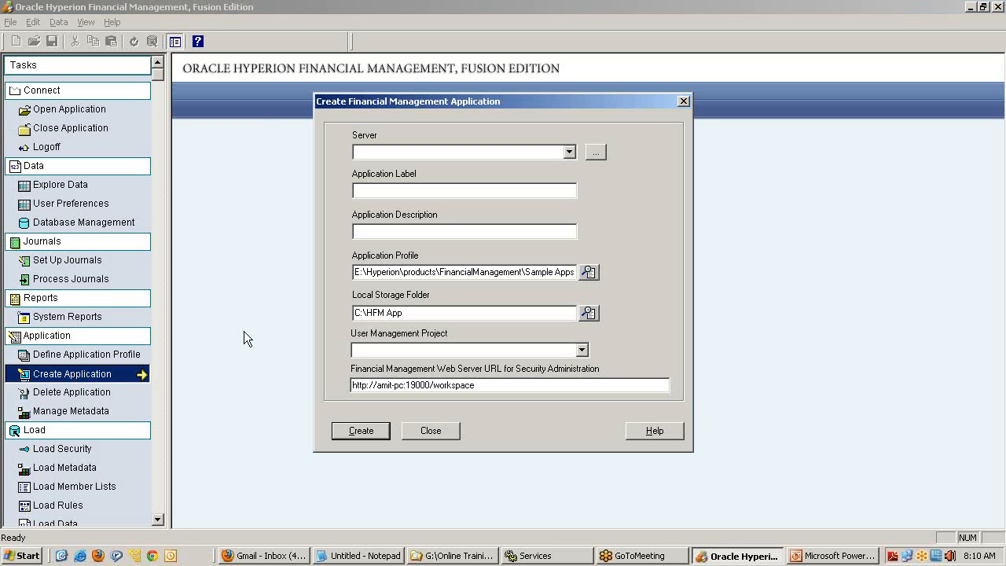
left_click(570, 151)
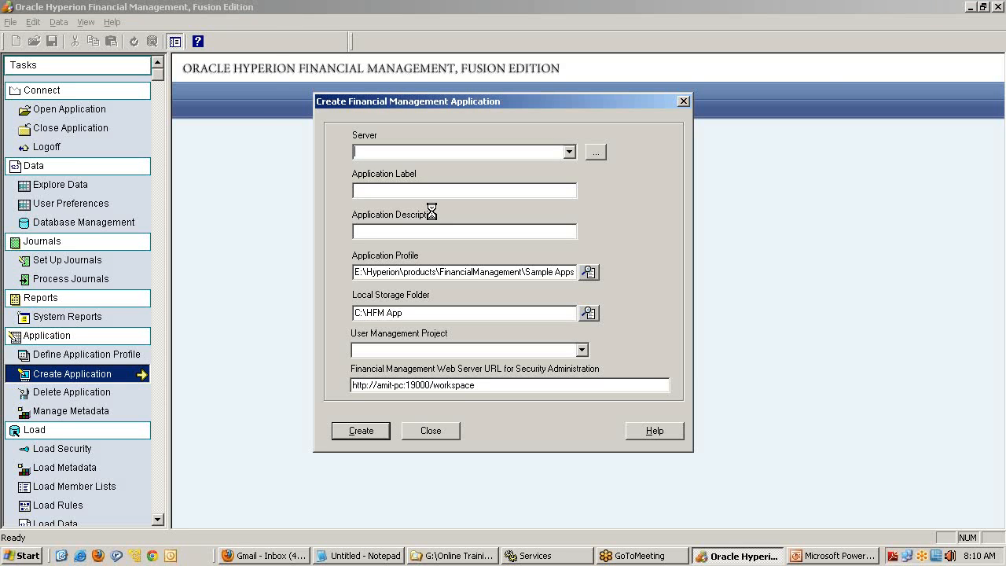
mouse_move(508, 363)
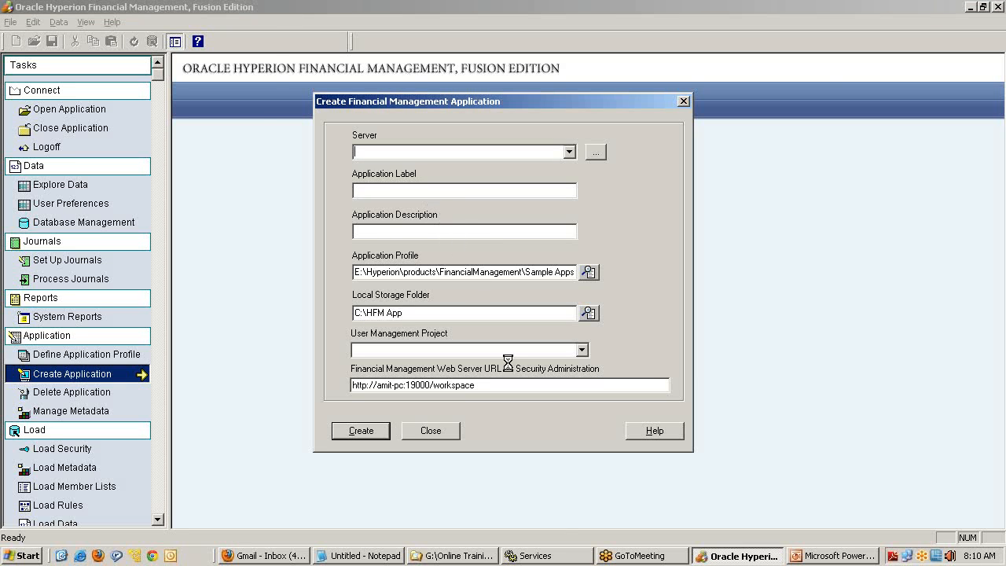
Check the DME Listener, Web Service Manager and Shared Services web application service statuses
left_click(532, 556)
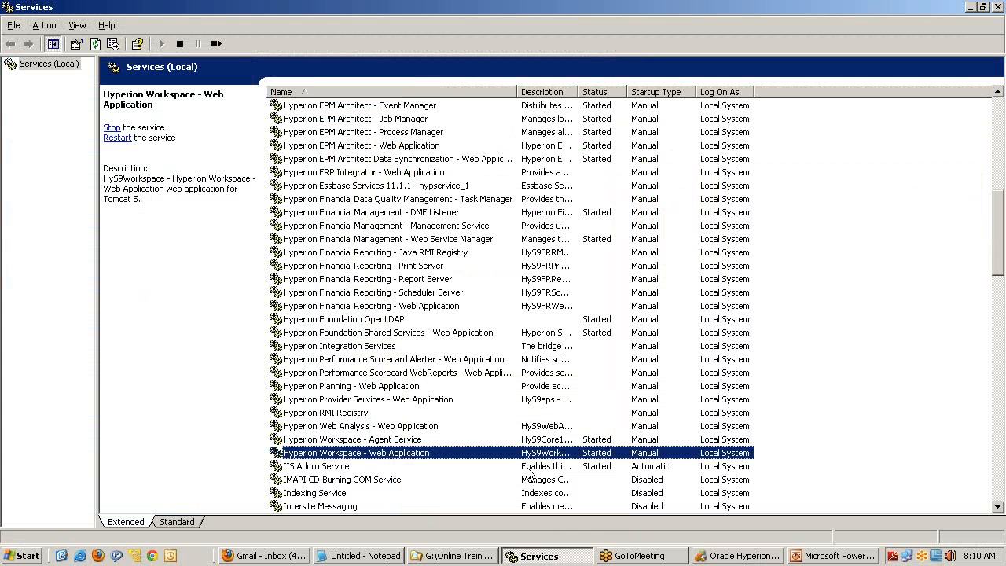
scroll("up", 3)
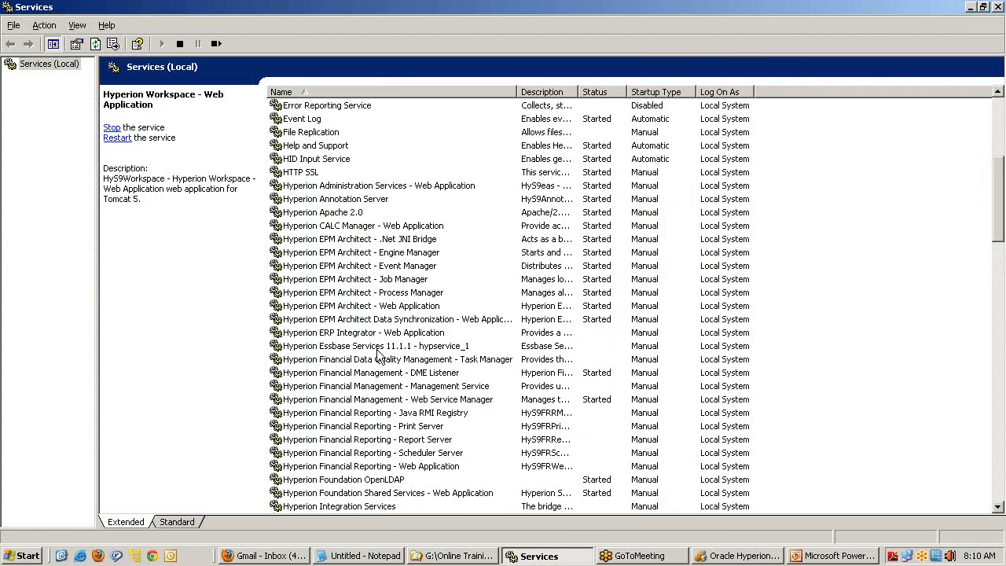
left_click(369, 372)
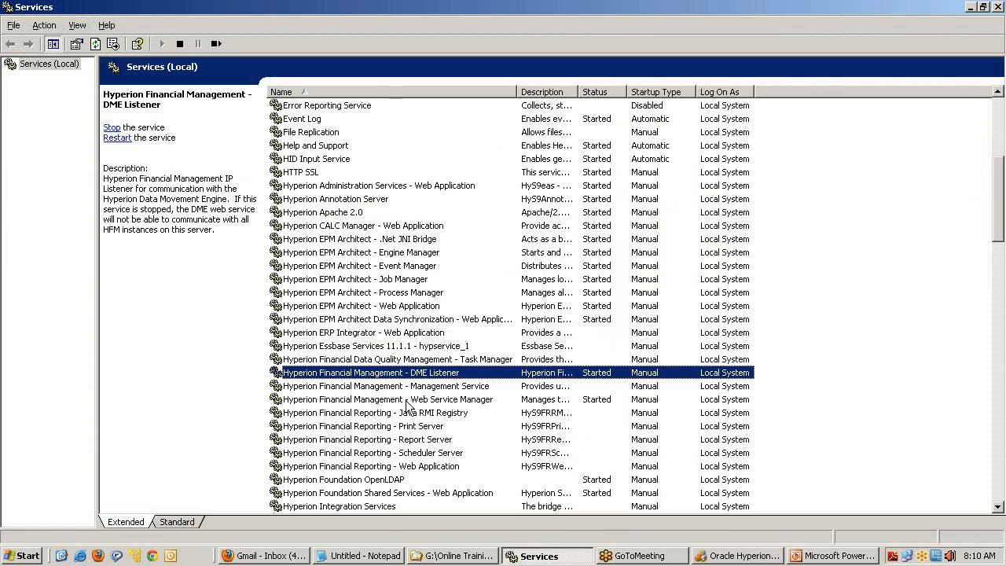
left_click(385, 399)
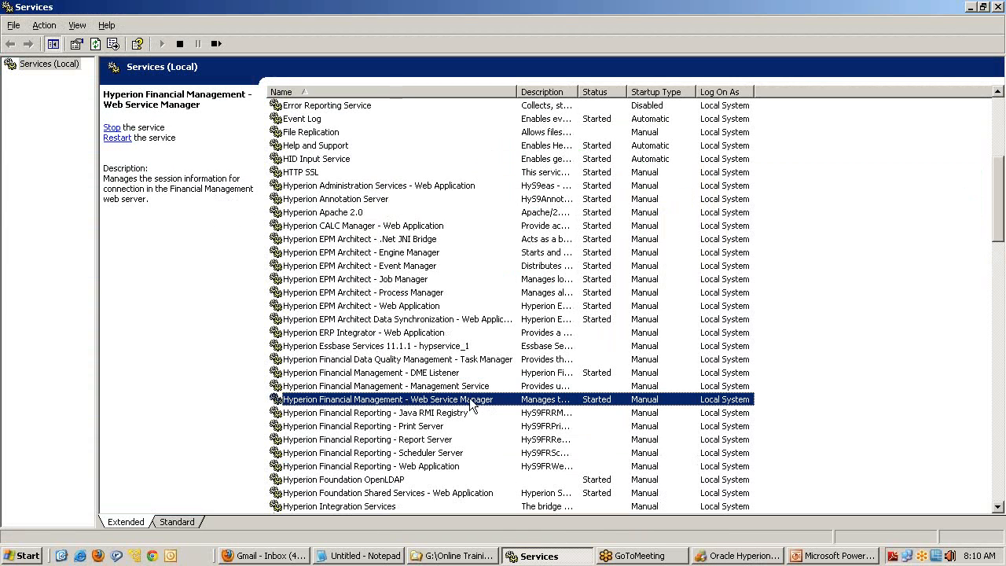
mouse_move(446, 376)
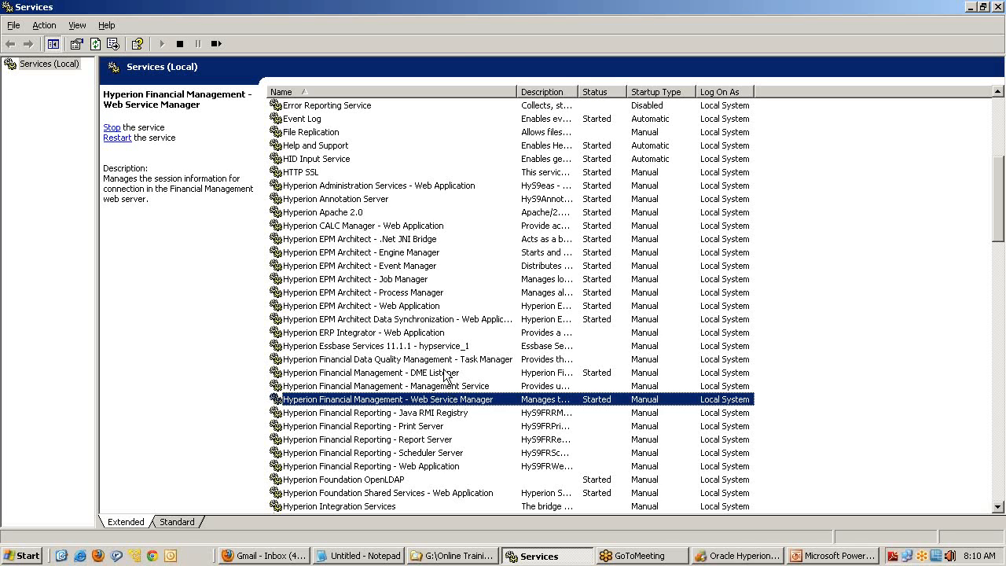
left_click(369, 372)
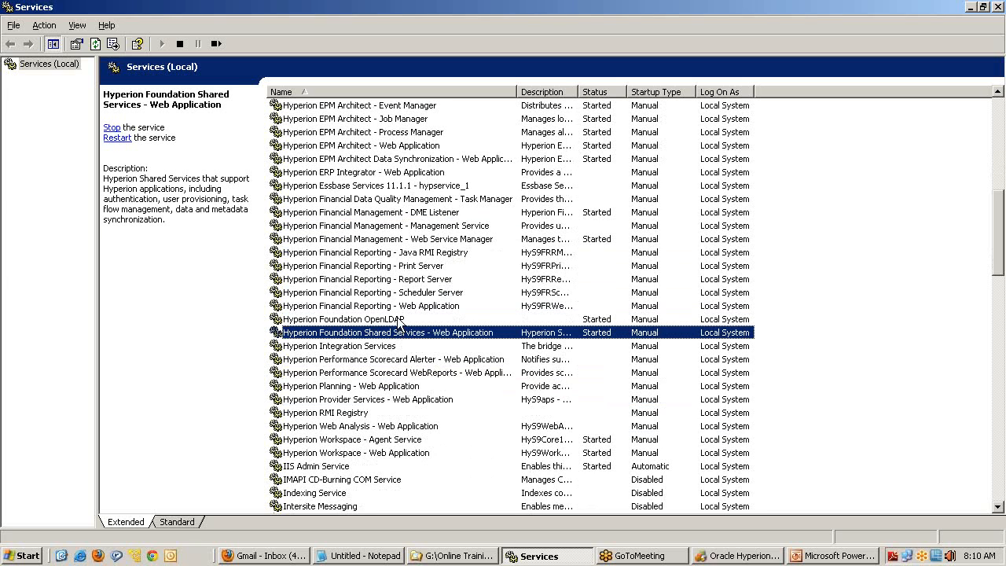
mouse_move(743, 555)
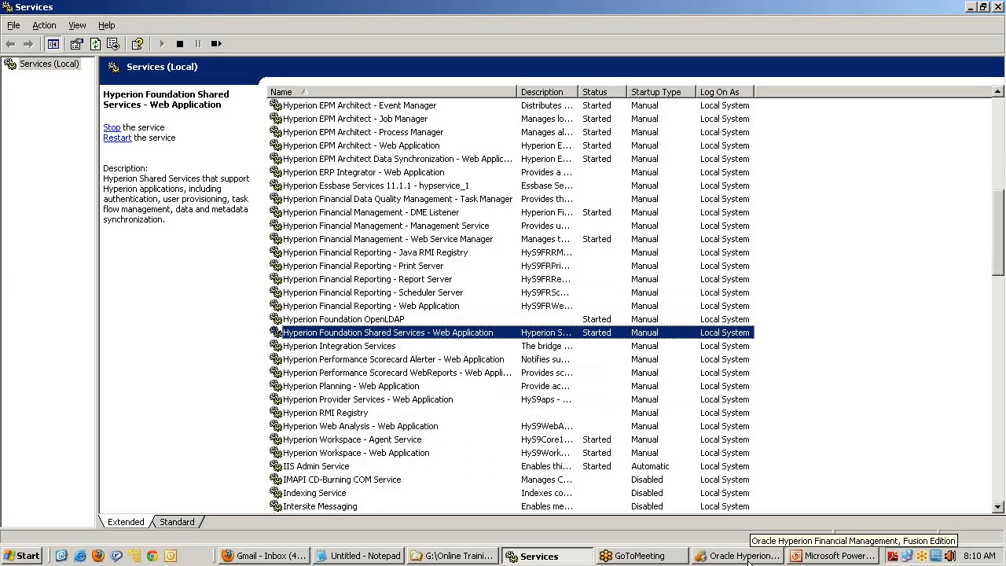
Return to Financial Management and log on to server amit-pc
left_click(736, 556)
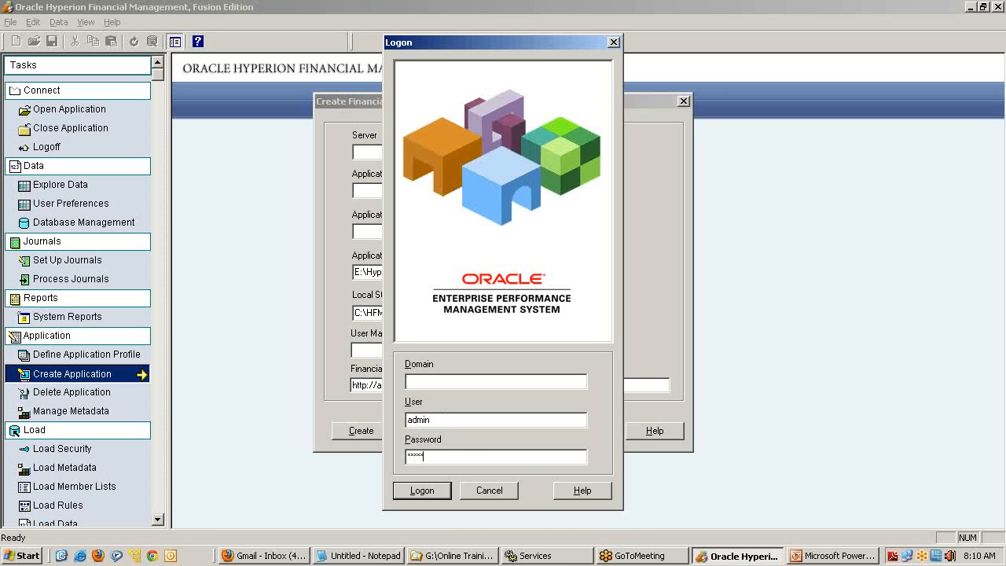
left_click(422, 490)
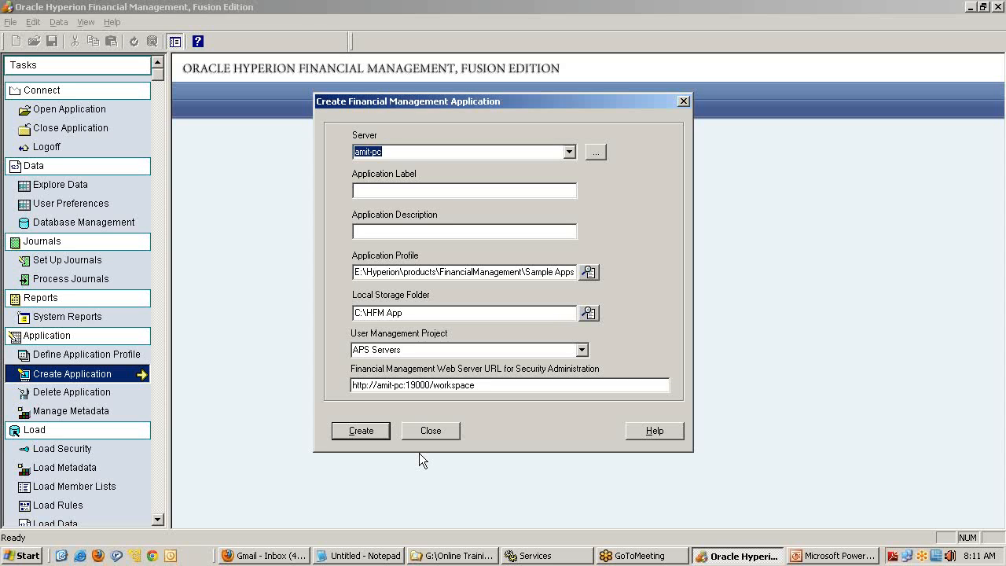
Enter label PracApp1 and description 'This is practice Application' for the new application
left_click(464, 191)
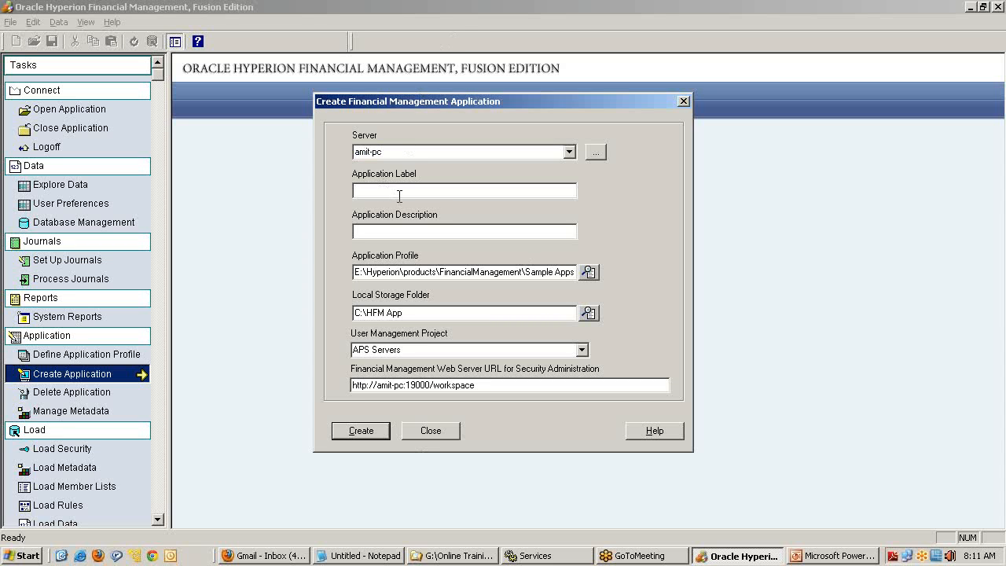
type("Prad")
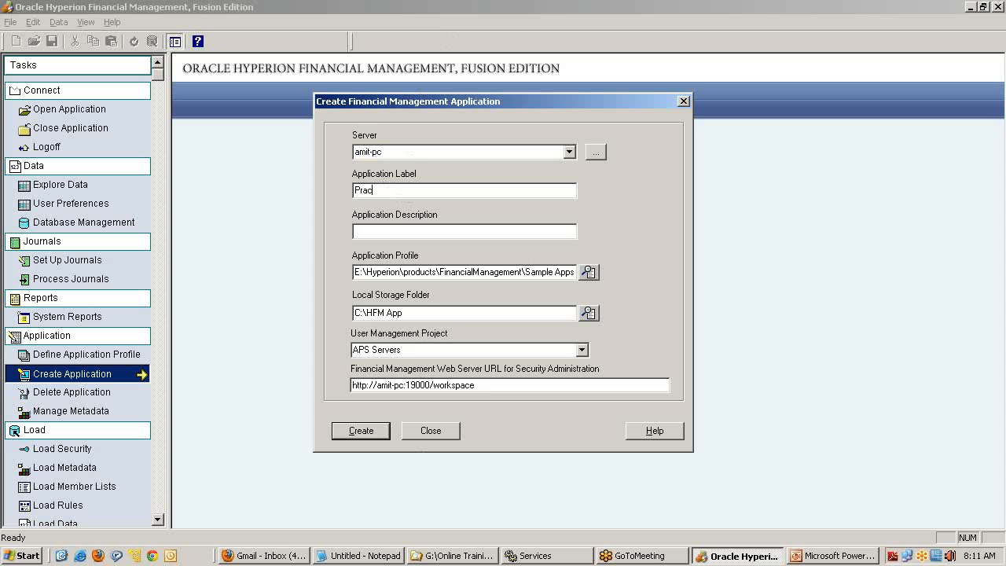
type("App")
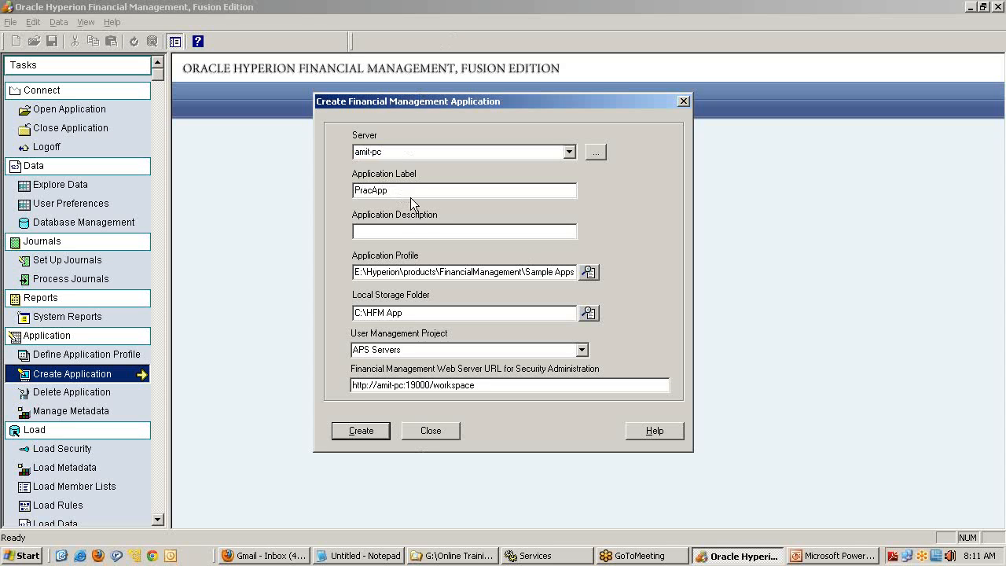
type("1")
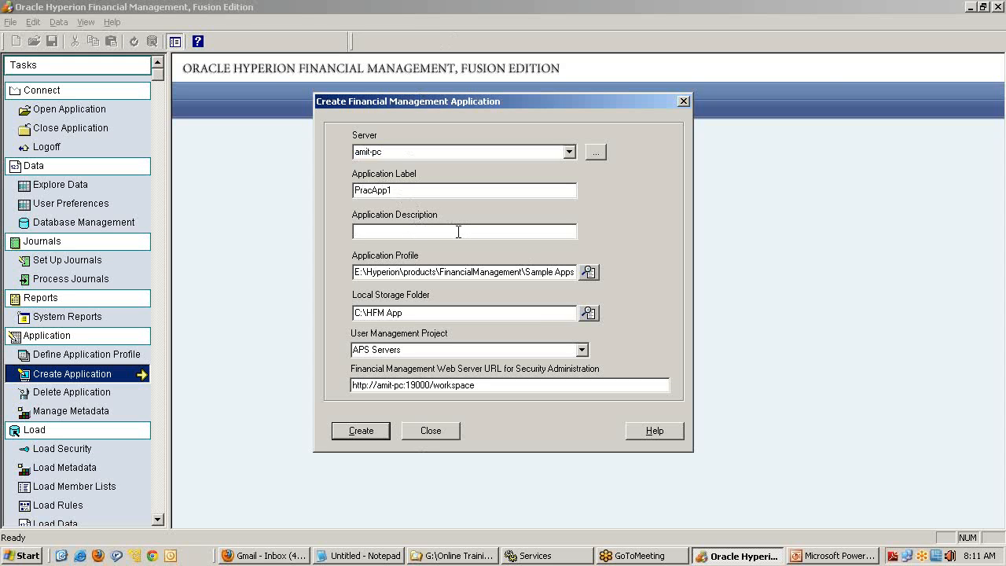
type("This is")
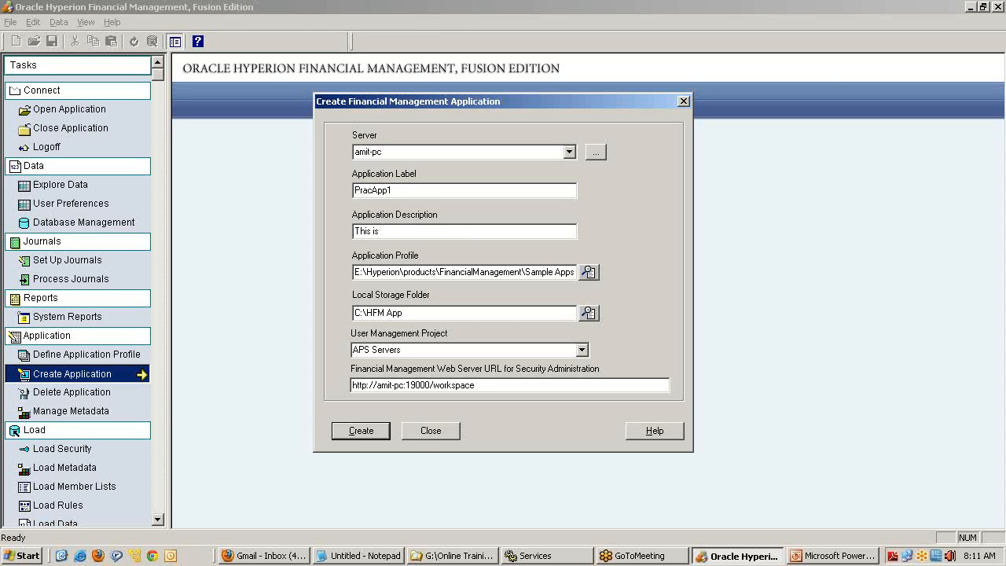
type("prac")
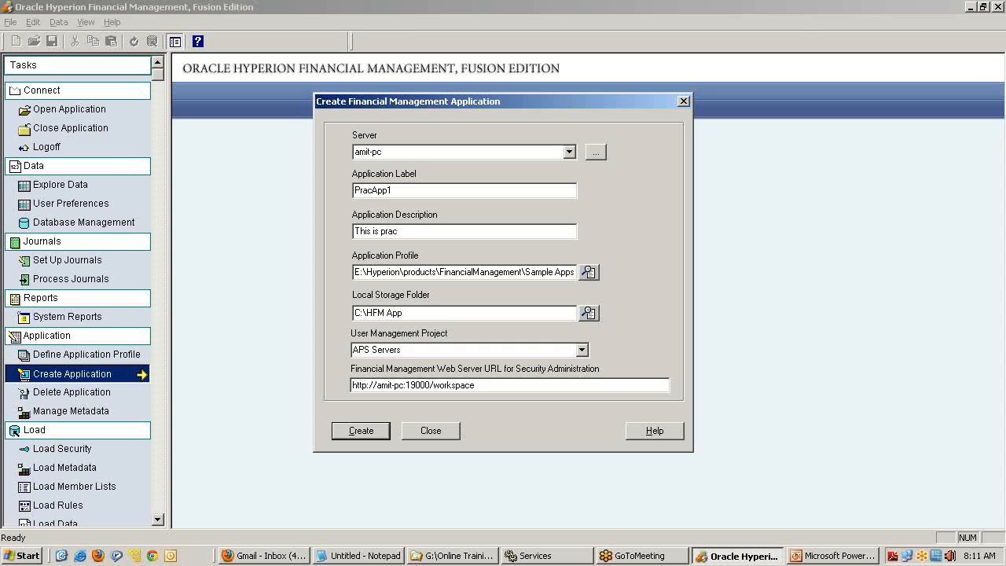
type("ctice Application")
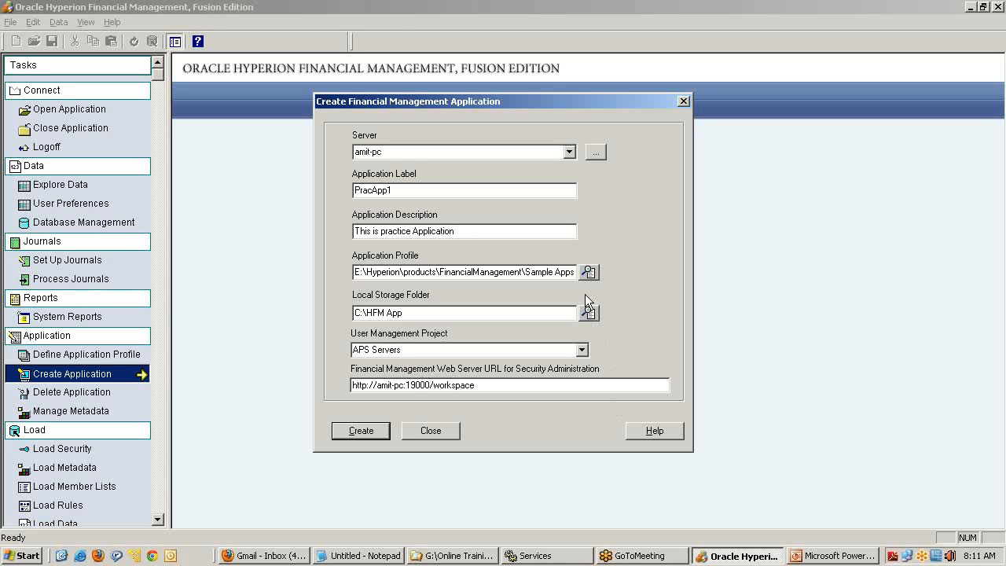
Choose DemoCalendar.per from Practice App Simple > Profile as the application profile
left_click(589, 272)
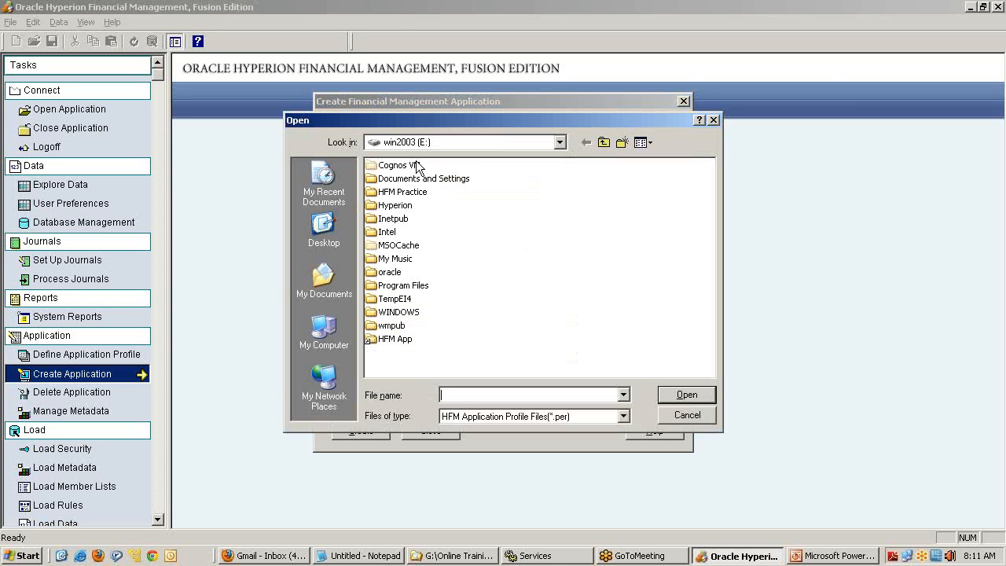
mouse_move(417, 306)
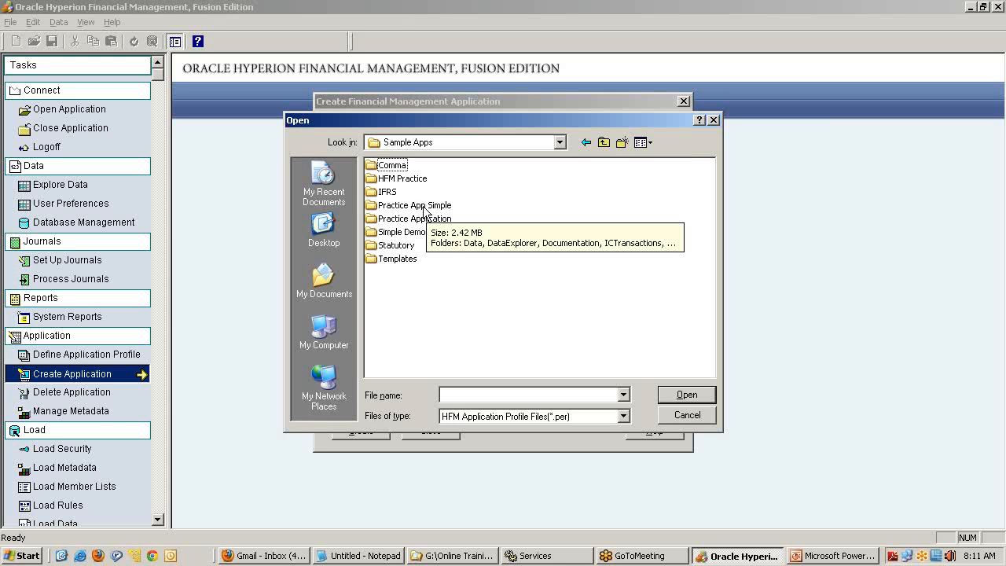
double_click(415, 205)
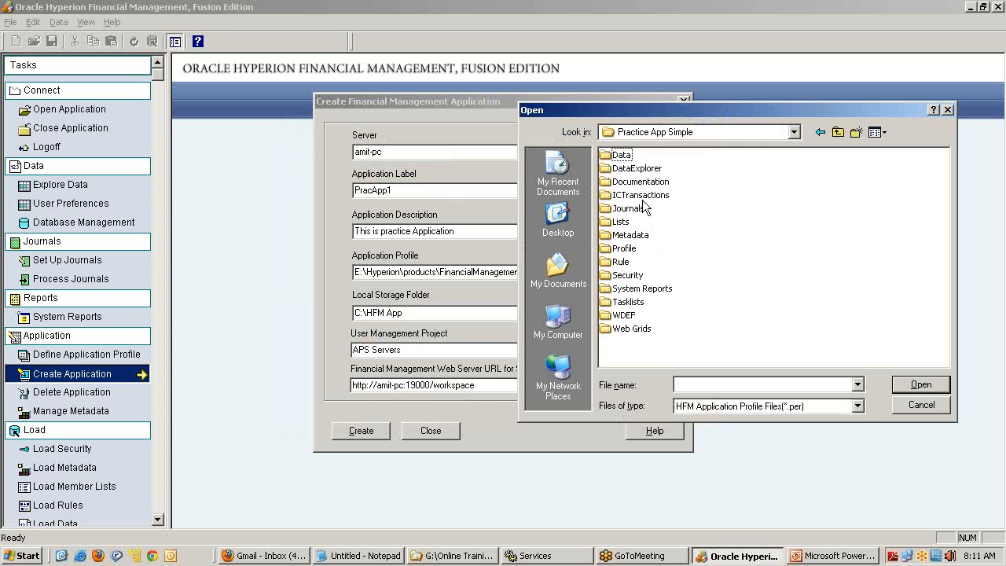
left_click(623, 248)
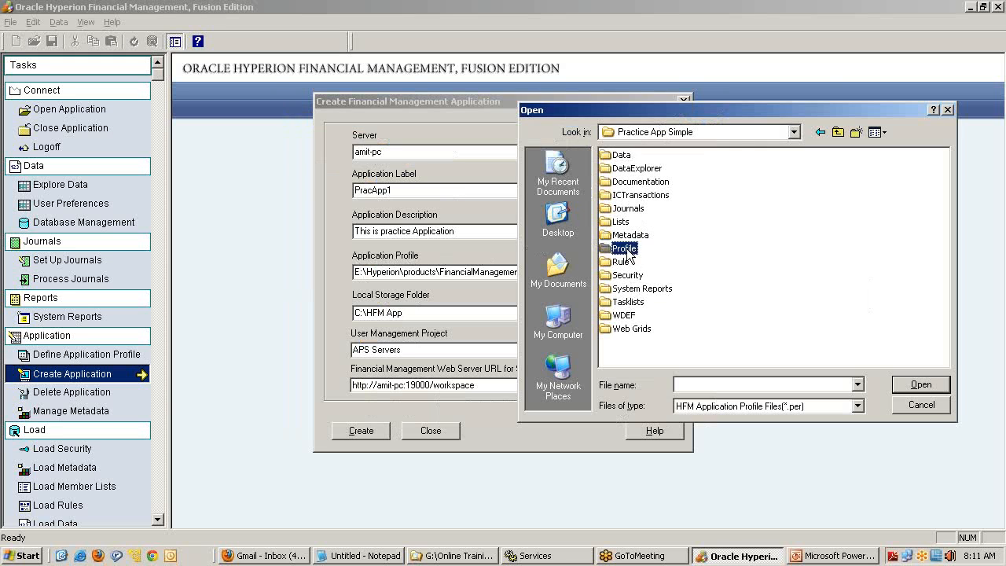
double_click(624, 247)
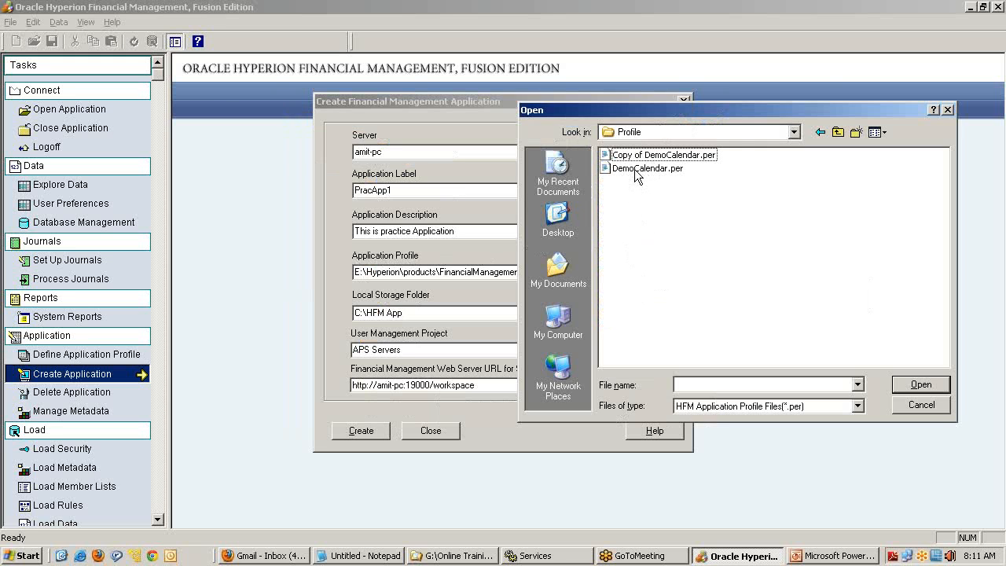
left_click(647, 168)
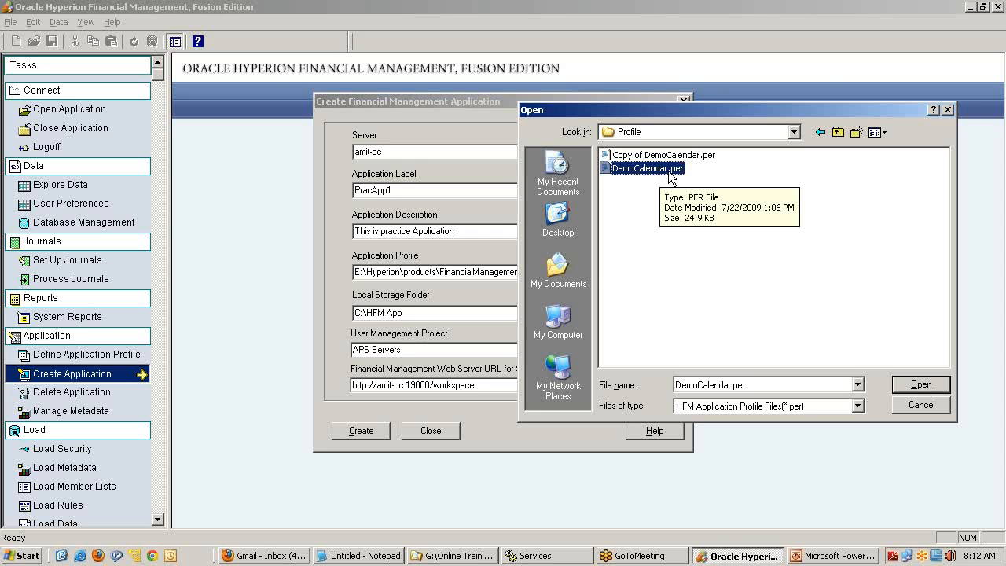
mouse_move(747, 228)
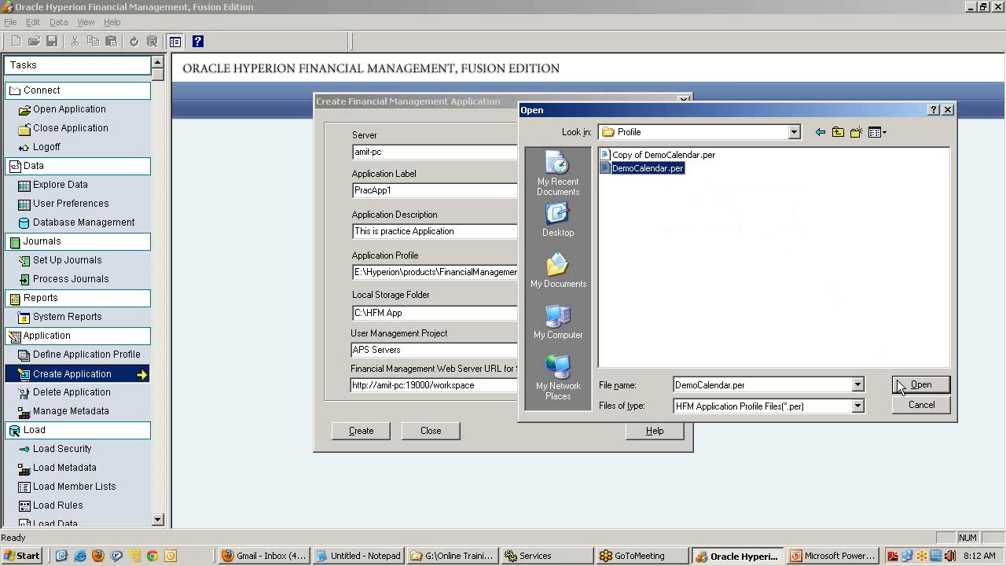
left_click(920, 384)
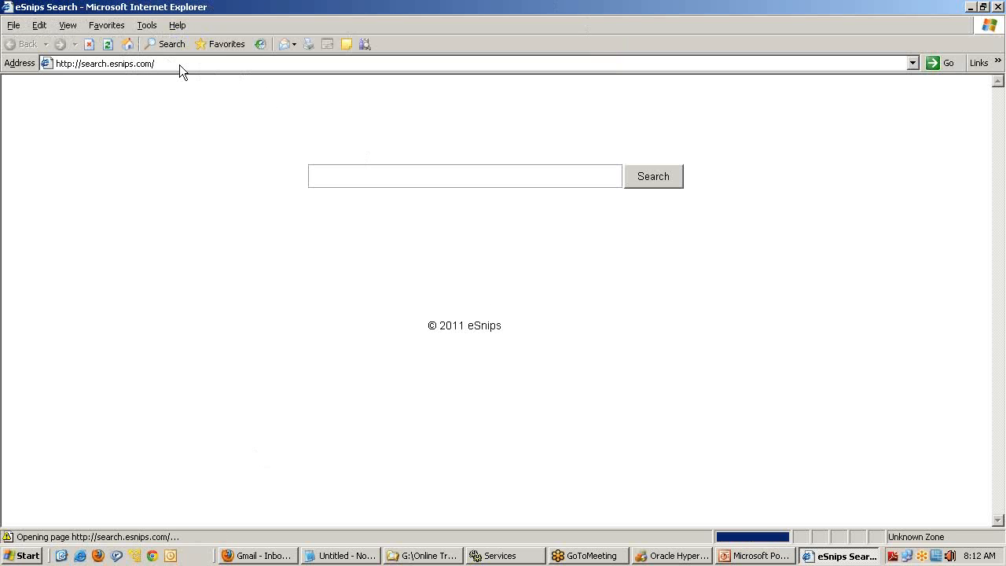
type("h")
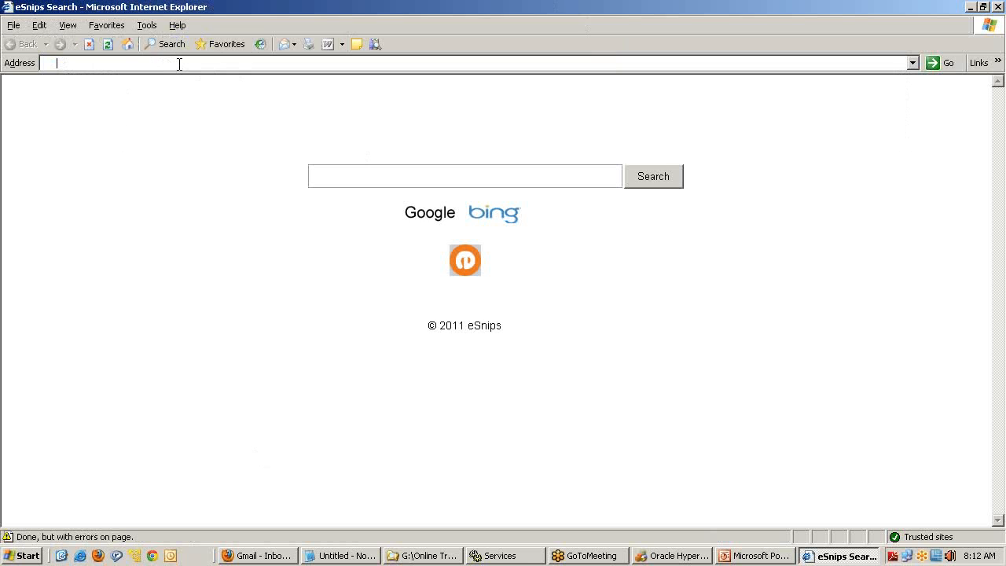
type("htt:")
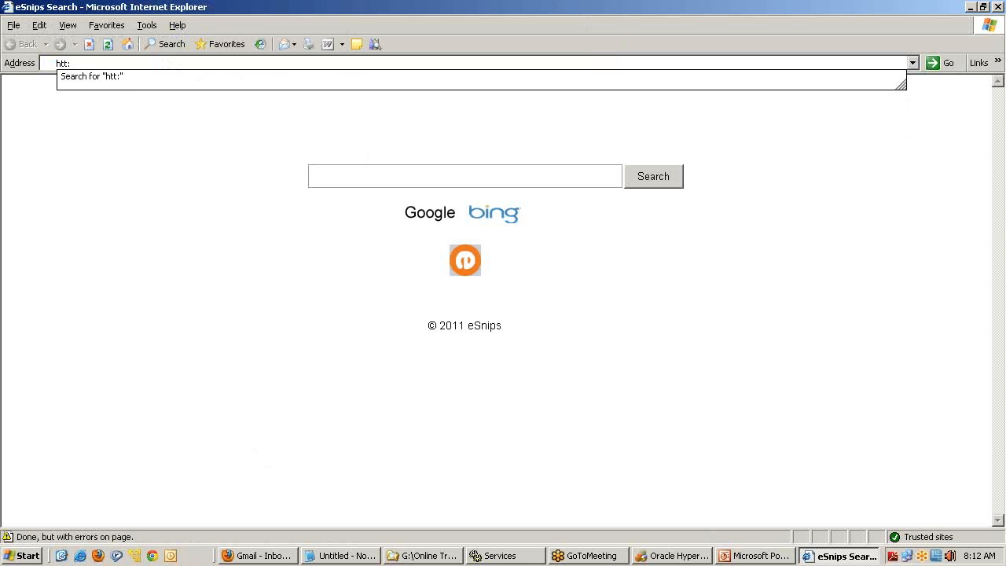
type("\\\\")
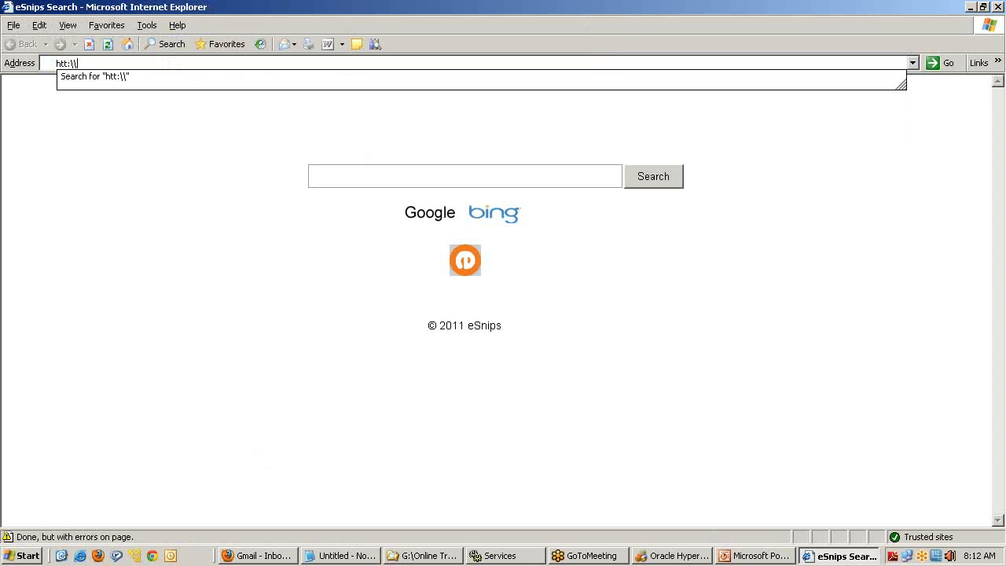
type("a")
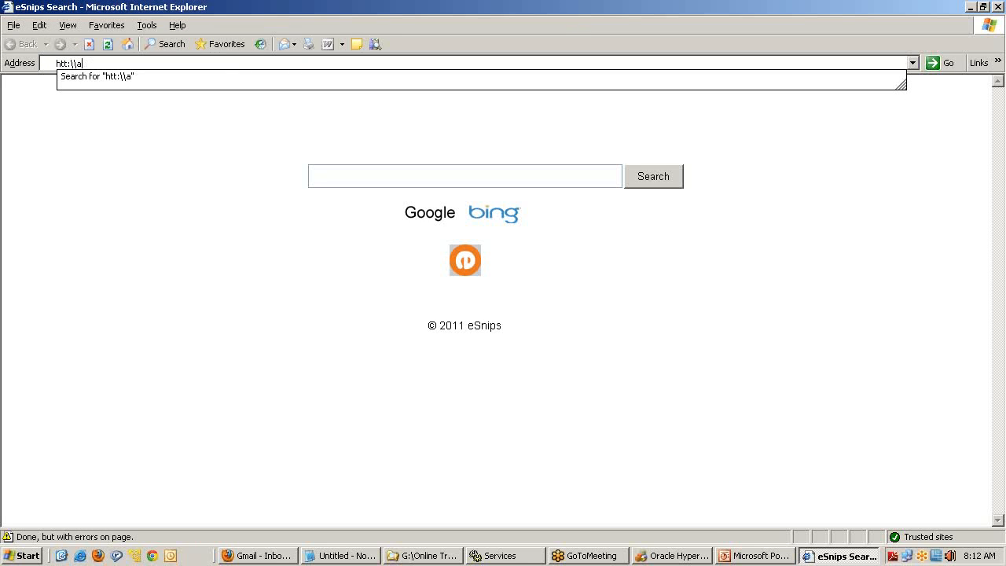
type("http")
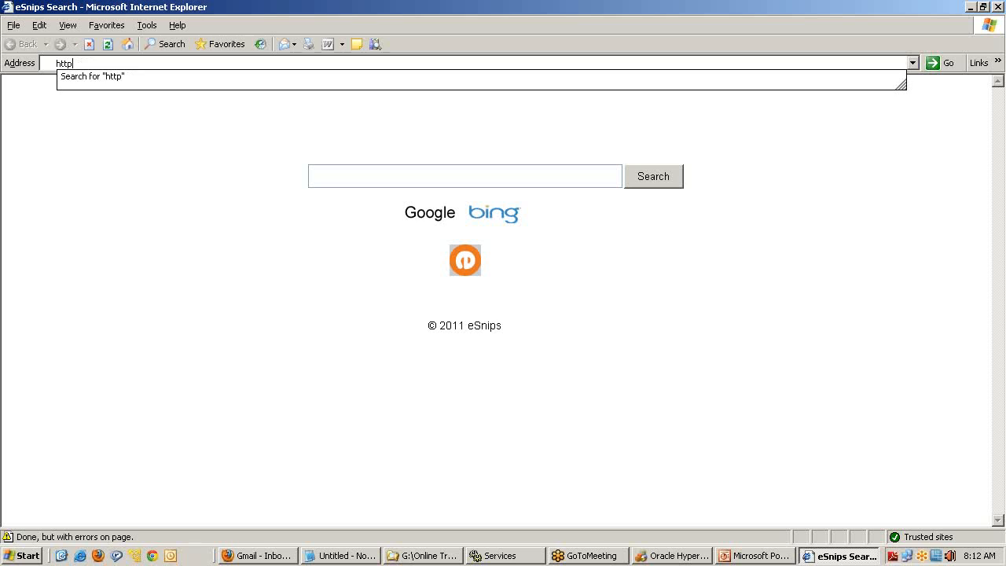
type(":\\\\a")
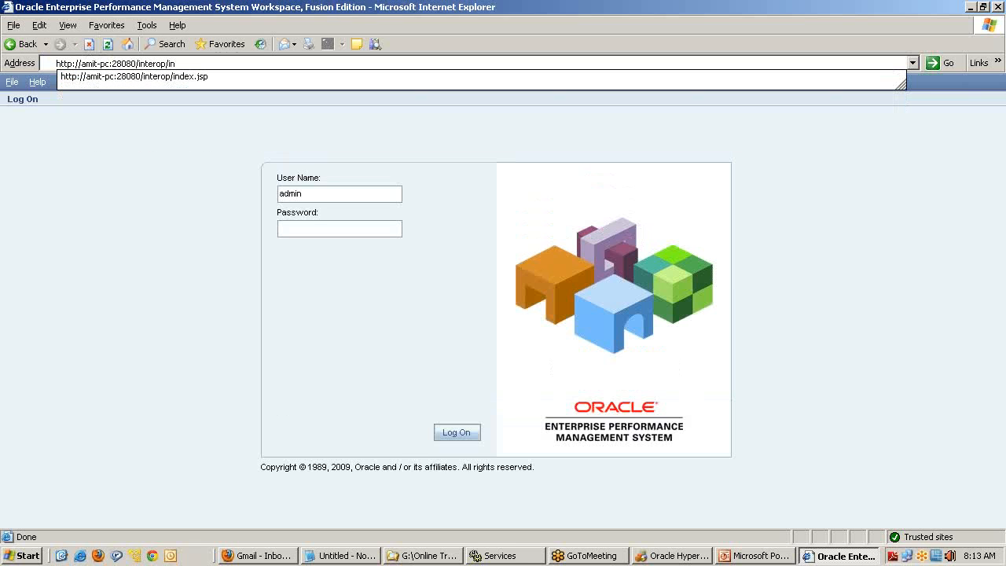
left_click(457, 433)
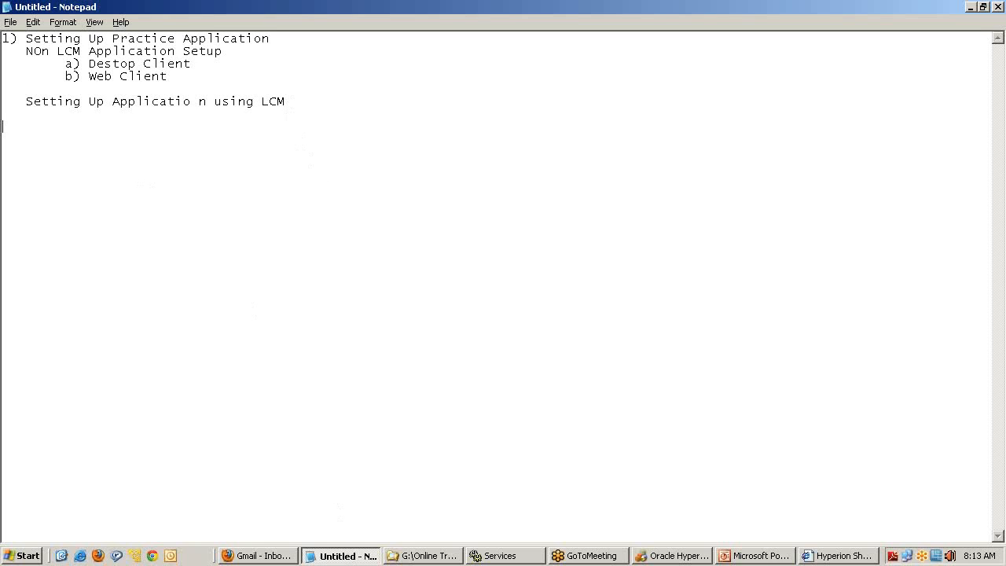
Log on to Shared Services Console as admin, expand Application Groups, and return to Financial Management
left_click(837, 556)
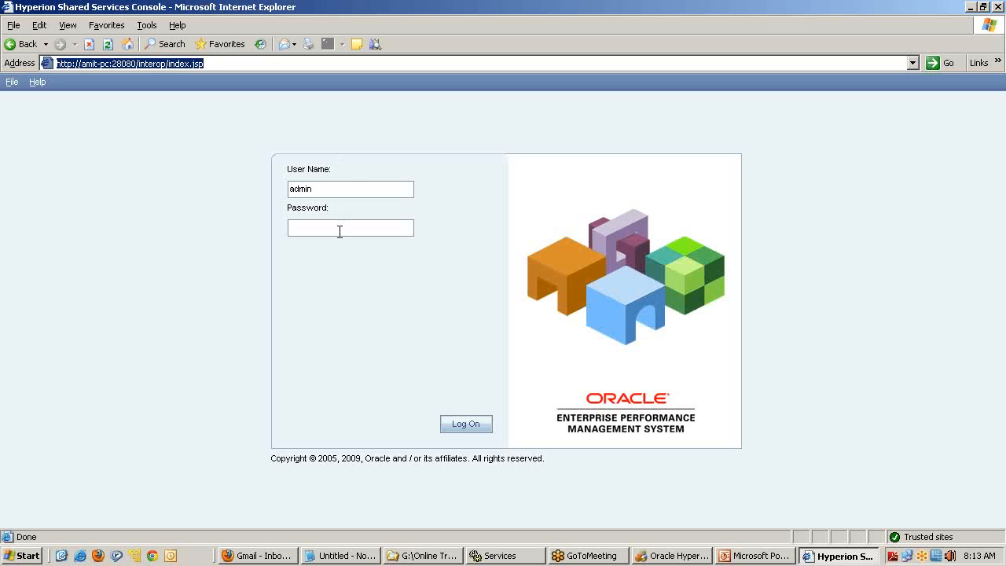
type("p")
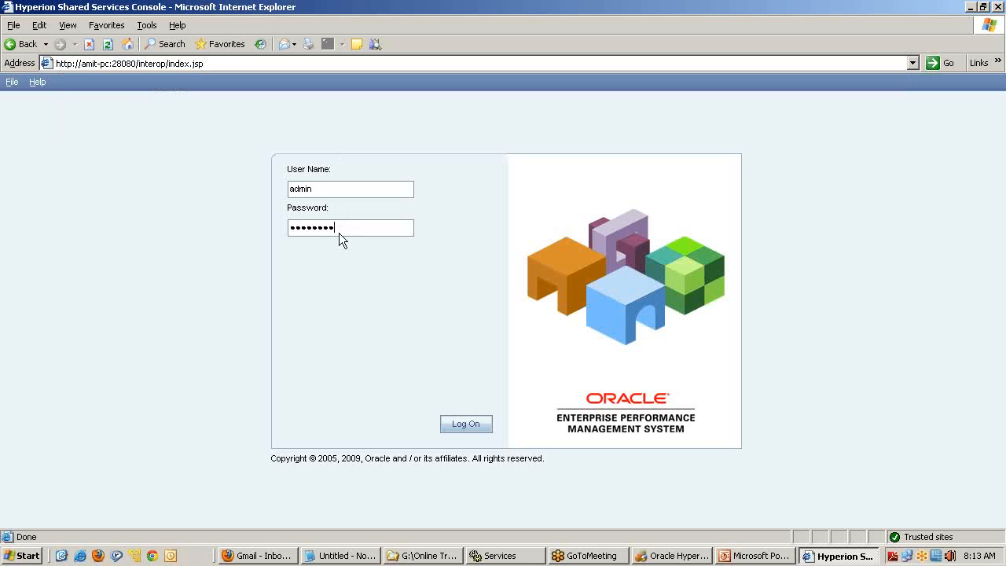
left_click(465, 424)
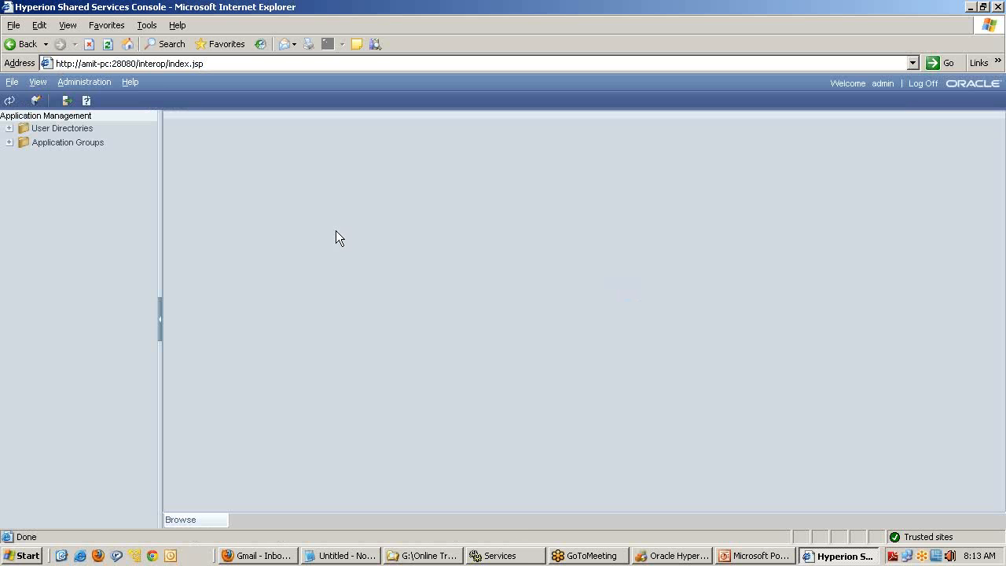
left_click(8, 143)
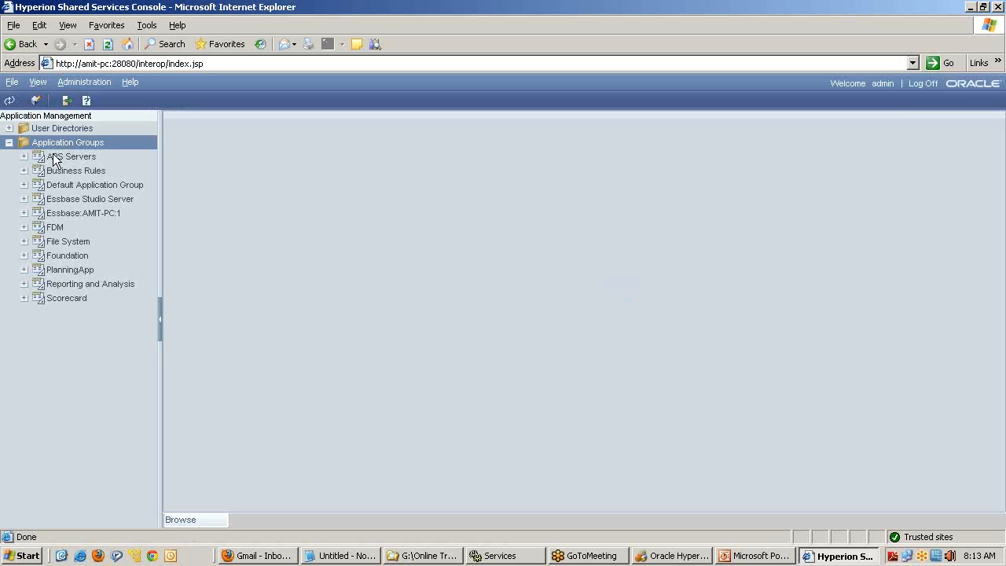
mouse_move(75, 298)
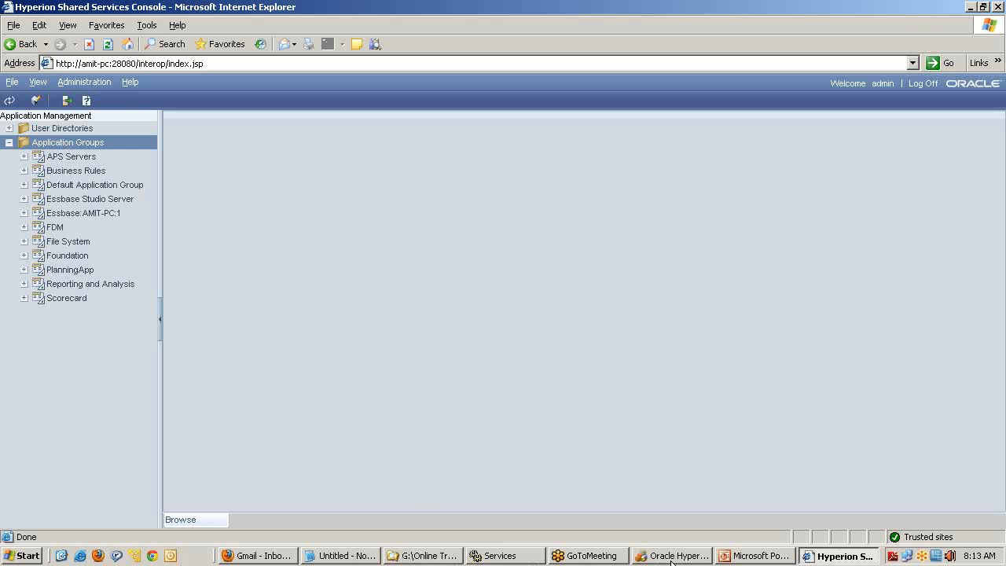
left_click(671, 556)
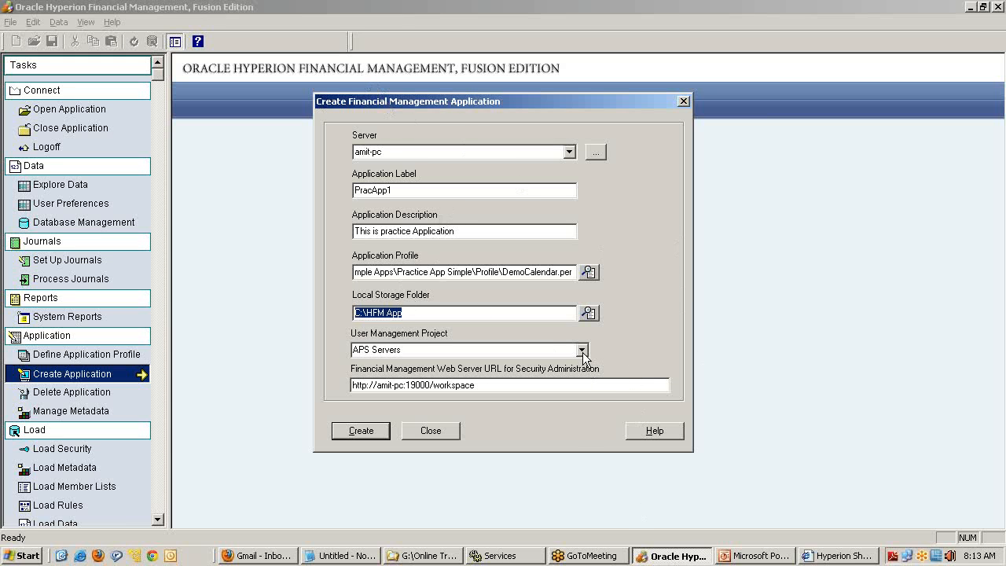
left_click(581, 350)
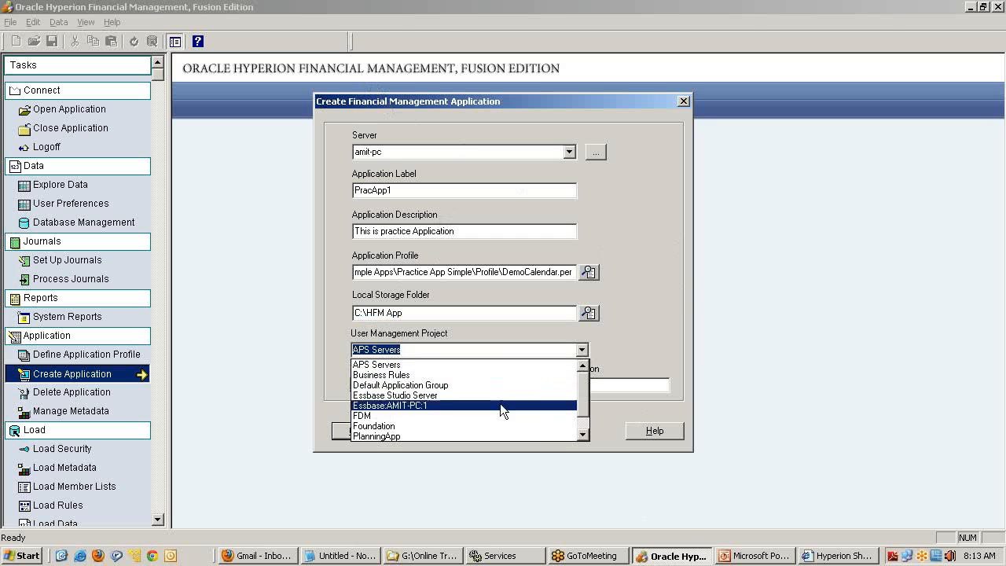
left_click(376, 363)
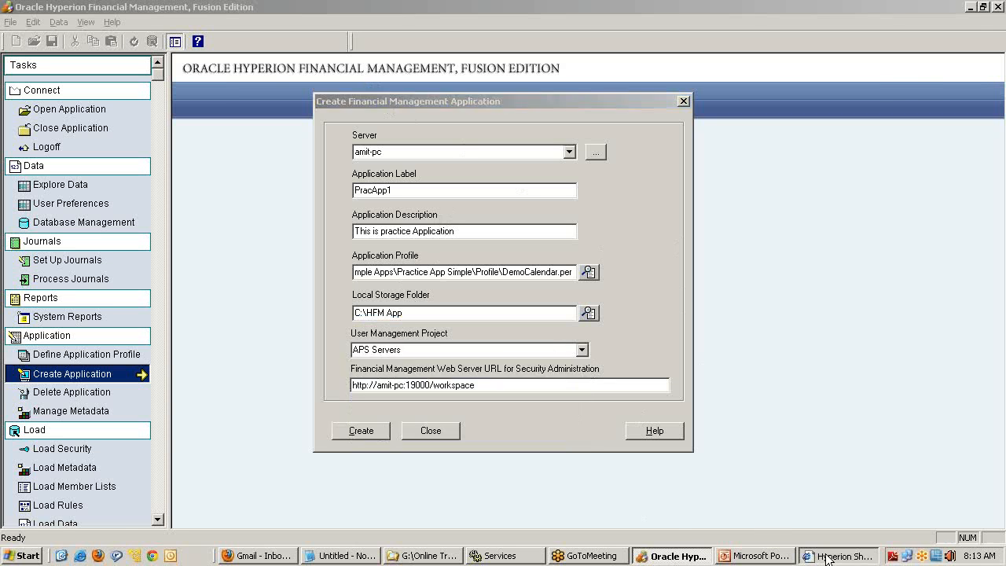
left_click(837, 556)
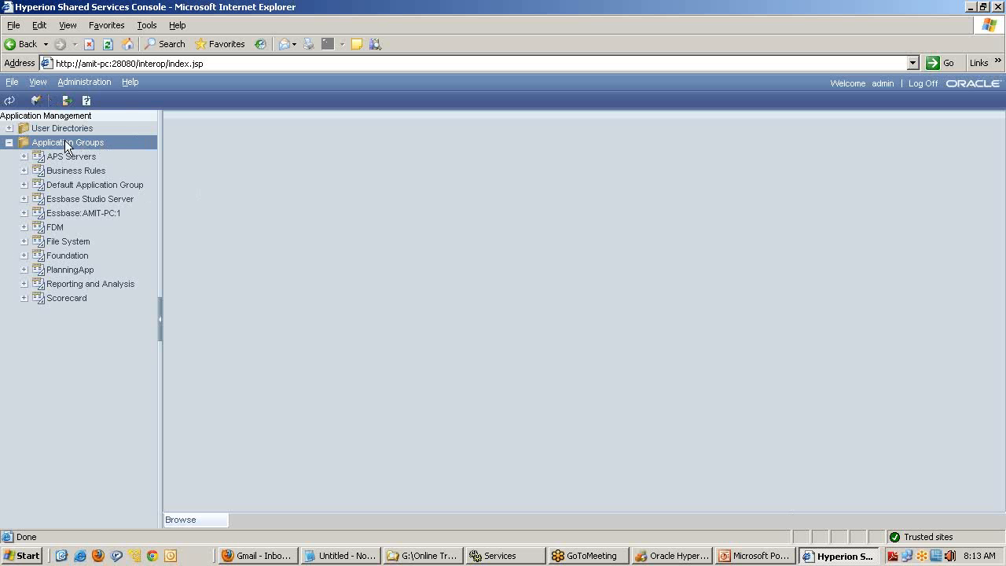
mouse_move(45, 284)
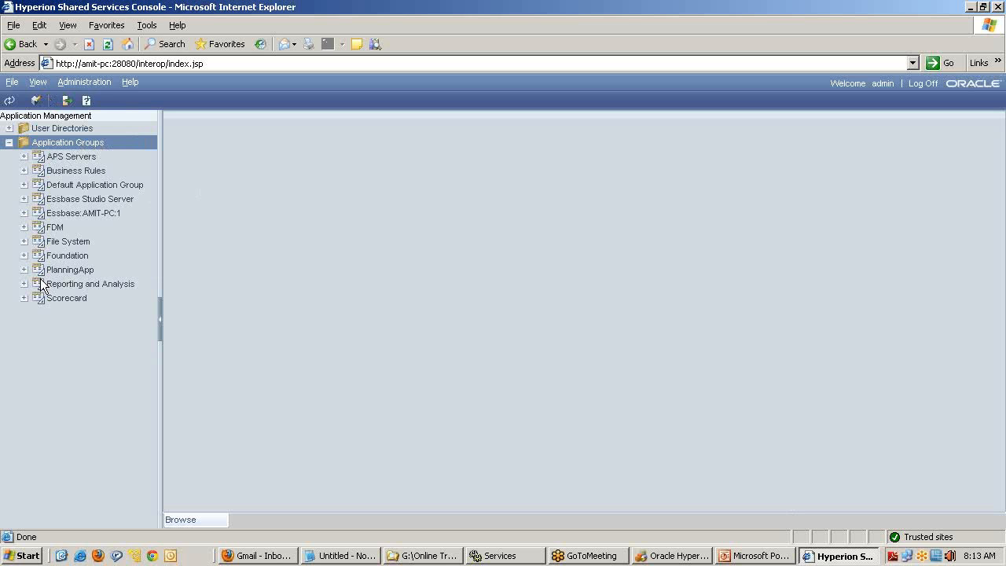
left_click(670, 555)
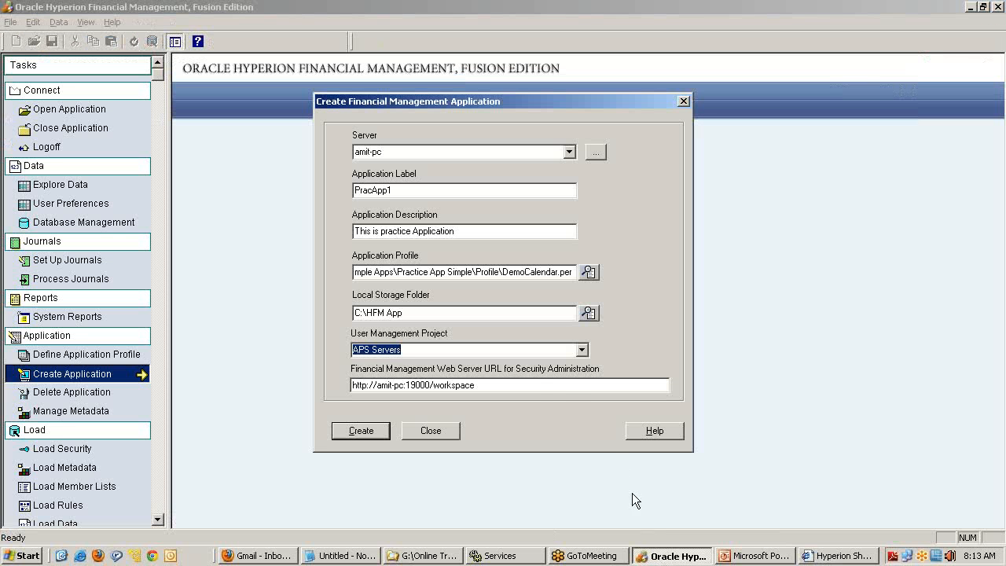
mouse_move(533, 385)
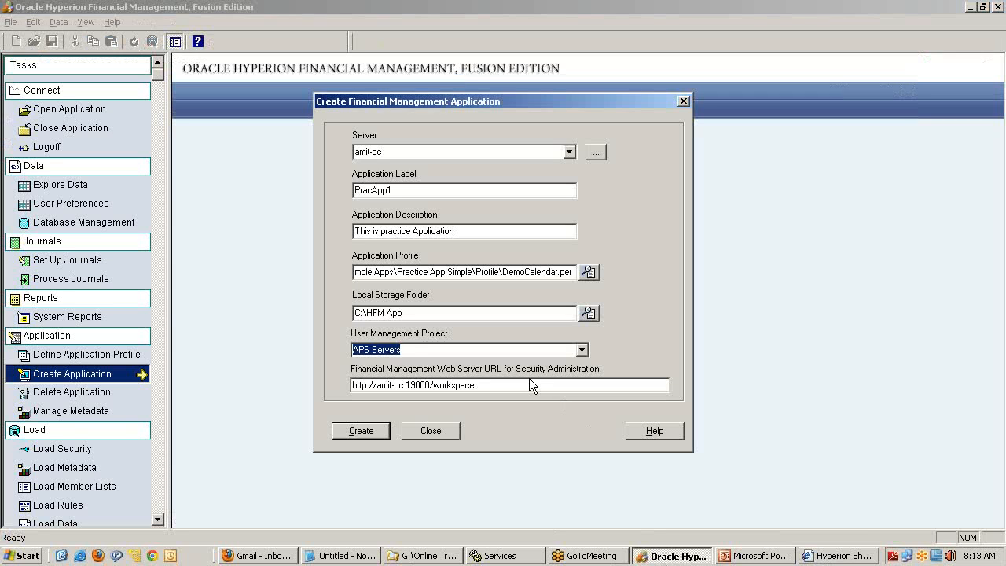
left_click(582, 349)
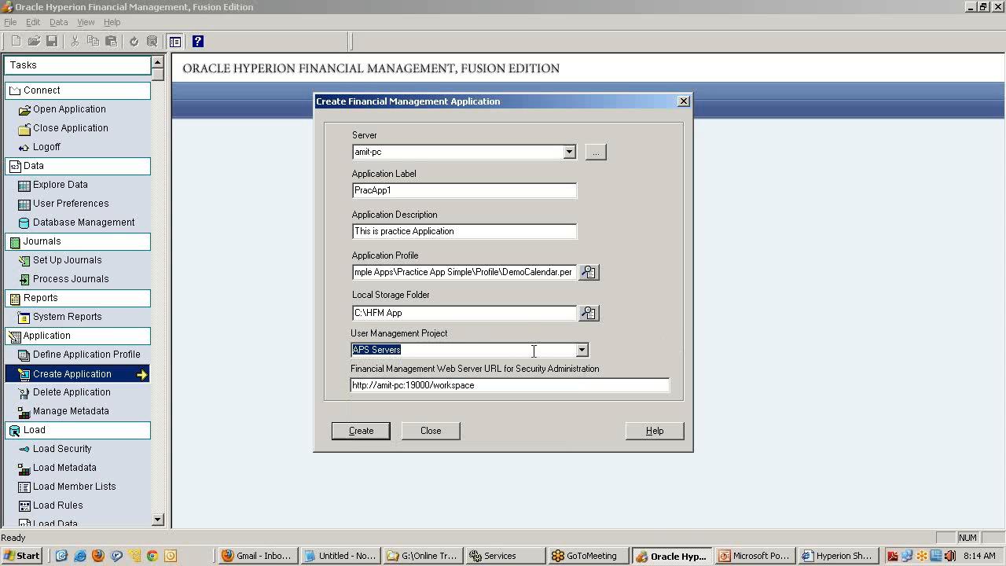
triple_click(510, 385)
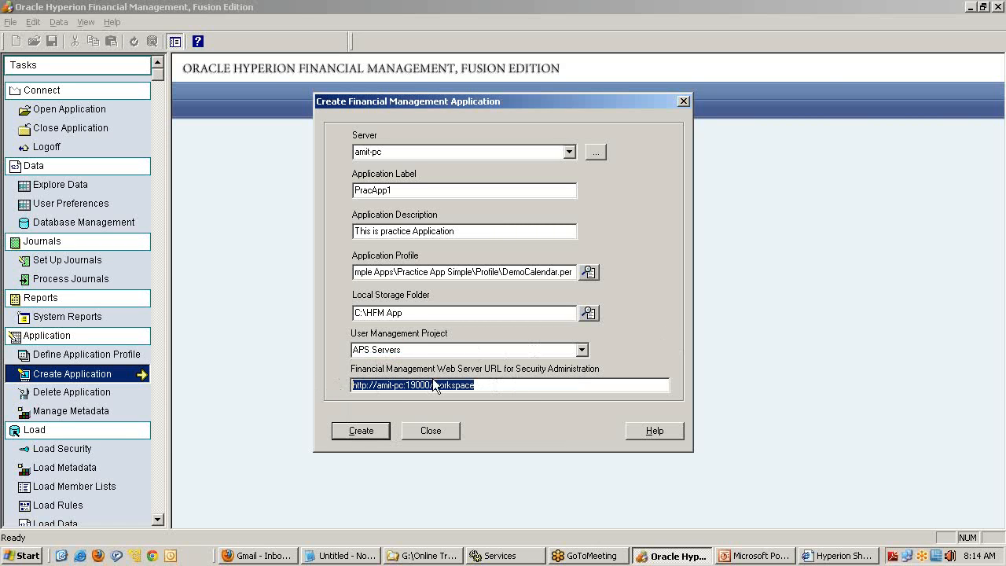
mouse_move(439, 350)
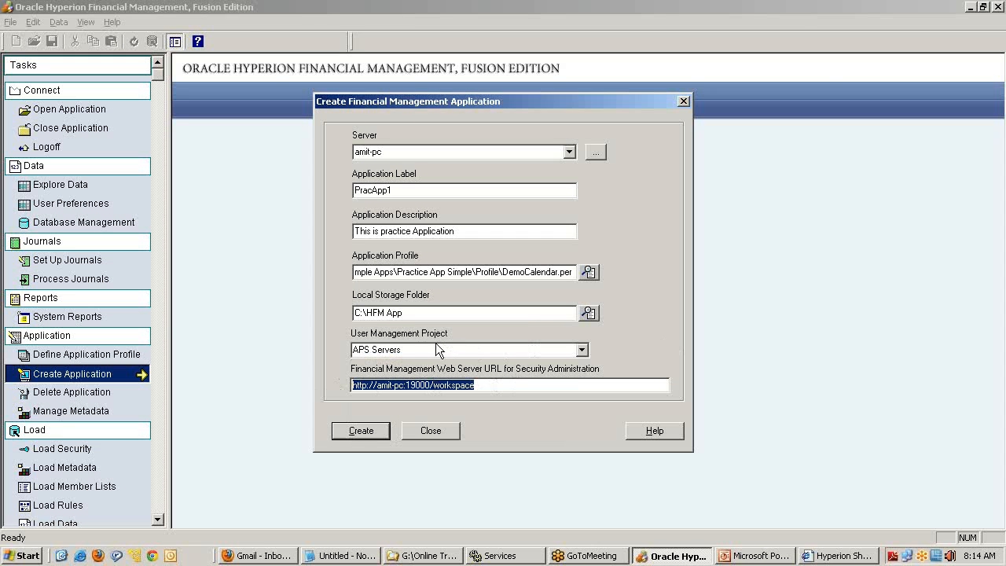
mouse_move(532, 383)
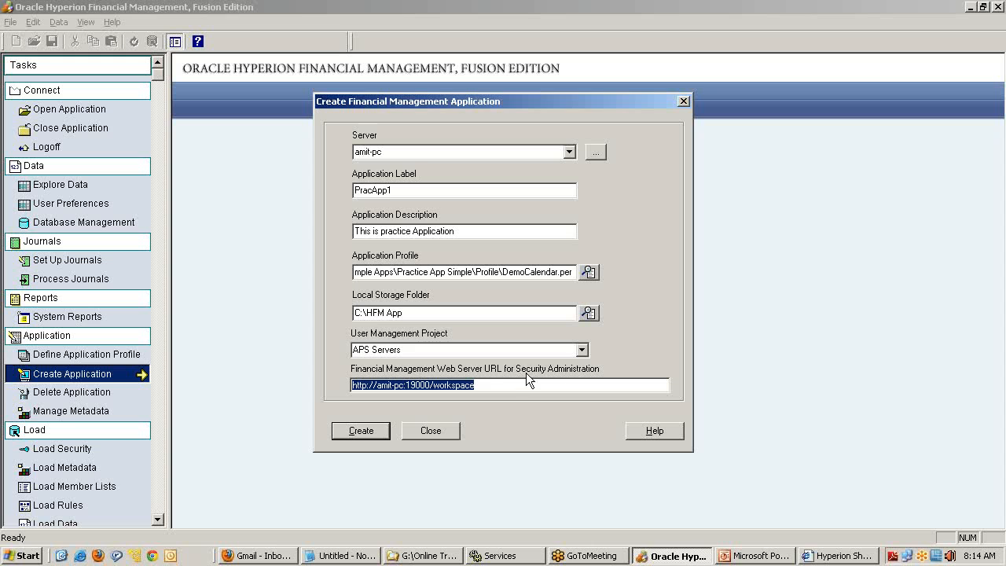
mouse_move(444, 218)
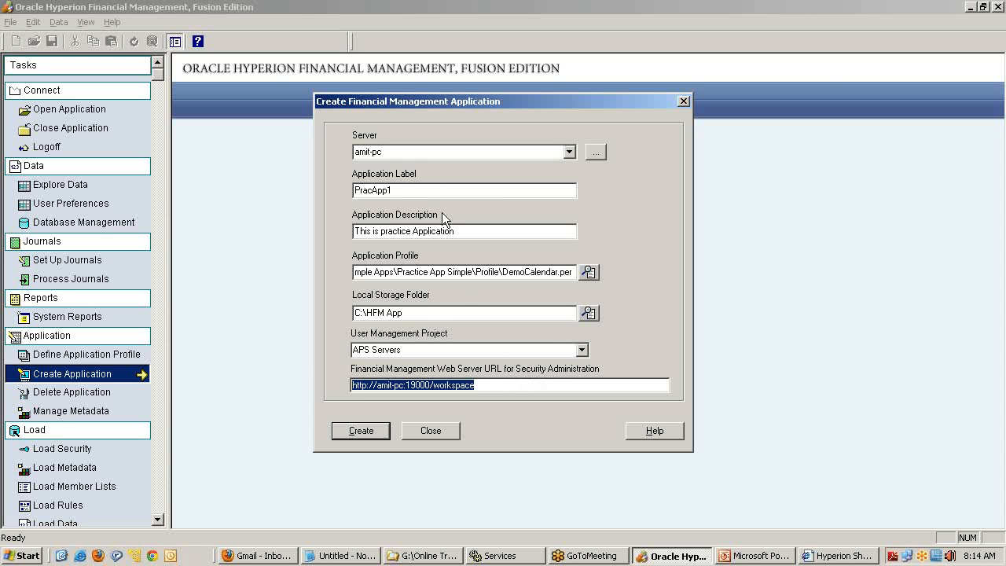
mouse_move(437, 411)
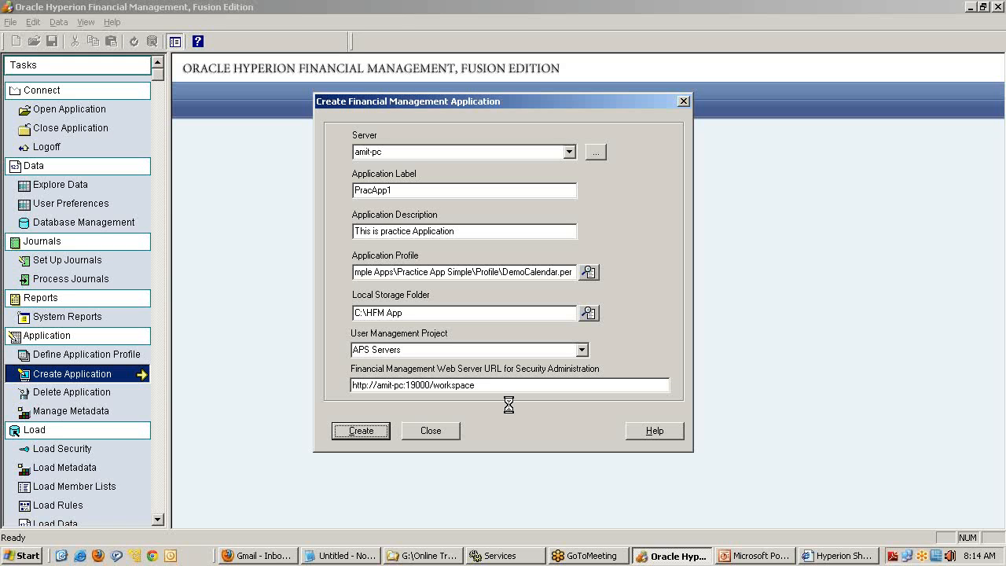
Dismiss the 'application already exists' error and create the application as PracApp3
left_click(360, 431)
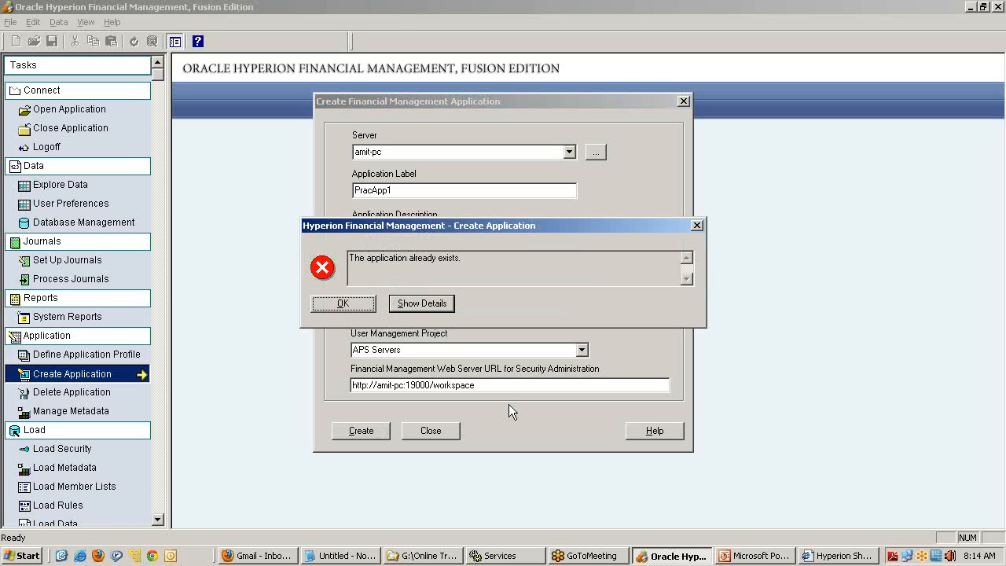
left_click(343, 303)
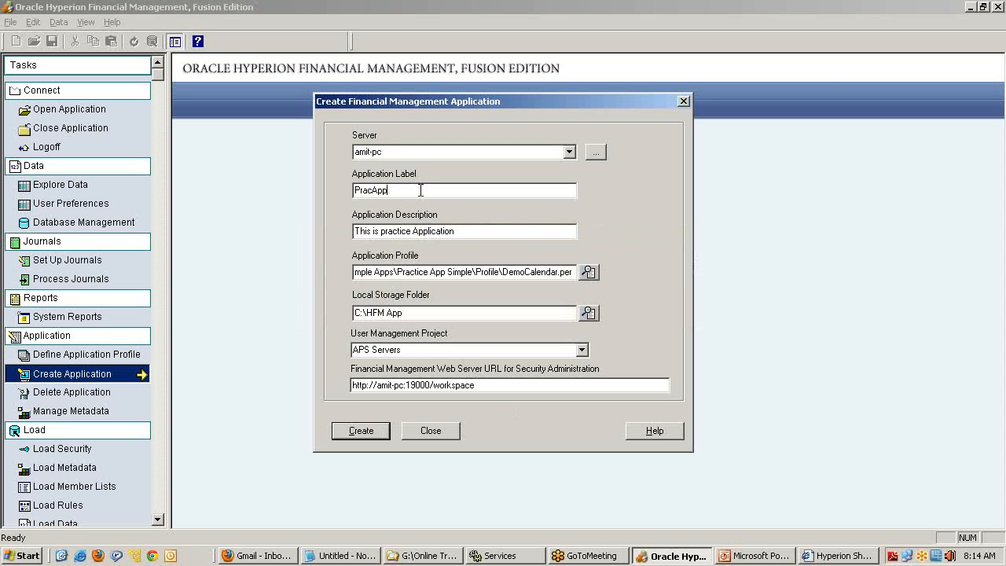
type("3")
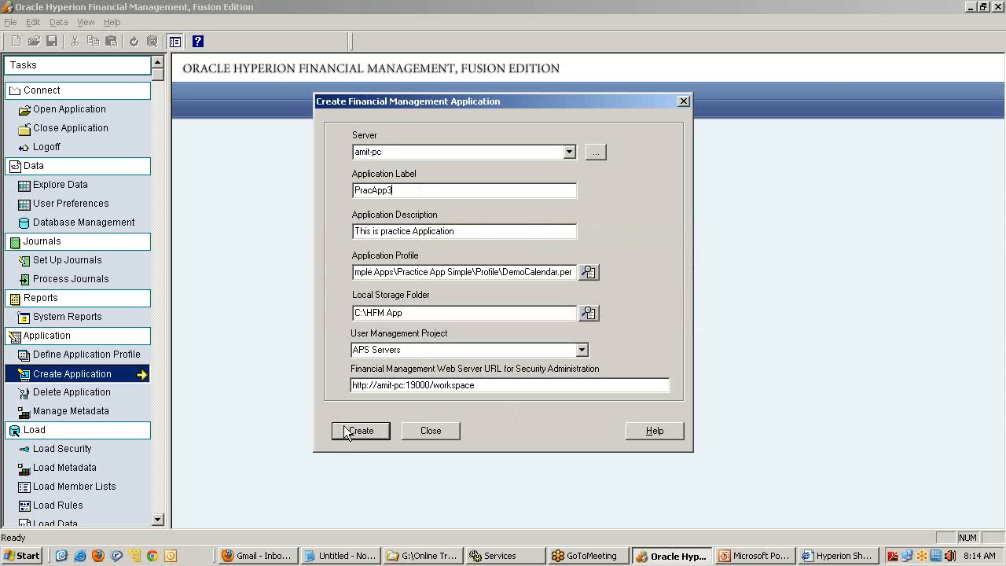
left_click(360, 430)
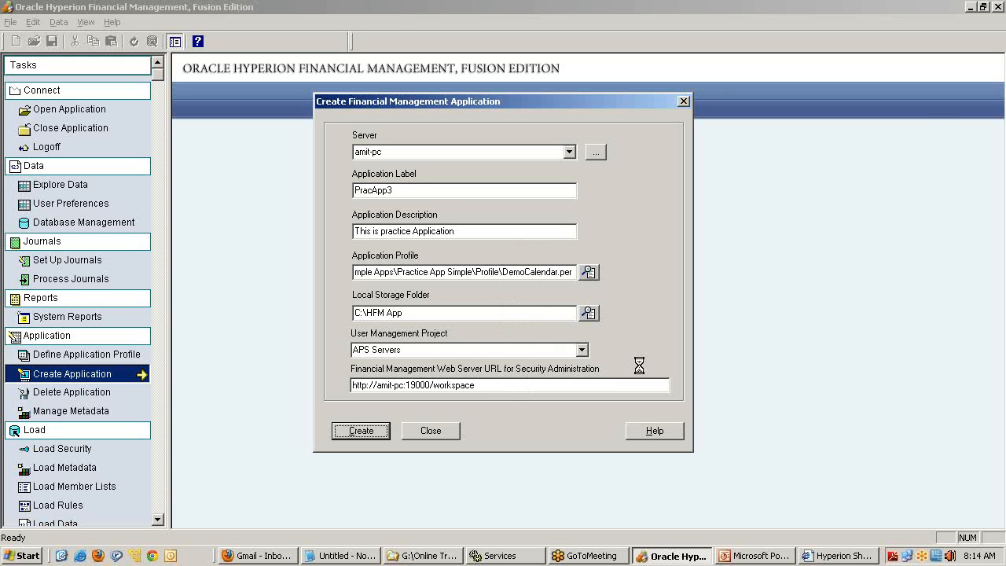
mouse_move(1001, 71)
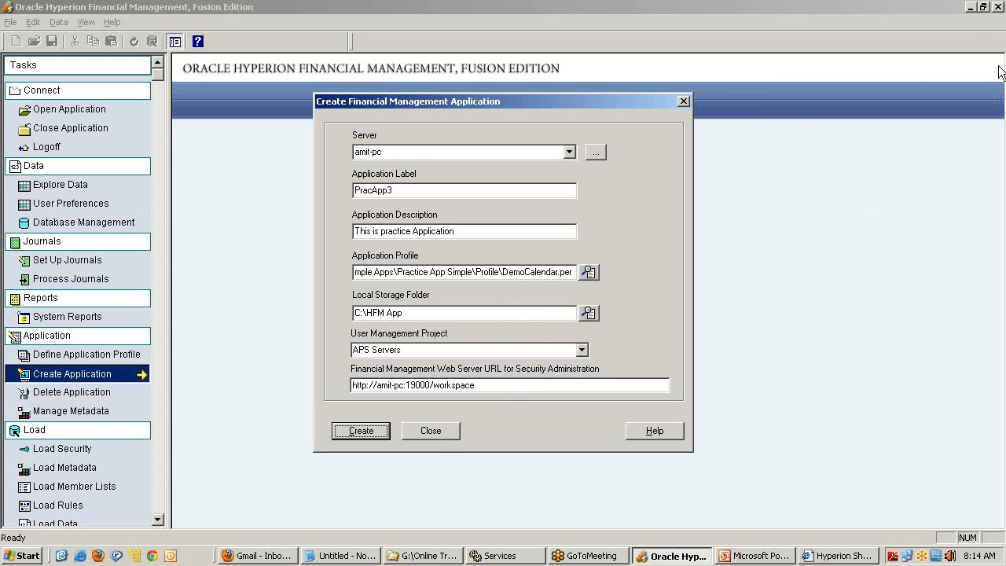
View Listof_HFM_Tbles.bmp showing hfmuser's six HSV/HSX tables in Picture Manager
left_click(841, 556)
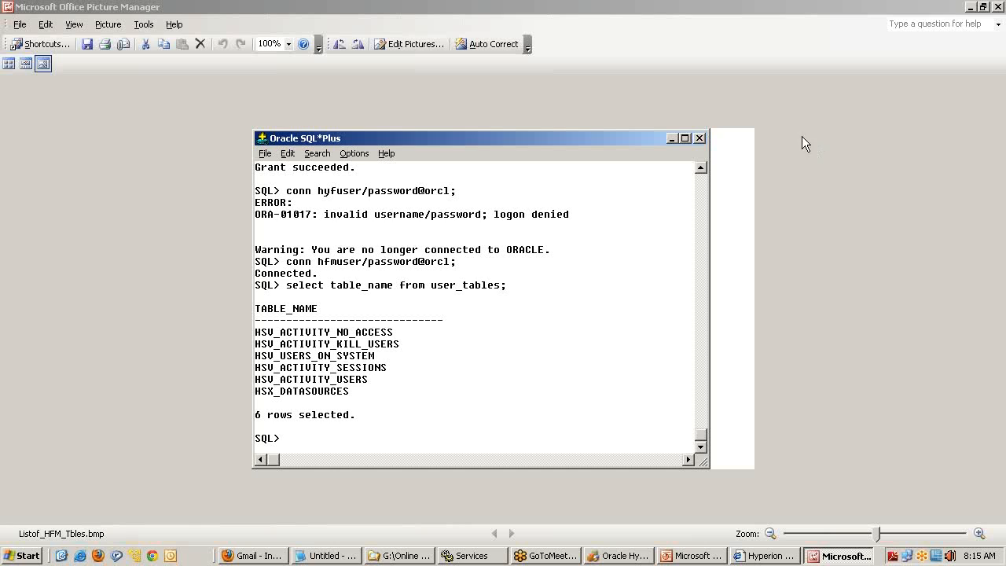
mouse_move(313, 251)
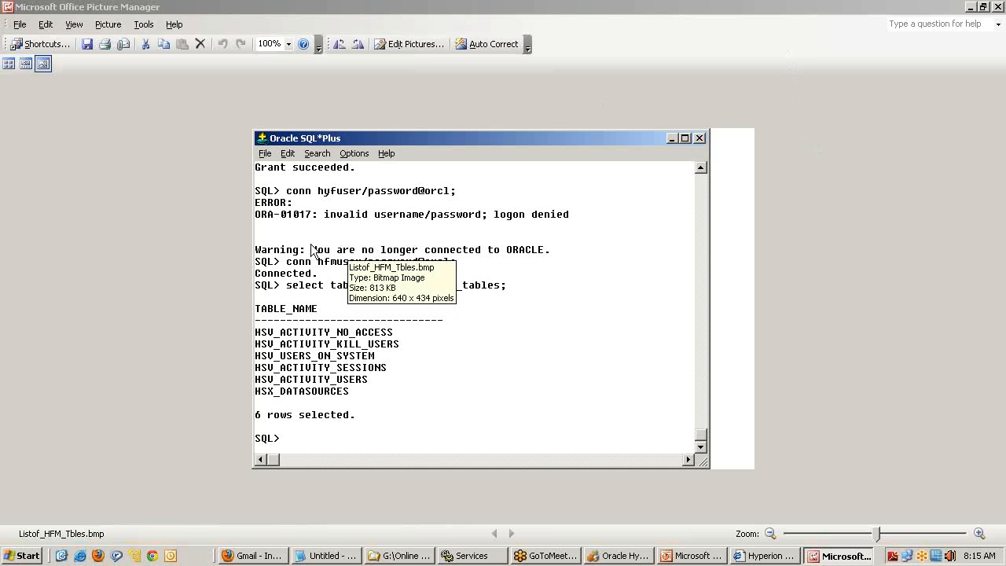
mouse_move(351, 427)
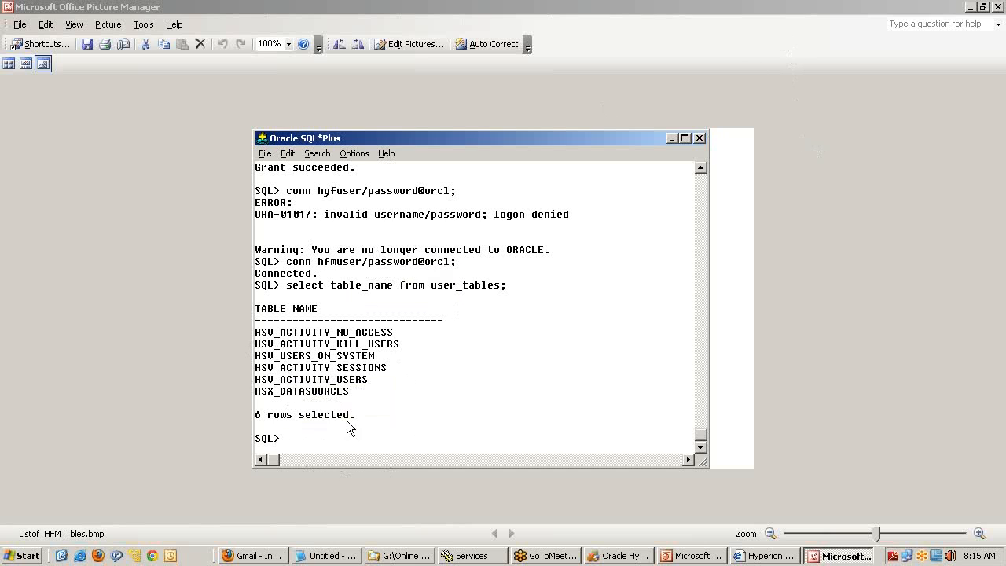
mouse_move(456, 385)
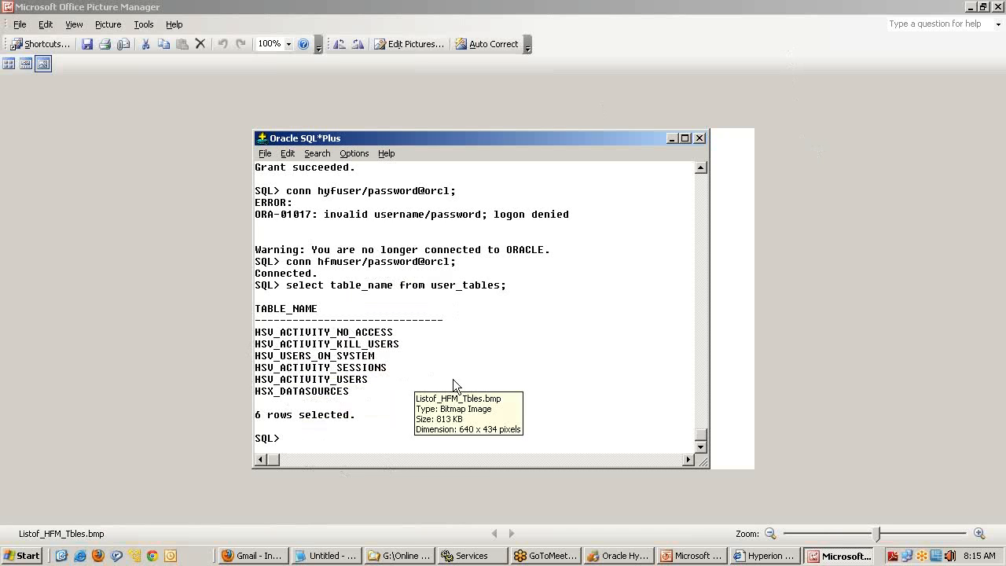
mouse_move(457, 386)
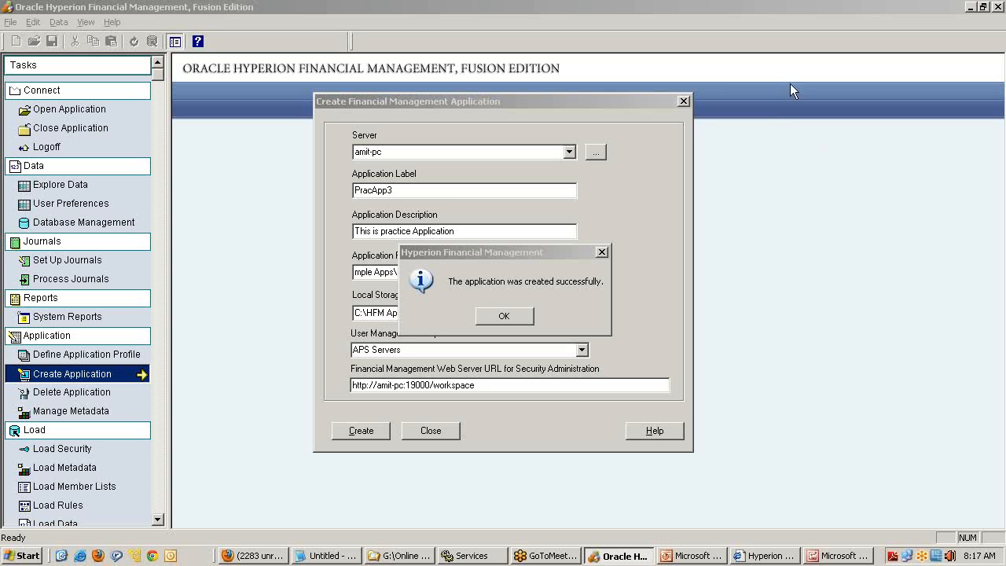
Acknowledge the message confirming PracApp3 was created successfully
left_click(504, 315)
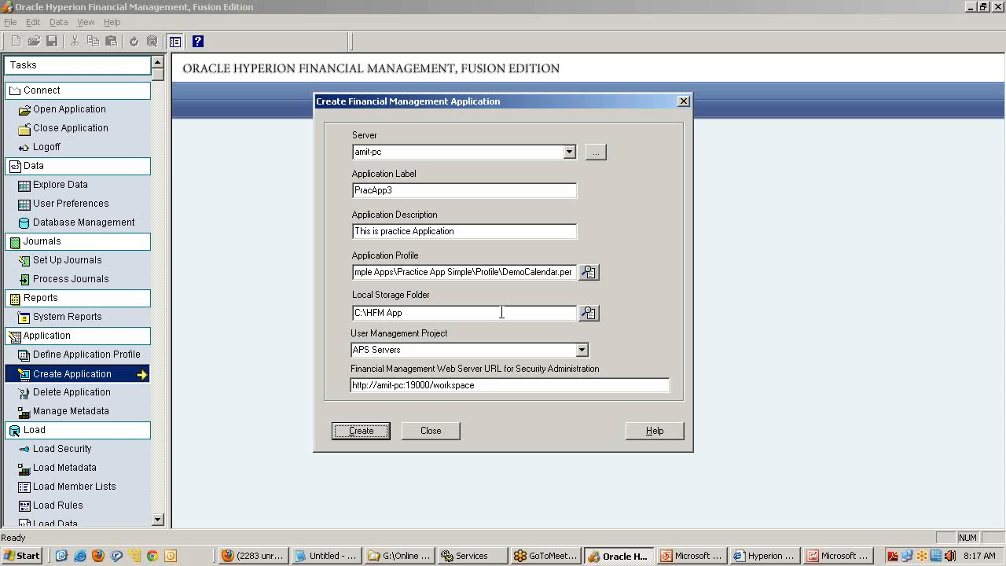
mouse_move(535, 555)
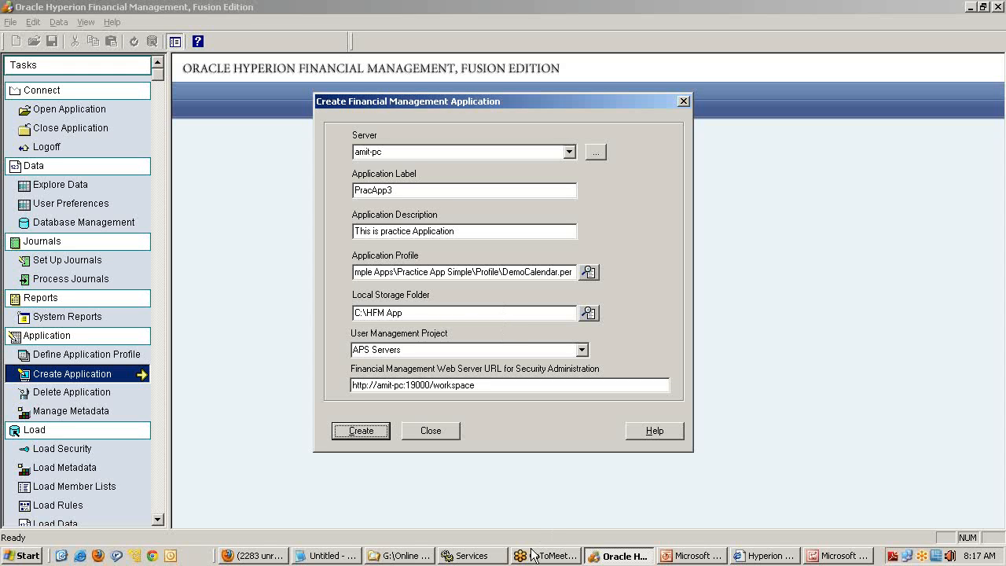
mouse_move(440, 494)
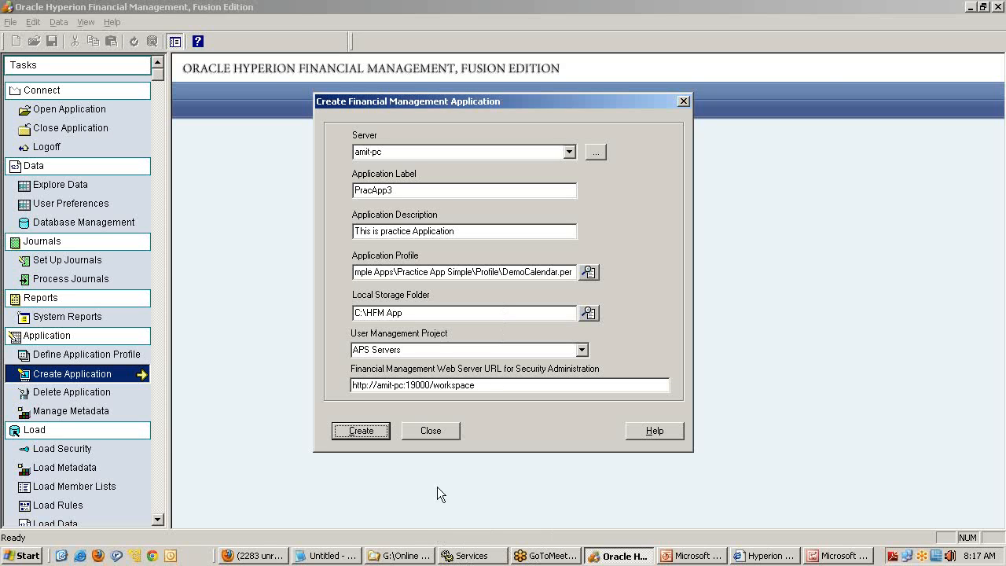
mouse_move(387, 257)
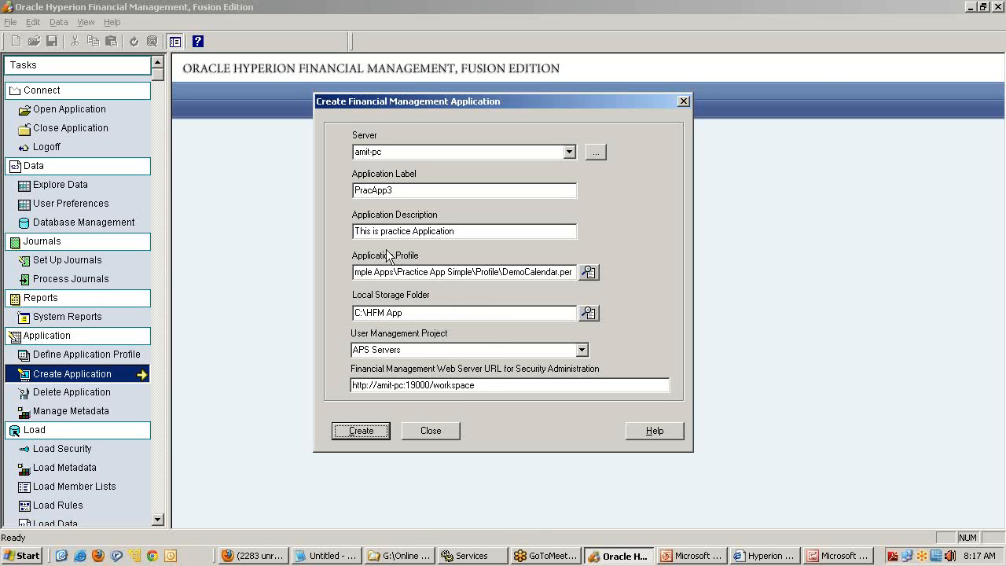
mouse_move(386, 305)
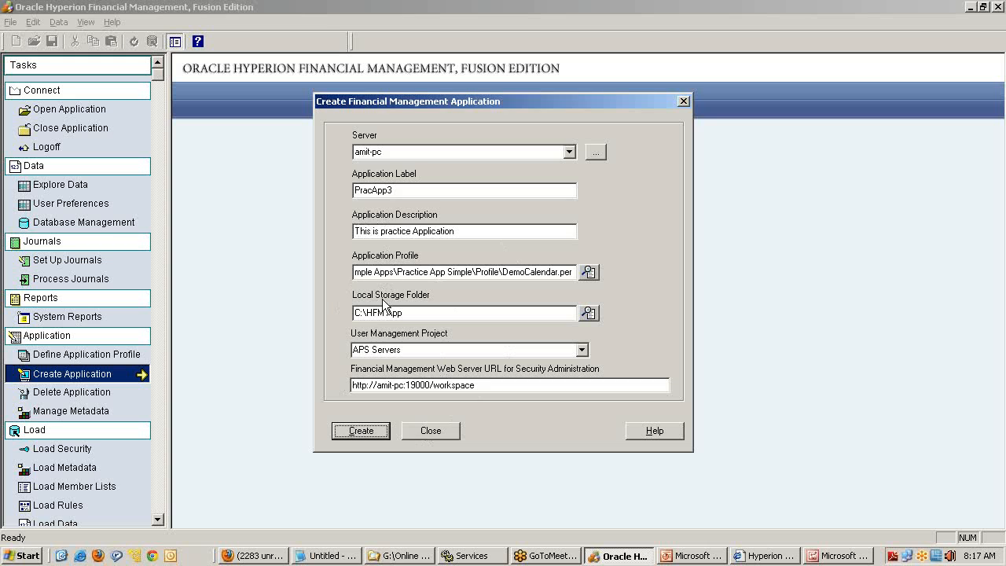
Submit PracApp3 for creation and close the create-application form
left_click(430, 430)
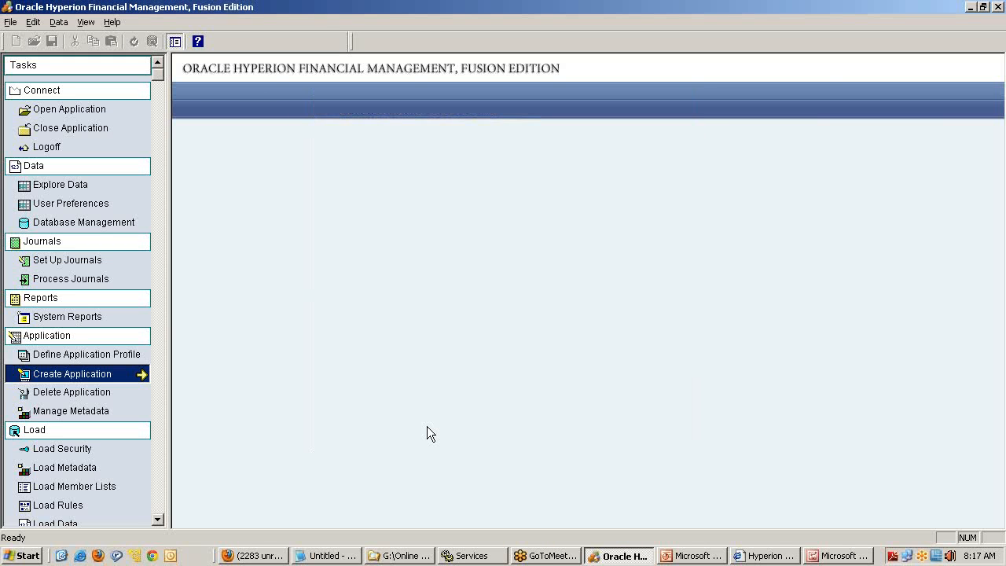
mouse_move(73, 126)
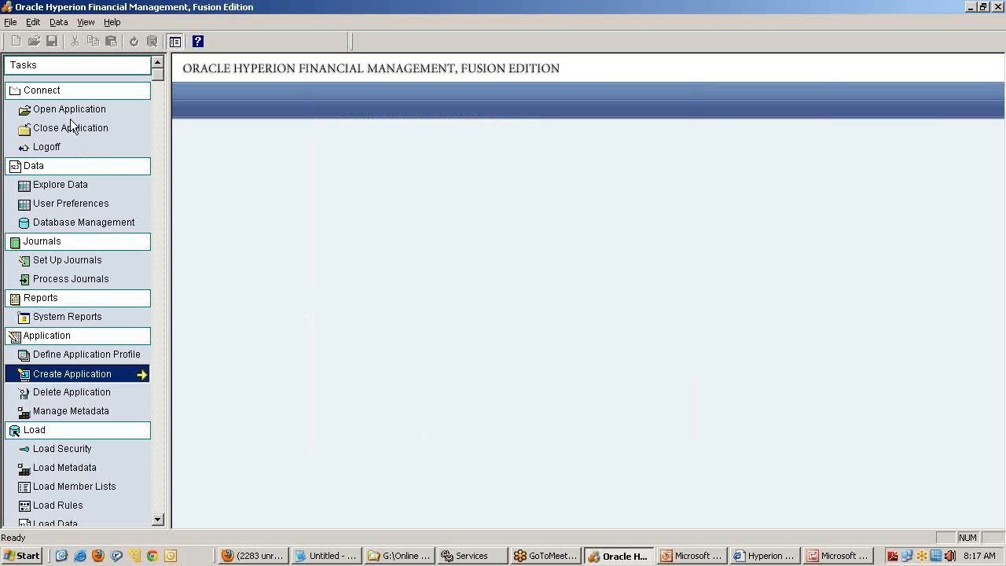
left_click(69, 110)
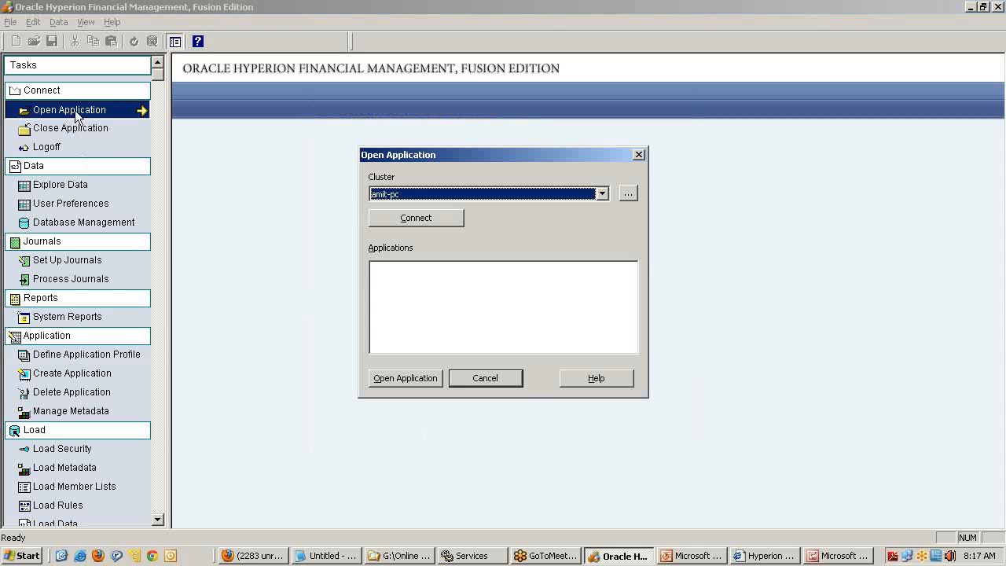
left_click(416, 217)
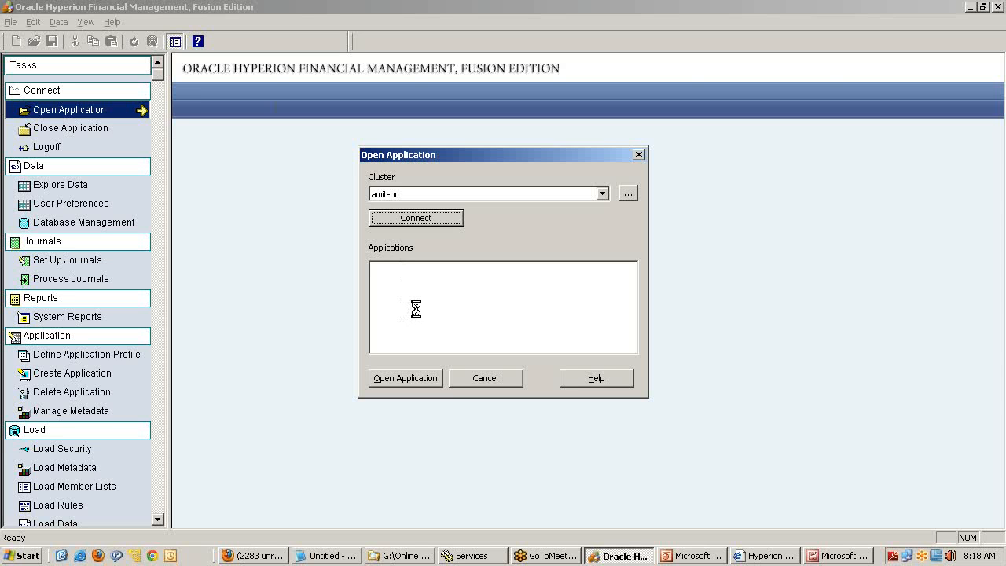
left_click(415, 217)
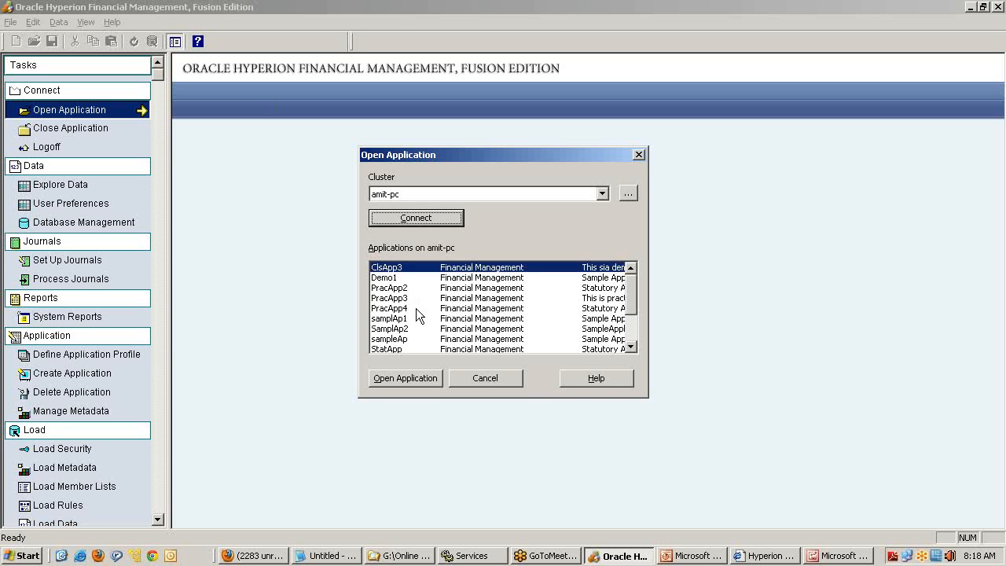
mouse_move(423, 346)
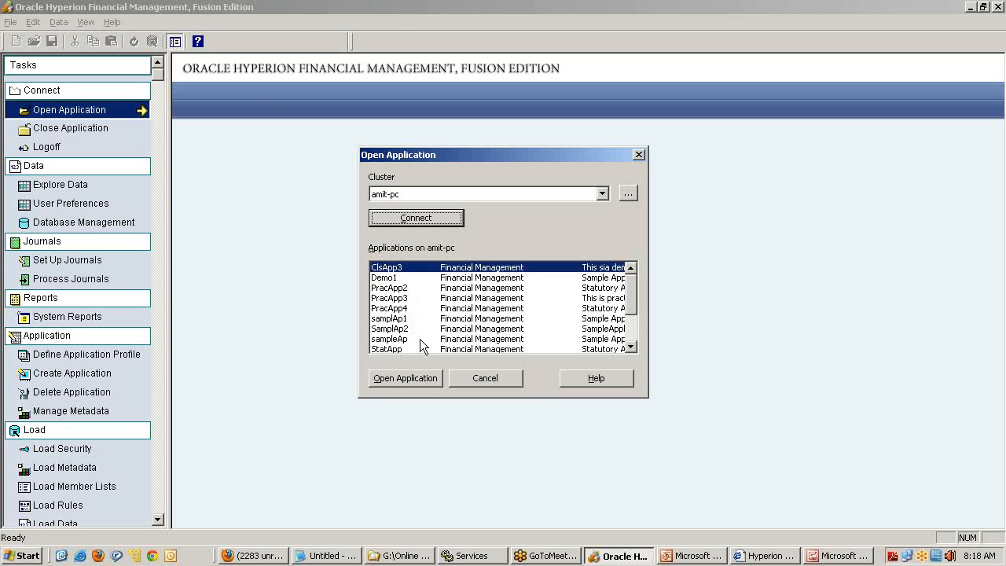
left_click(389, 297)
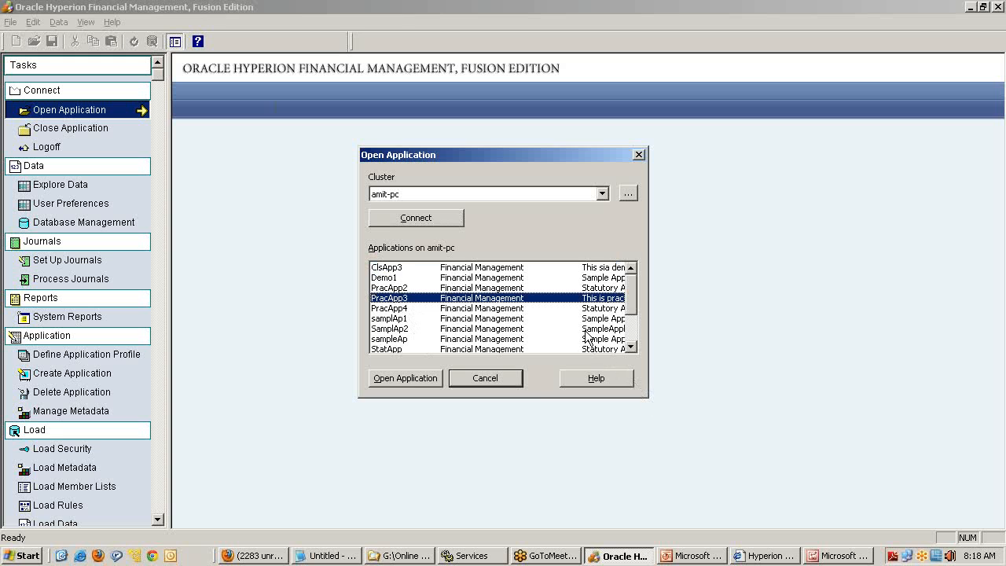
mouse_move(606, 309)
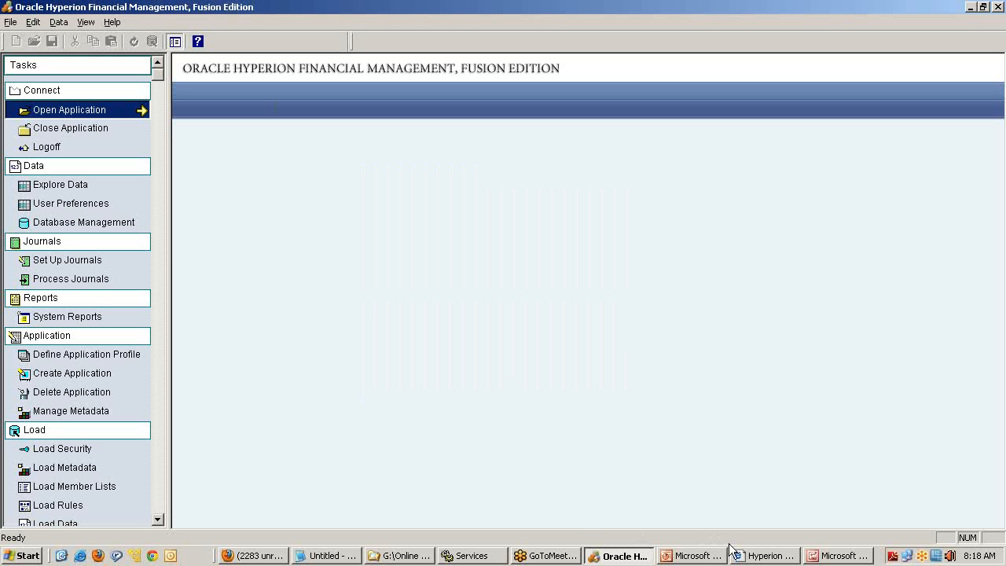
Add 'Creating Application' notes: 1) Create Application [Application Profile], 2) Load Security
left_click(326, 556)
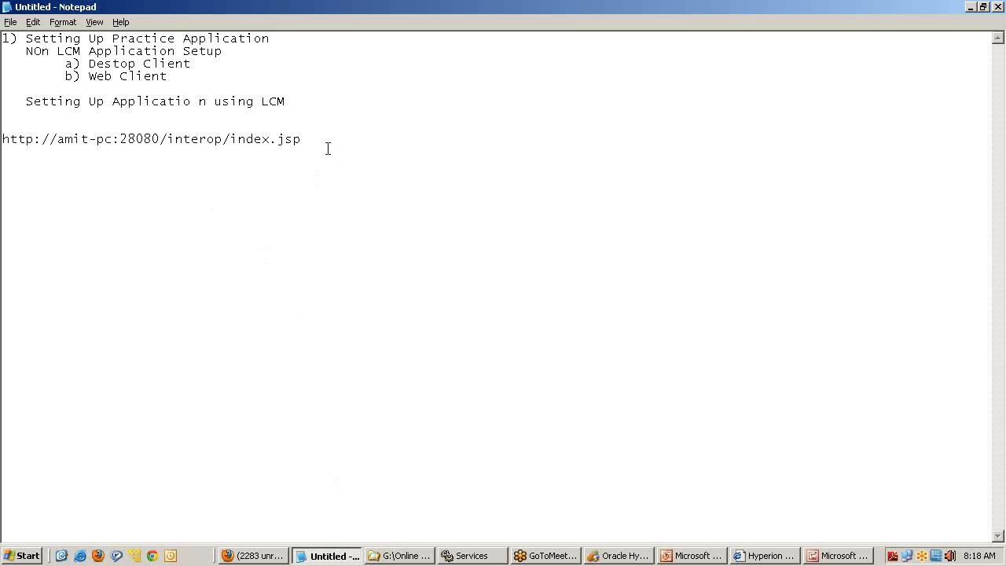
type("Creat")
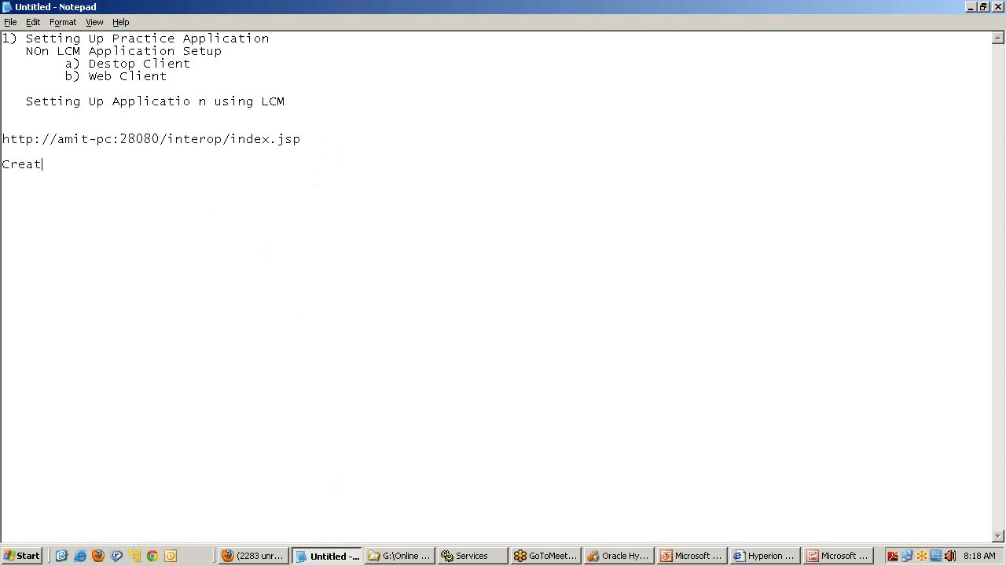
type("ing Application")
type("1) Crea")
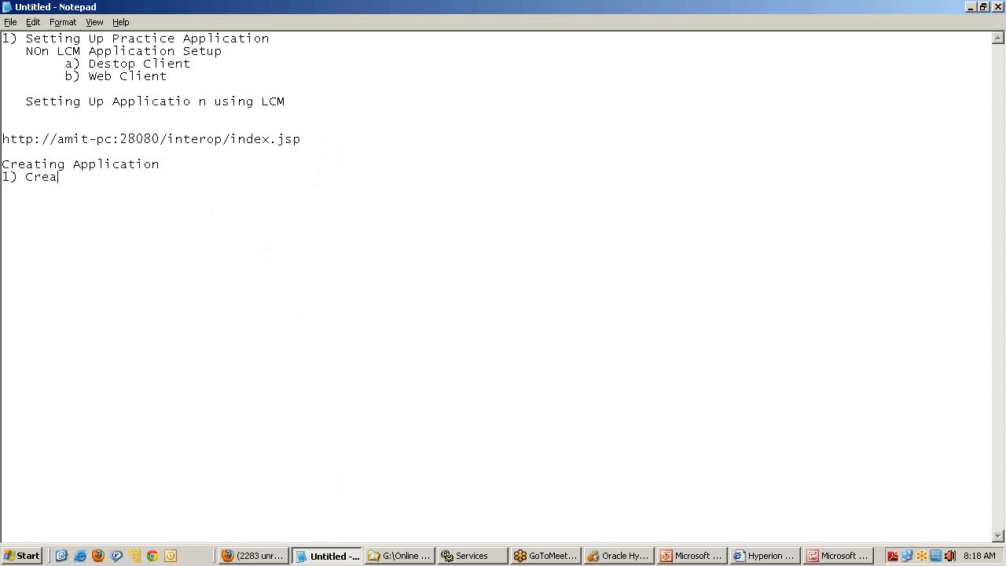
type("te Application")
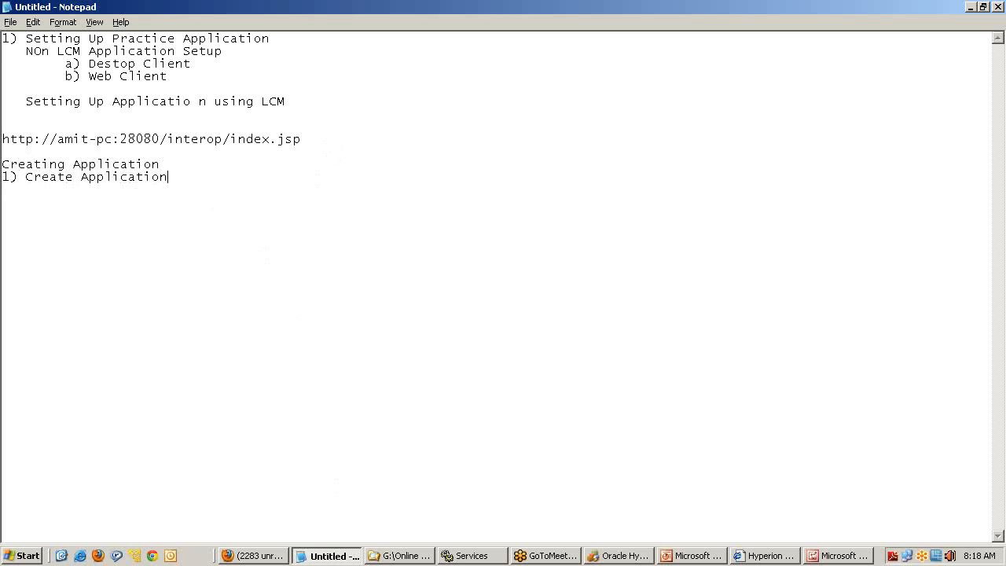
type("[Appl")
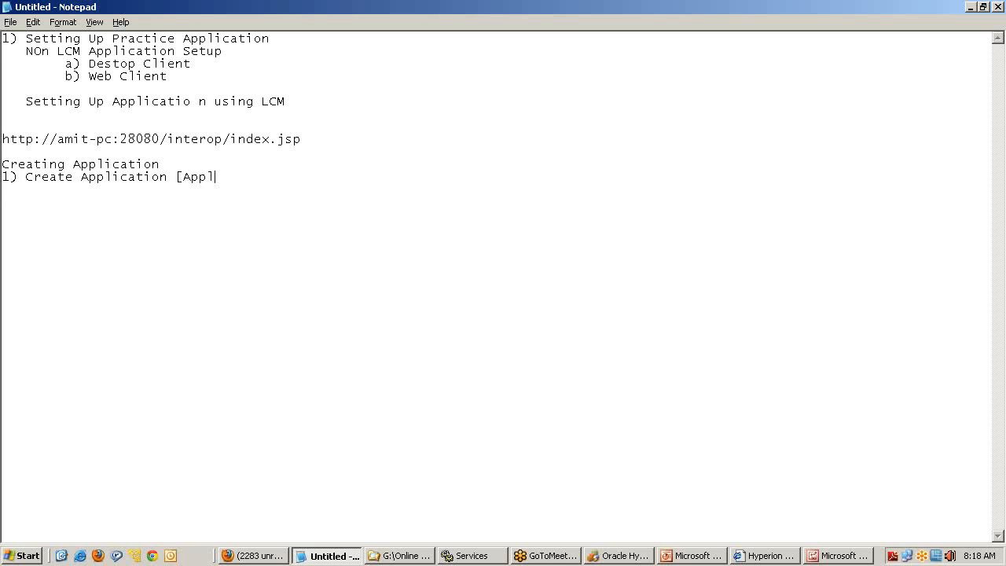
type("ication Pro")
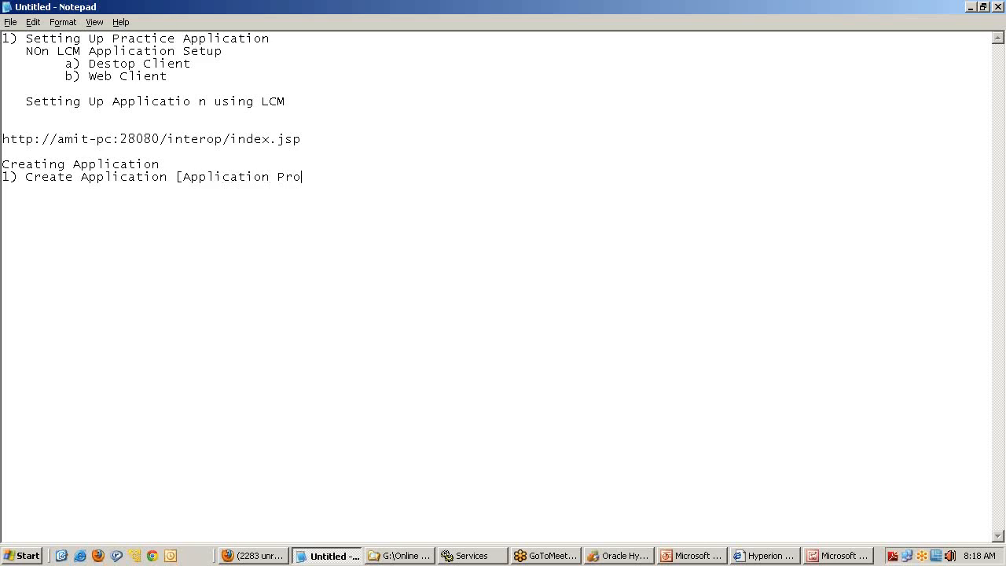
type("file]")
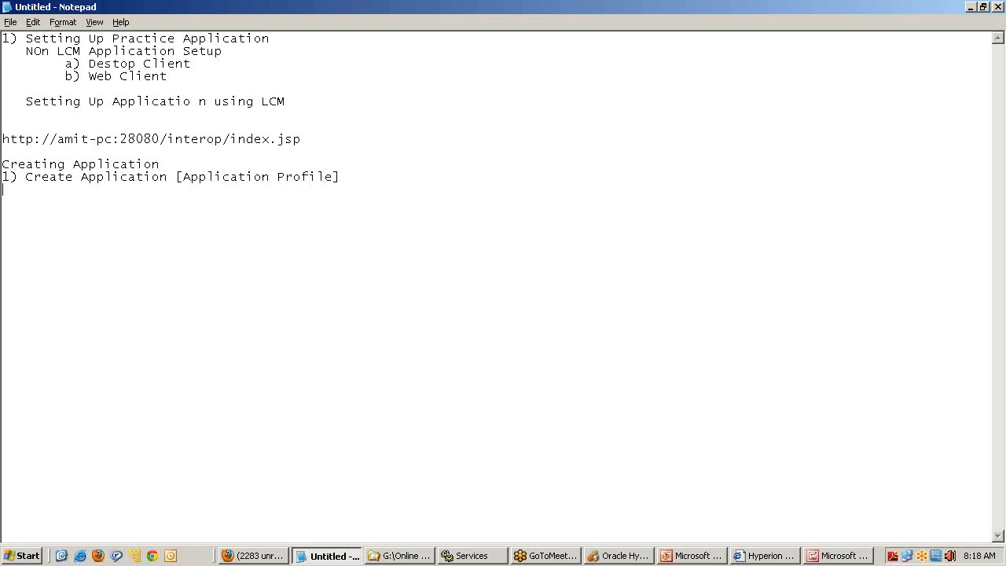
type("2)")
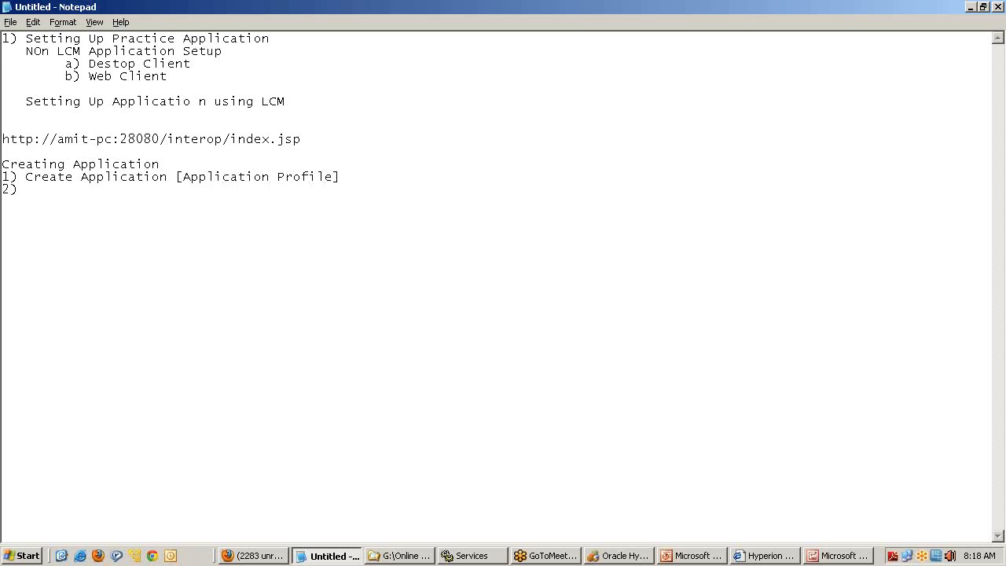
type("Security")
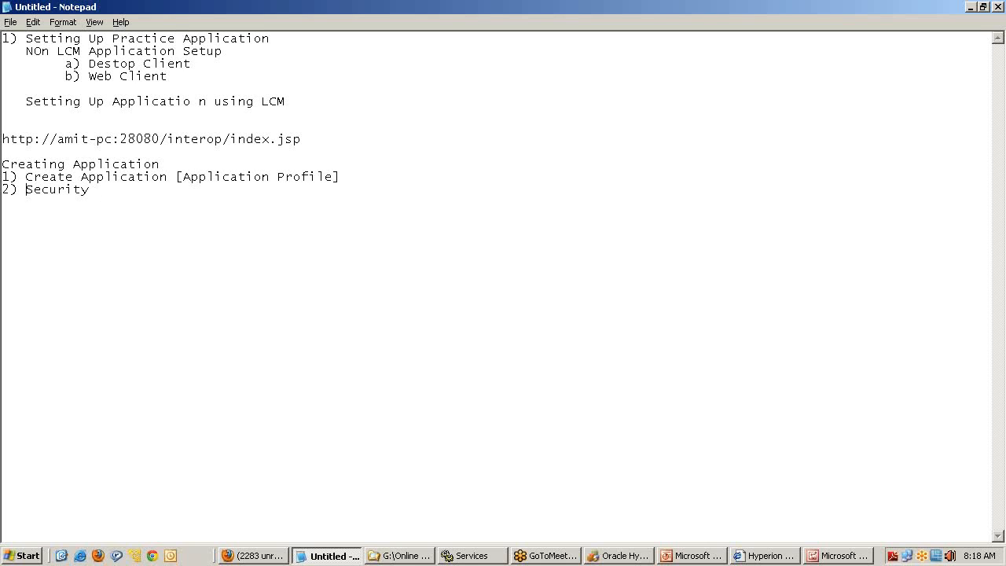
type("Load")
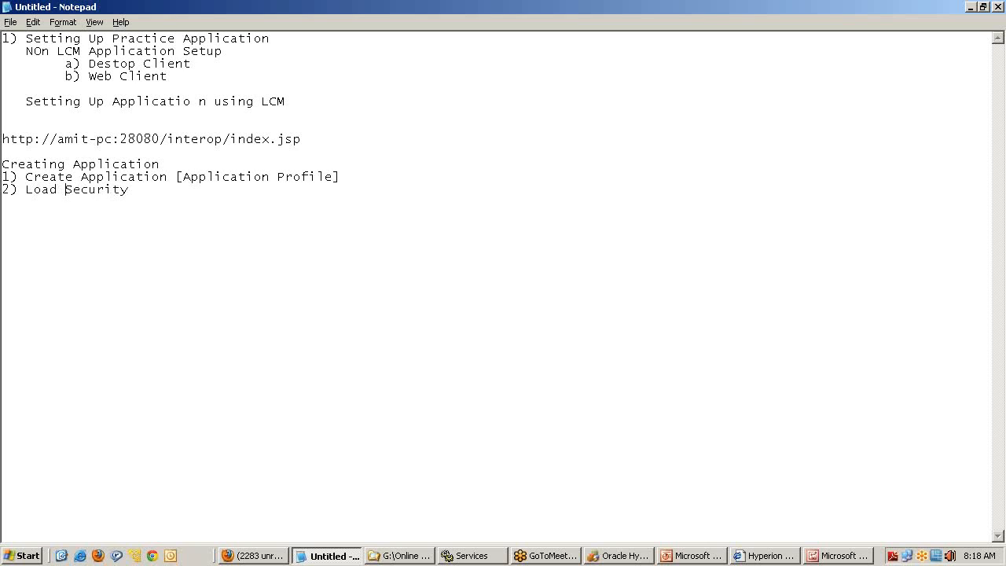
left_click(135, 190)
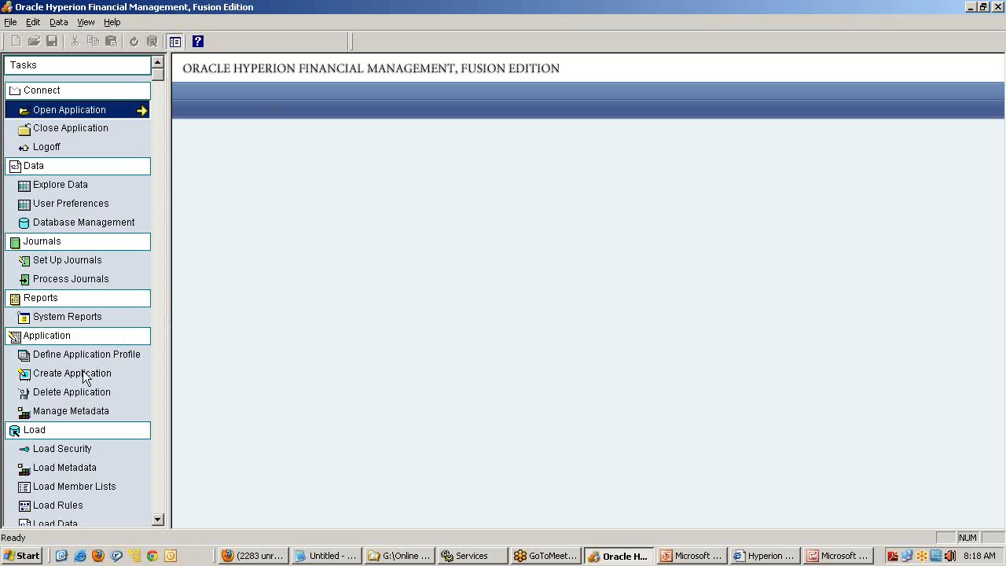
mouse_move(51, 452)
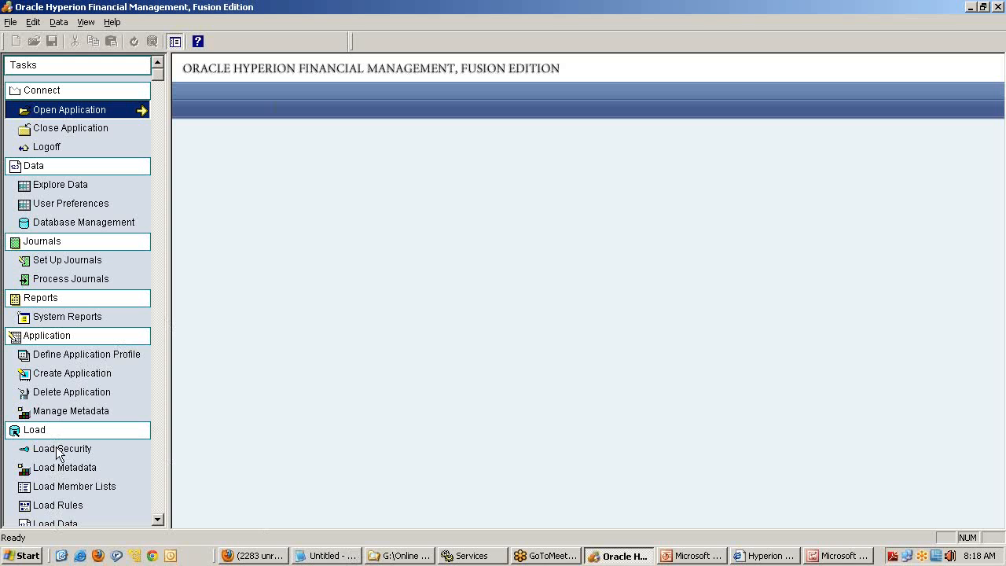
mouse_move(64, 478)
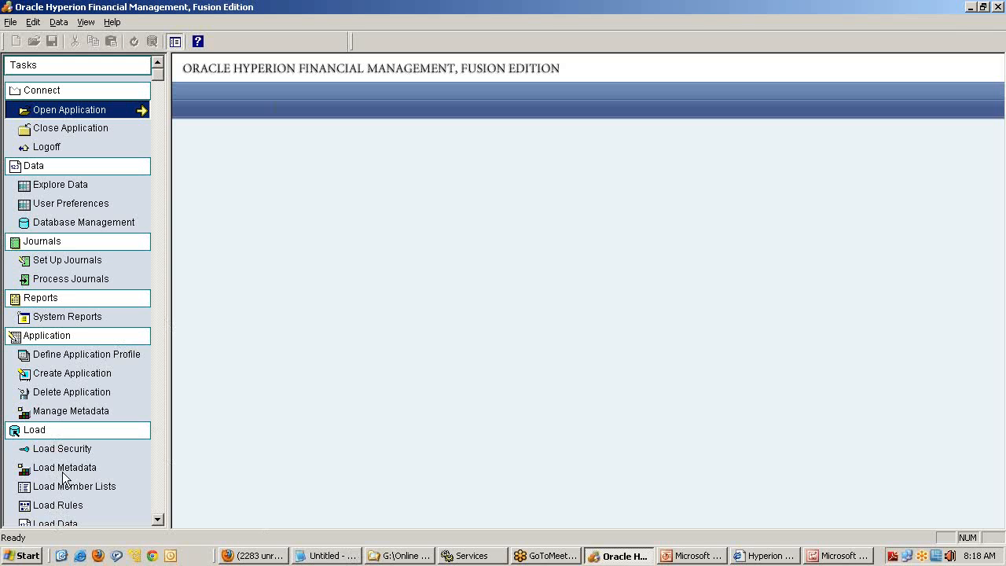
Start Load Metadata and connect to cluster amit-pc to list its applications
left_click(69, 109)
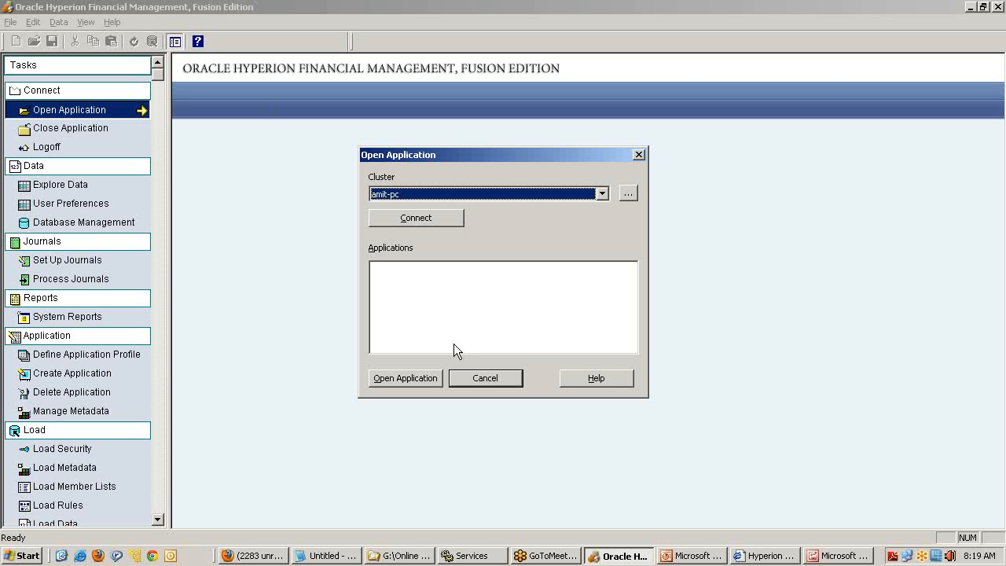
left_click(416, 218)
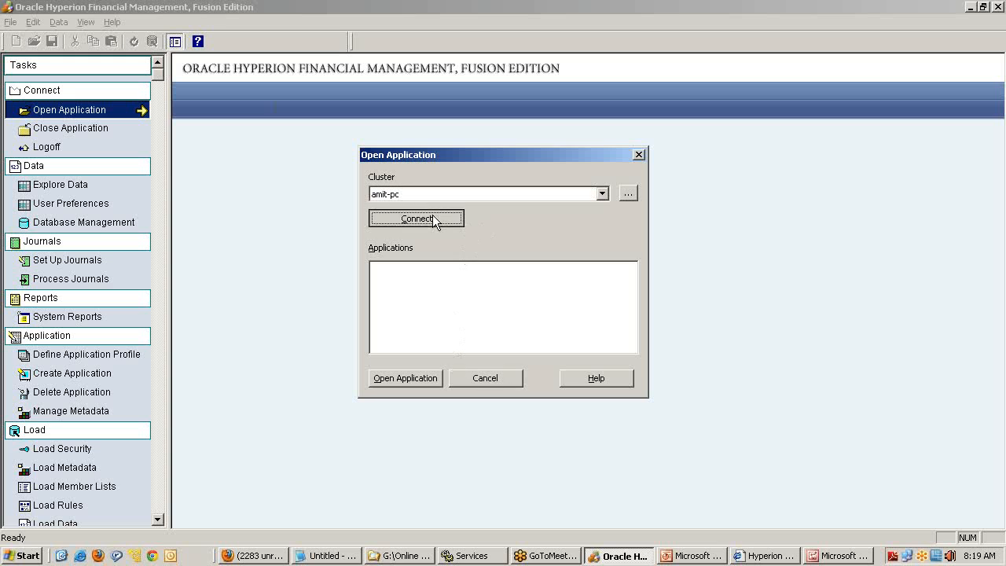
left_click(415, 218)
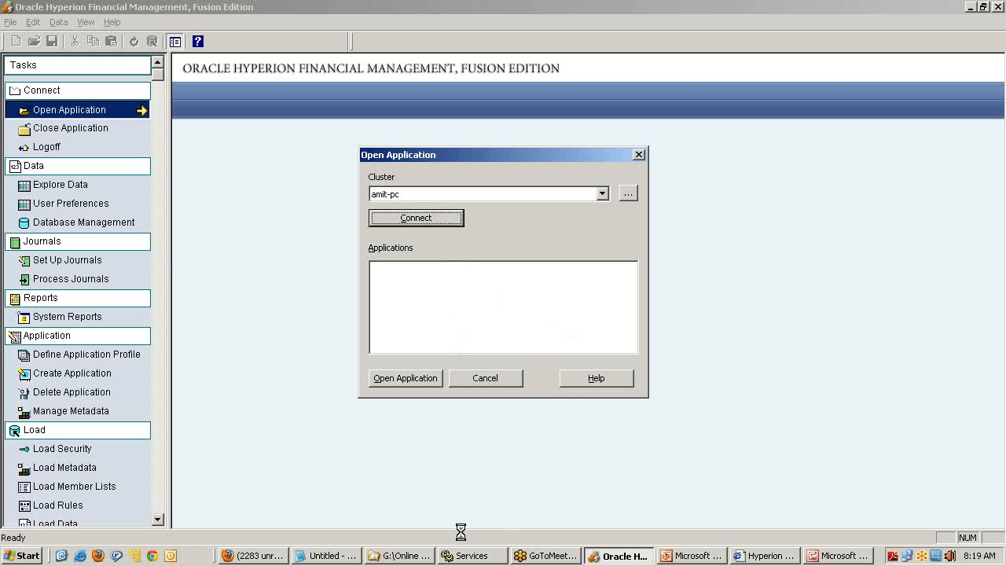
left_click(399, 556)
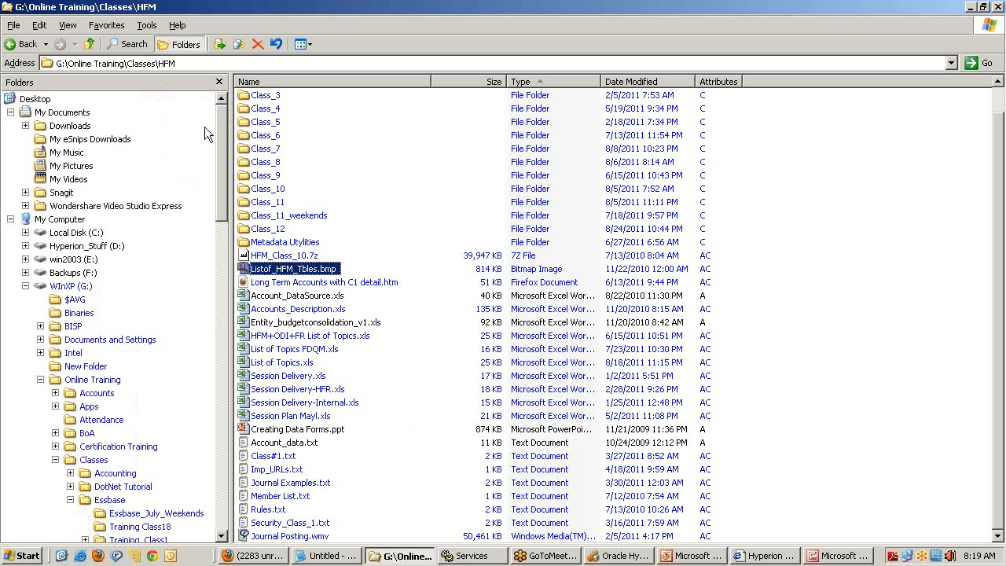
Review DemoSecurity.sec's security classes in Notepad, then close the file
left_click(86, 232)
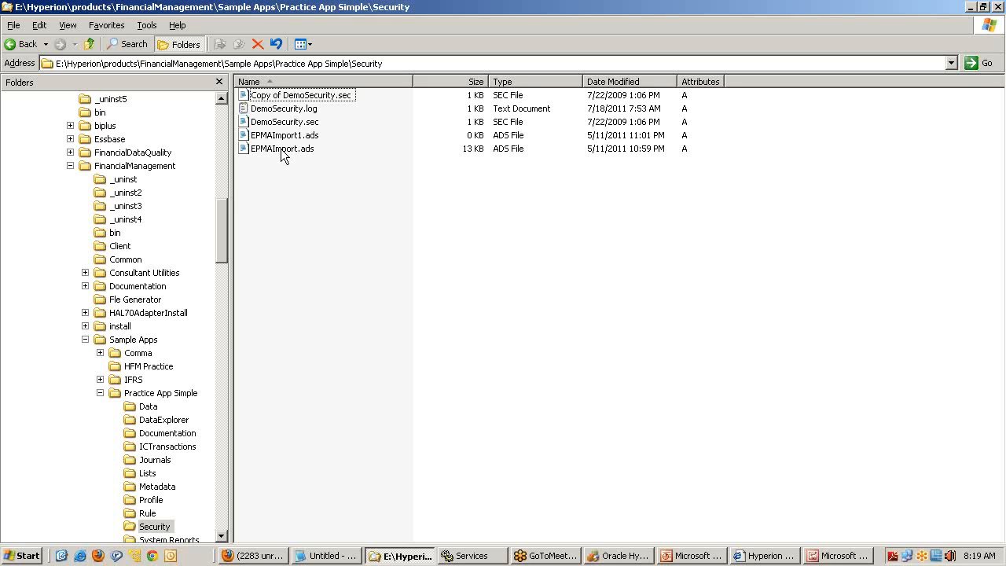
mouse_move(309, 161)
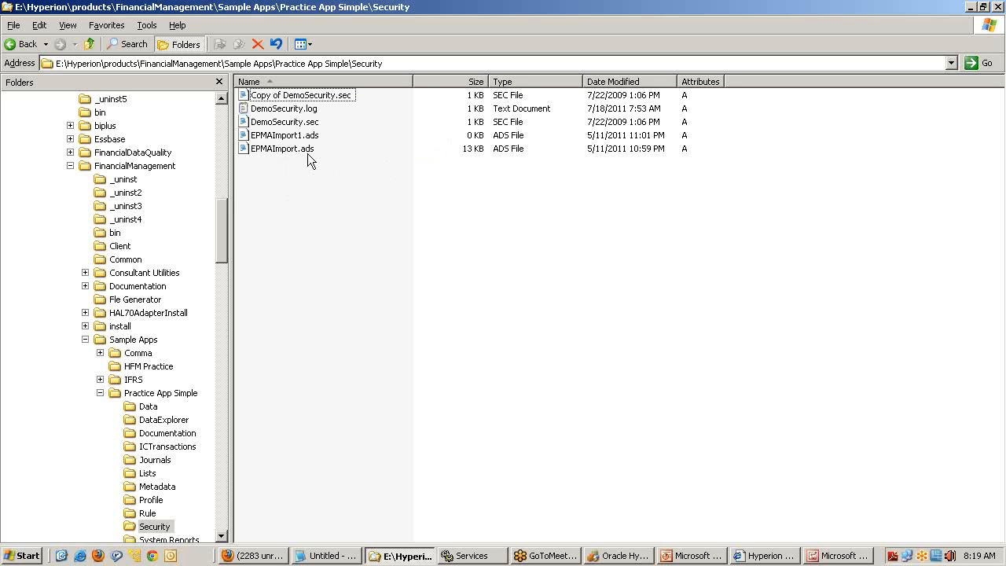
double_click(284, 121)
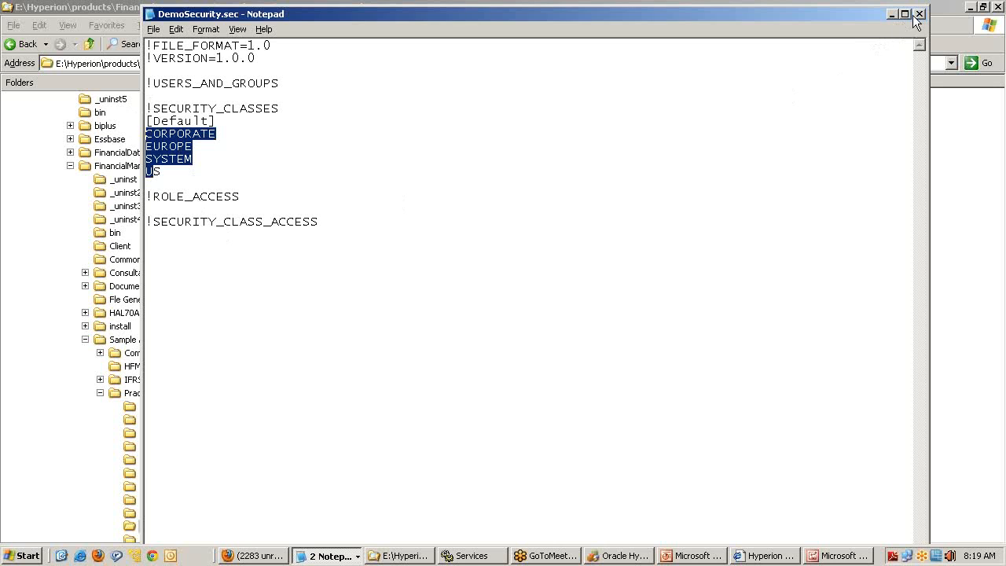
mouse_move(920, 14)
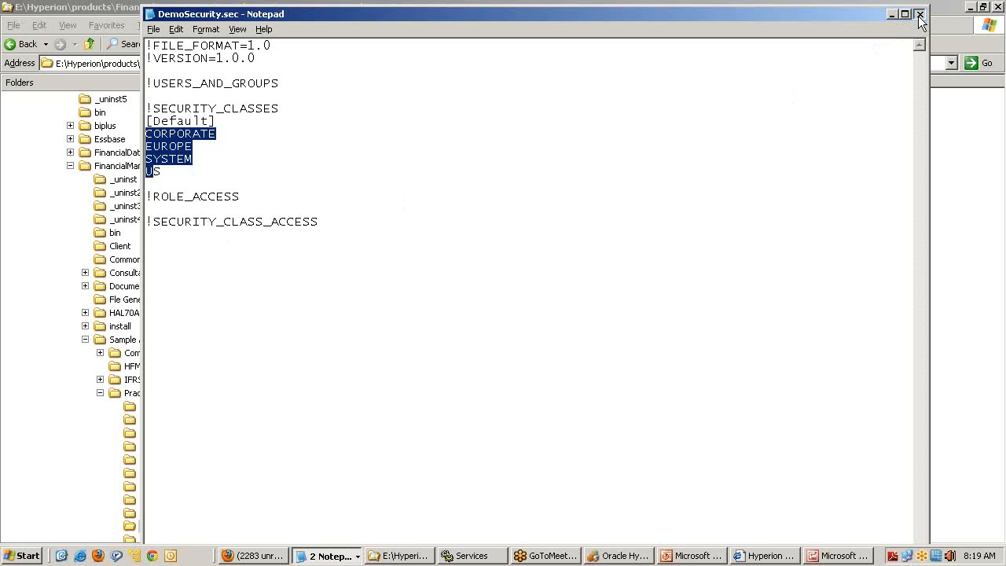
left_click(919, 14)
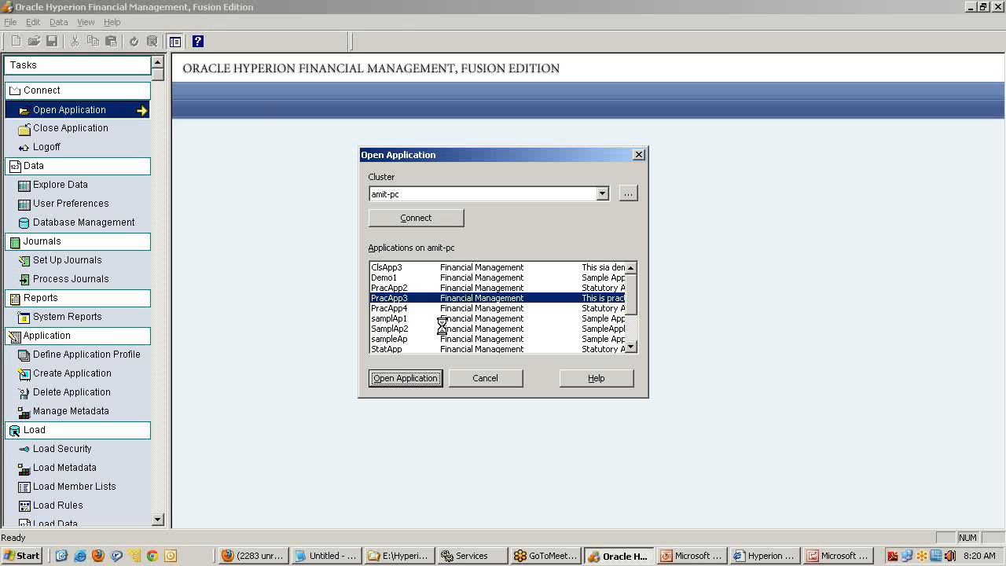
Open PracApp3 and choose DemoSecurity.sec as the security file to load
left_click(405, 378)
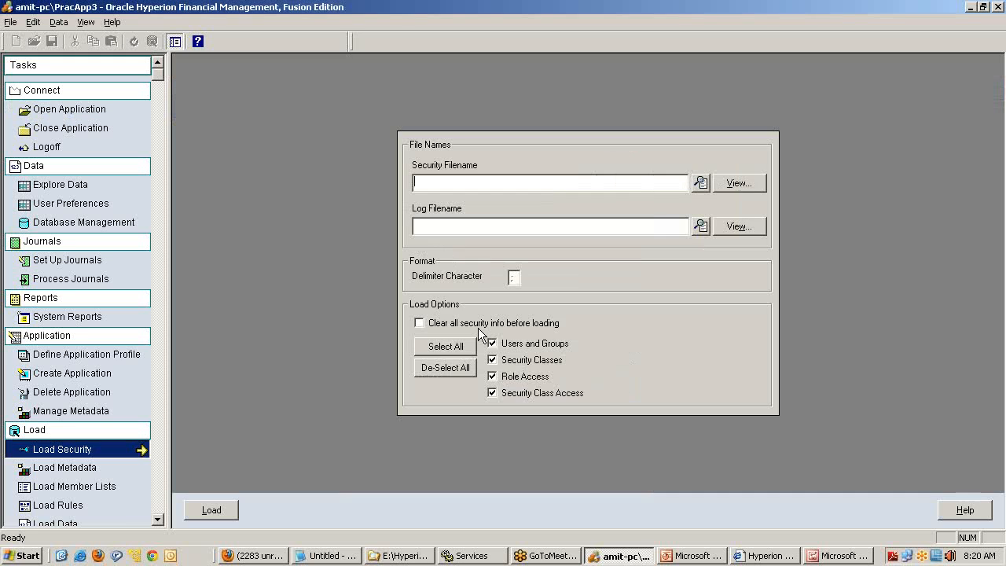
left_click(700, 182)
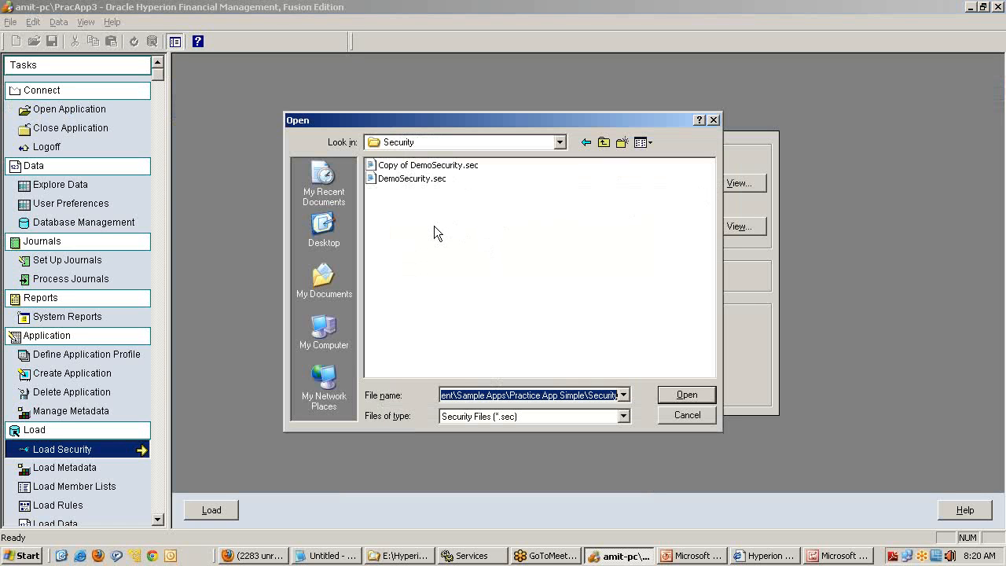
left_click(412, 178)
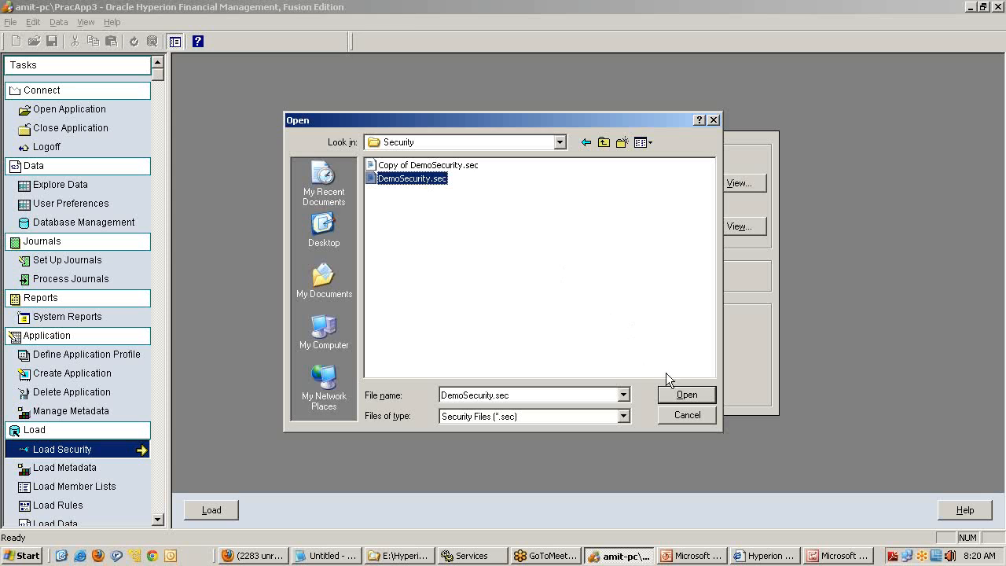
left_click(685, 394)
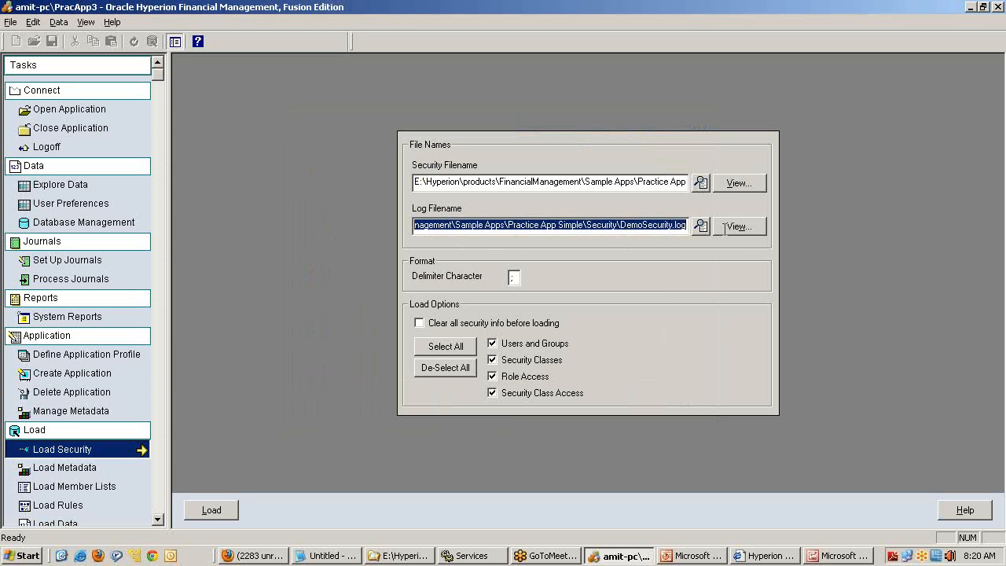
left_click(645, 224)
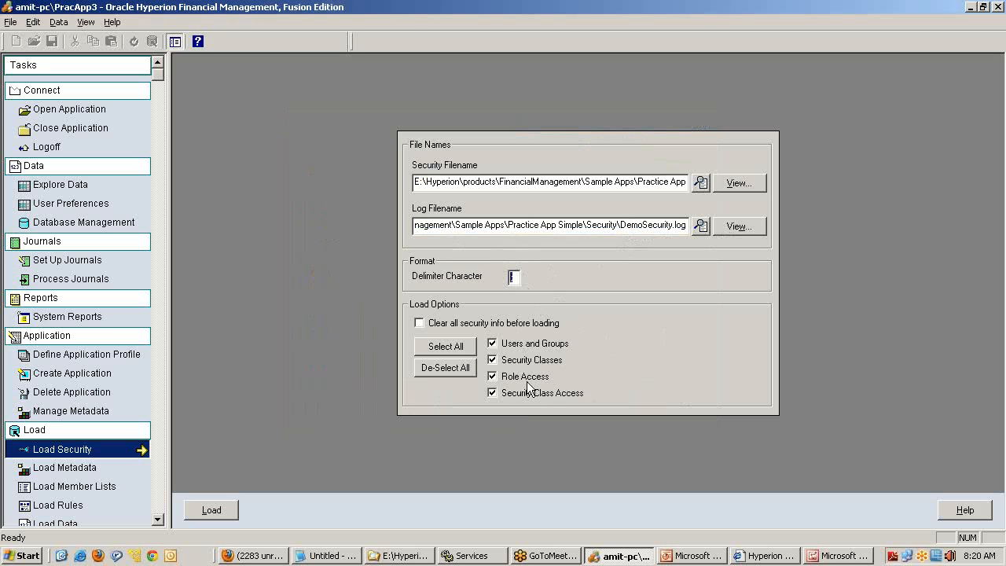
mouse_move(522, 295)
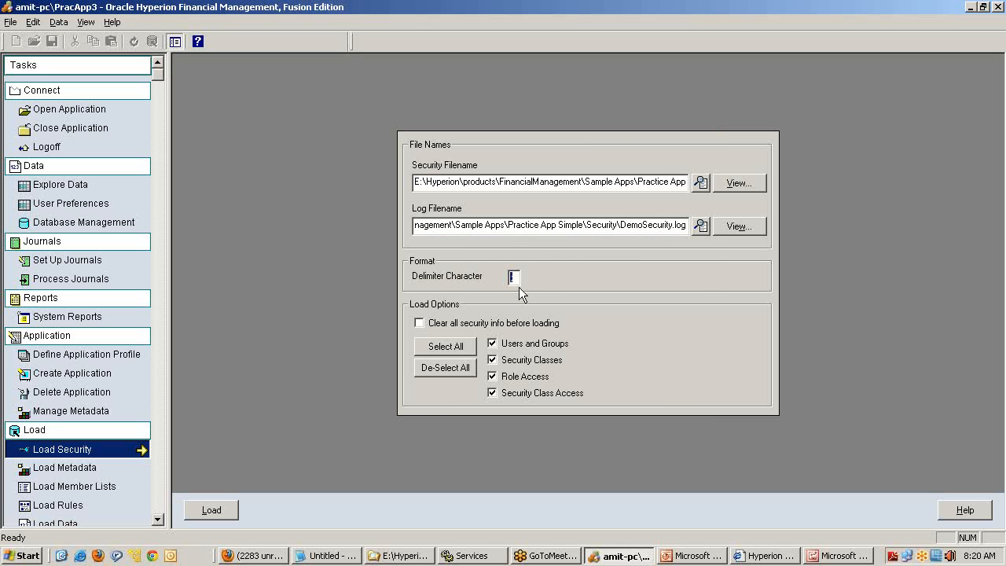
mouse_move(495, 272)
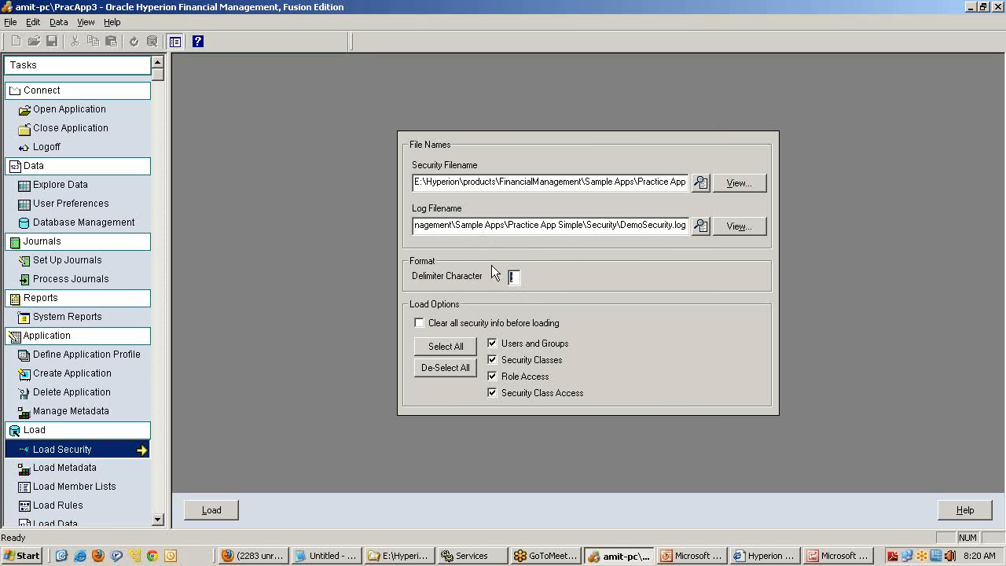
mouse_move(518, 379)
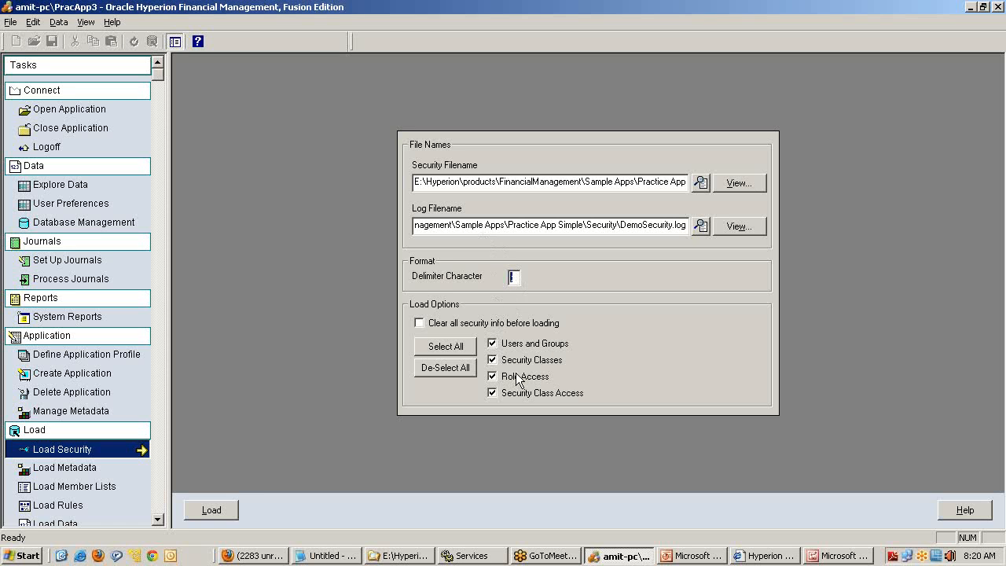
Load DemoSecurity.sec, overwrite the log, and check that 4 security classes were added
left_click(210, 510)
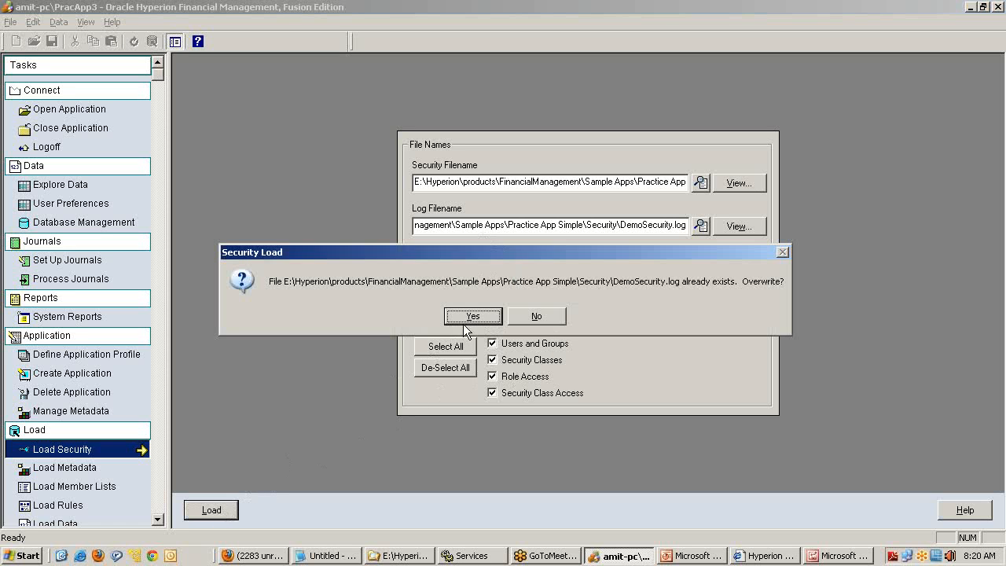
left_click(473, 315)
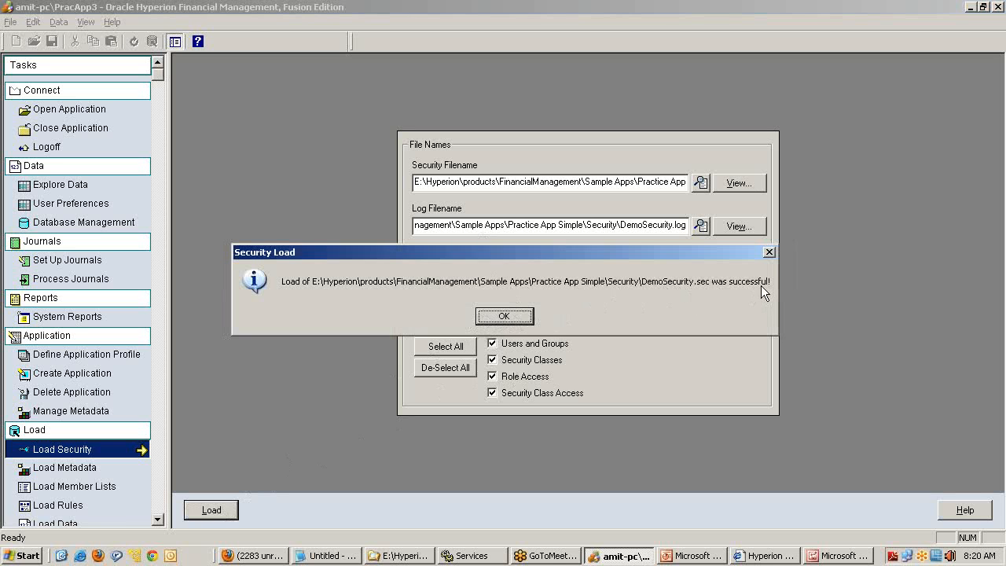
left_click(504, 315)
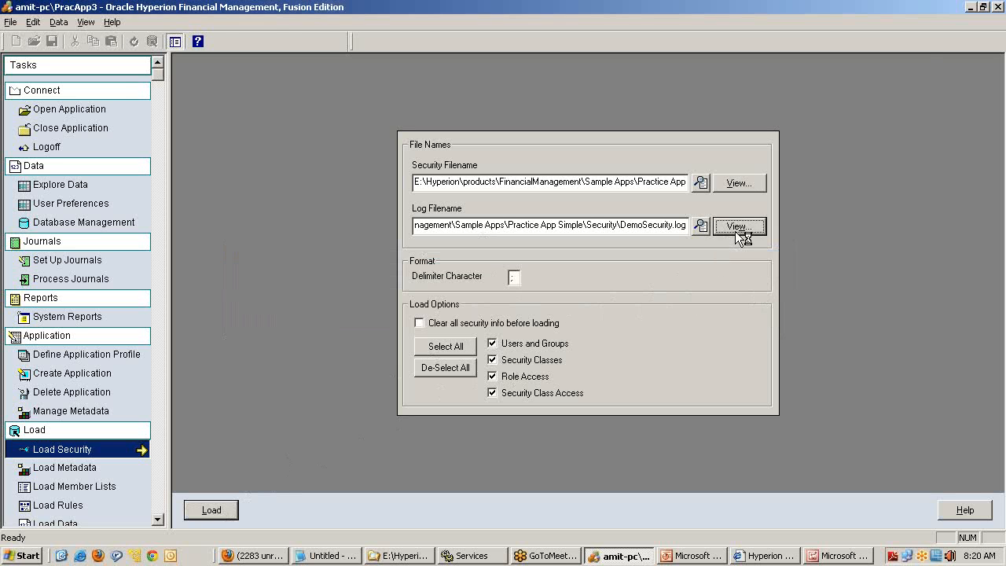
left_click(738, 227)
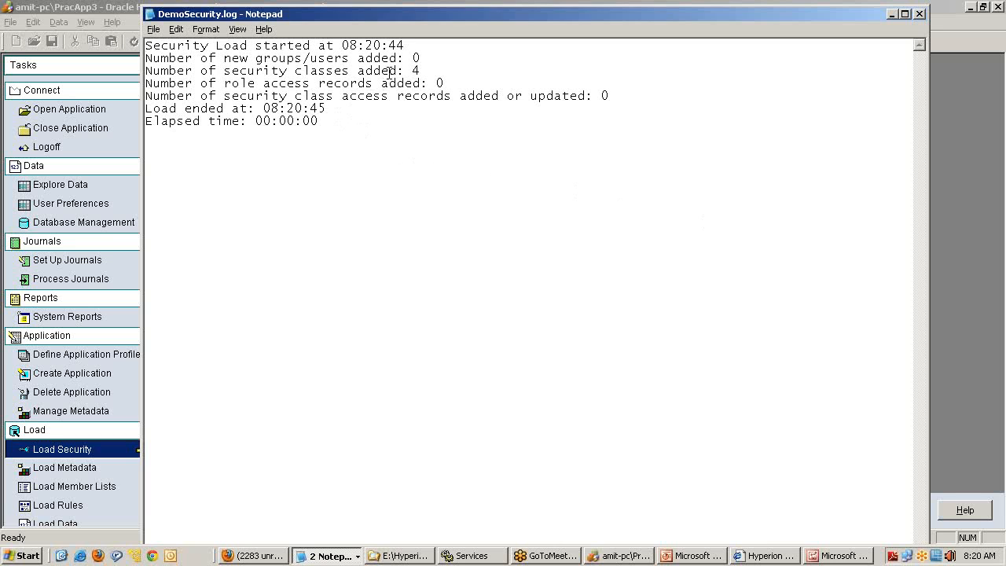
mouse_move(413, 95)
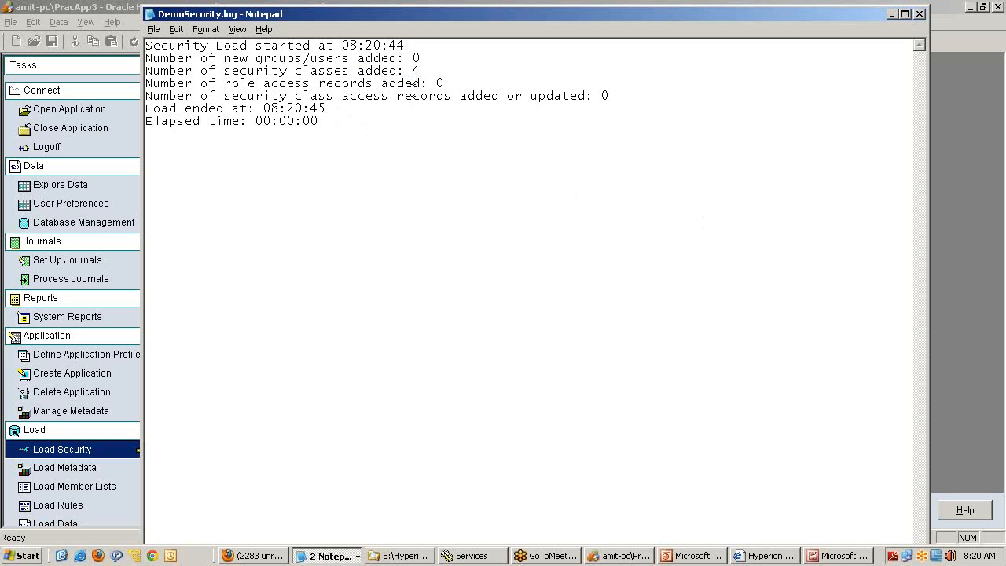
double_click(414, 58)
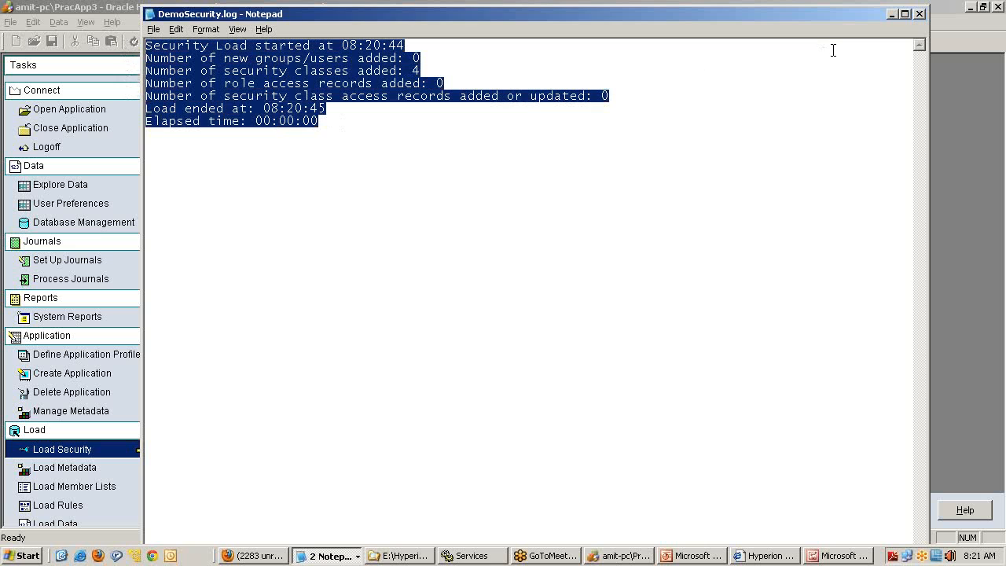
left_click(919, 13)
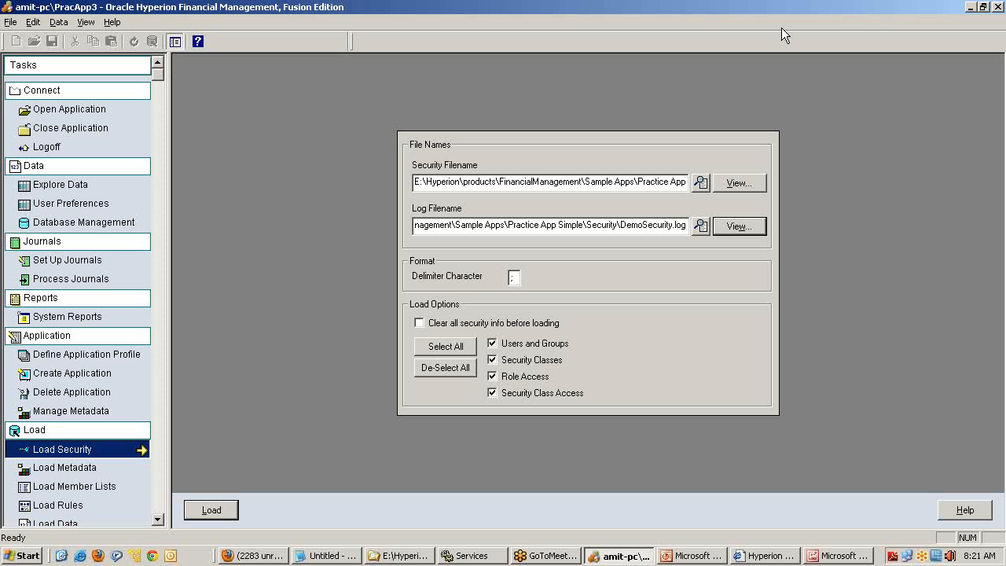
mouse_move(585, 460)
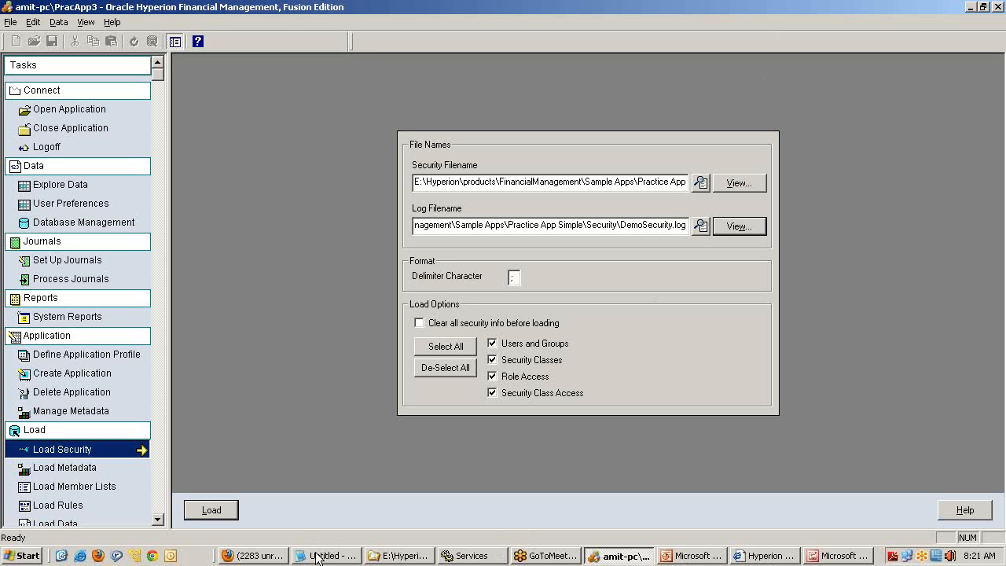
Type '3) Load the Metadata [Dimension/Member/Properties]' into the Notepad notes
left_click(326, 555)
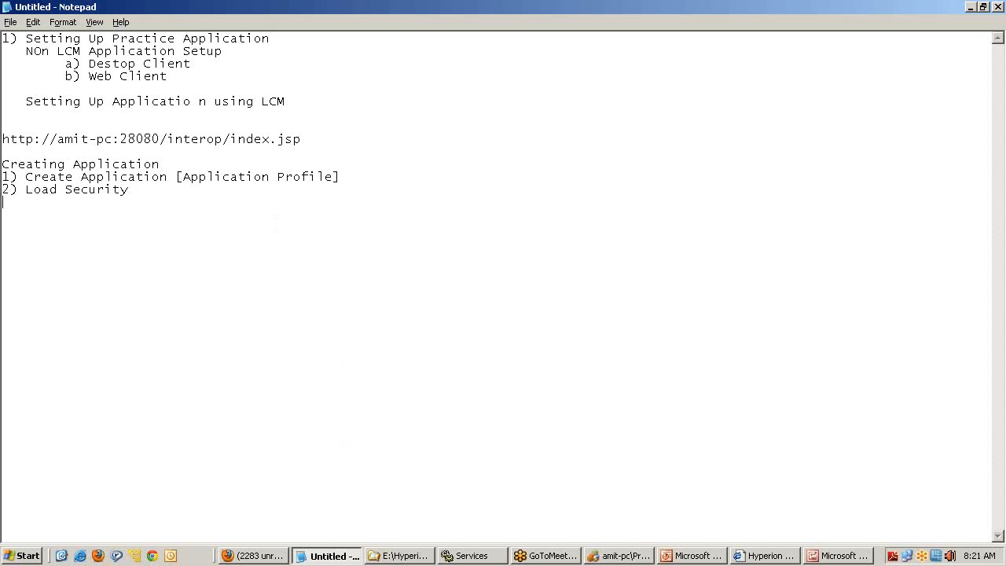
type("3) Load t")
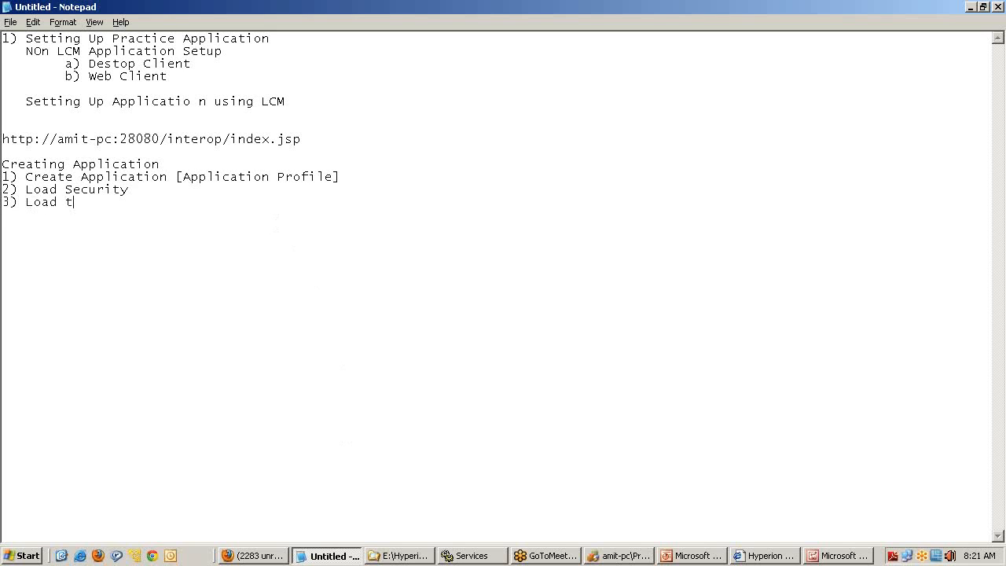
type("he Metad")
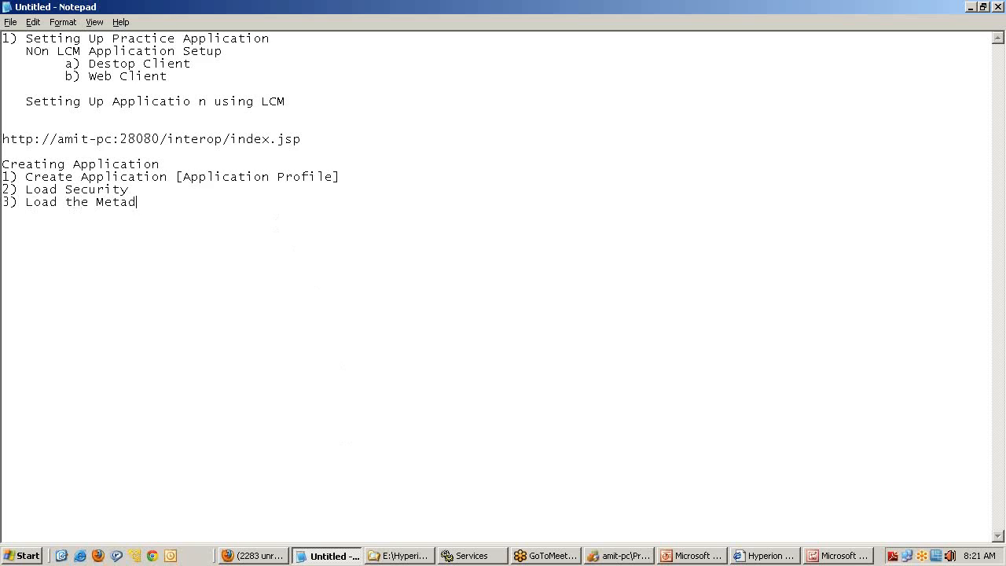
type("ata [")
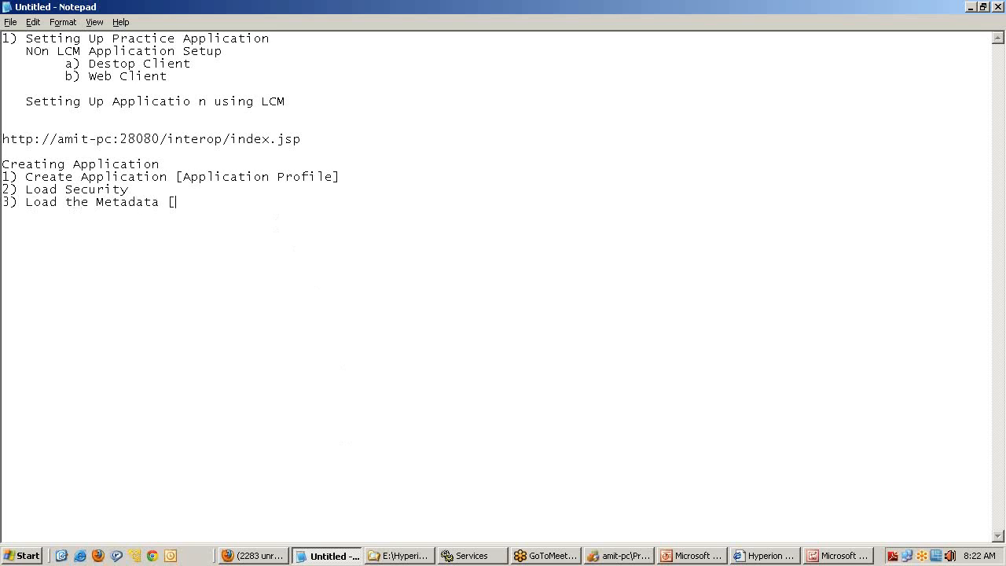
type("Dimension")
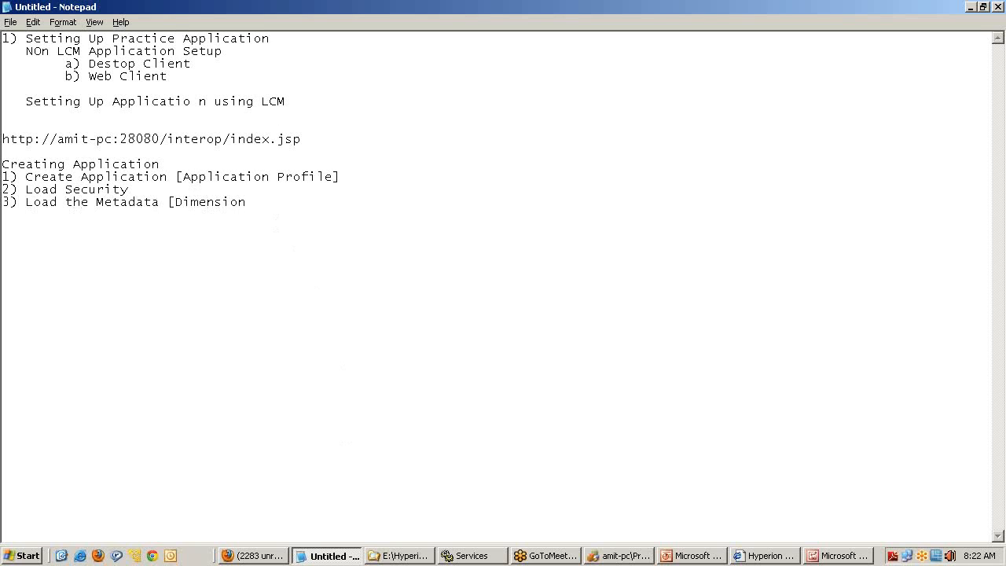
type("/Membe")
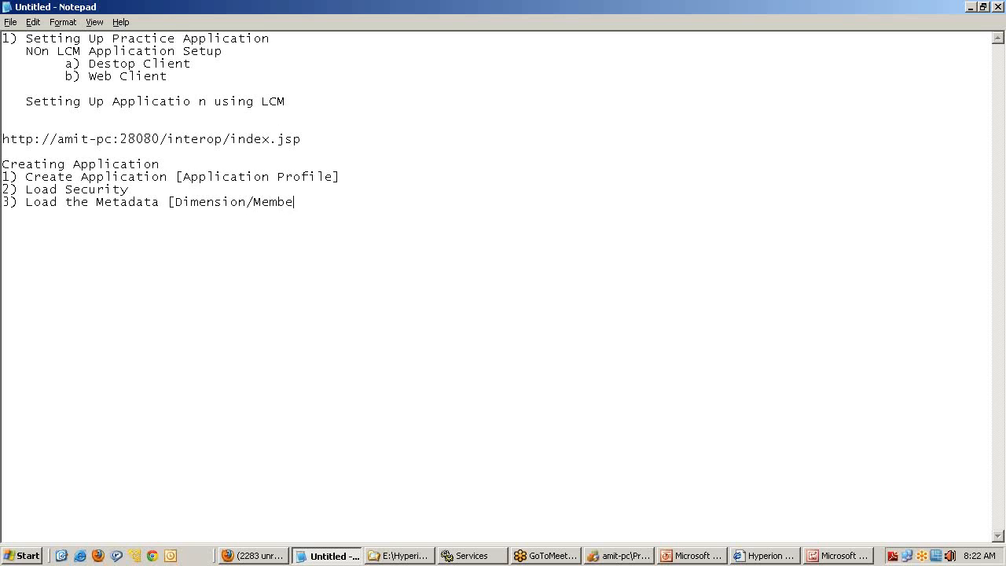
type("r/Pro")
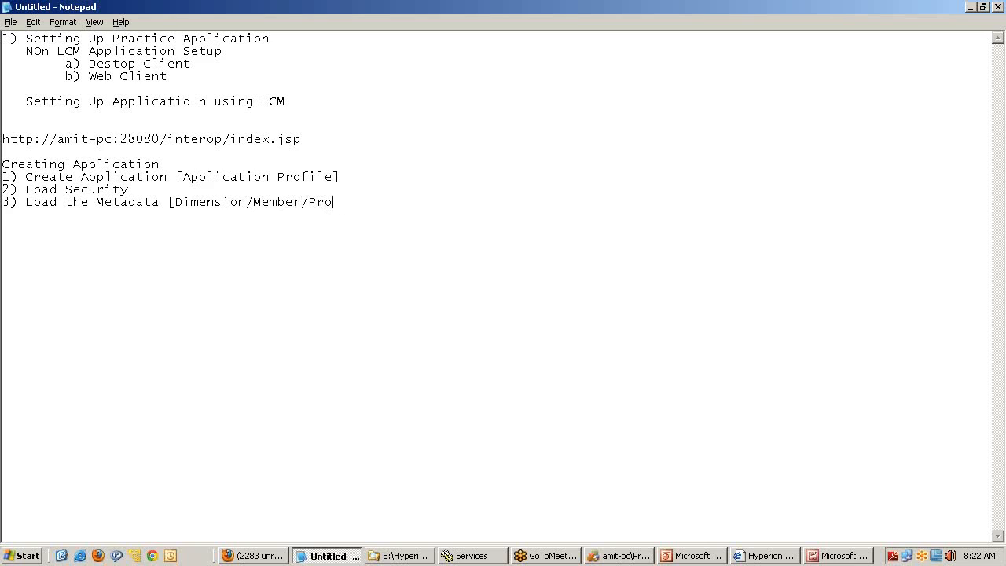
type("perties")
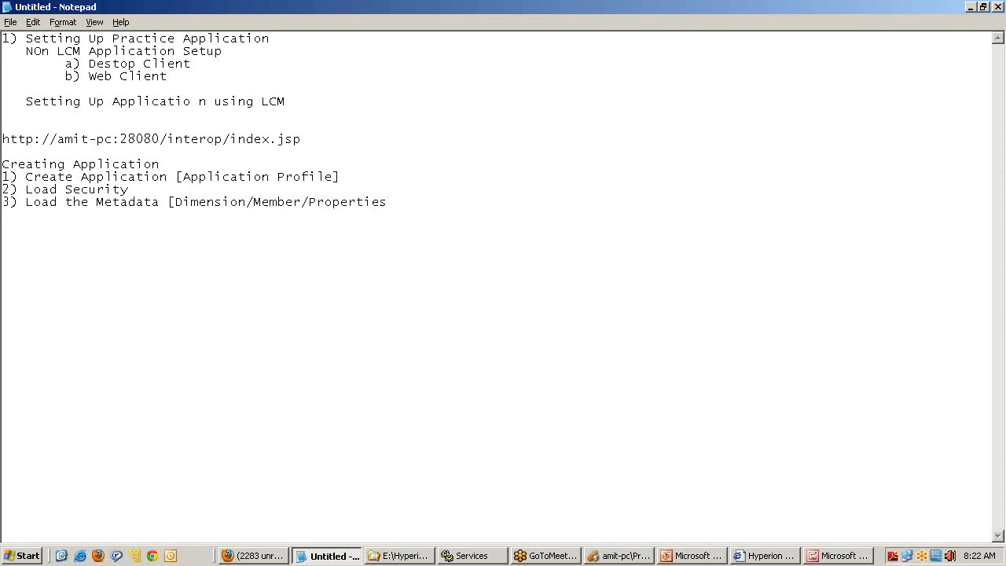
type("]")
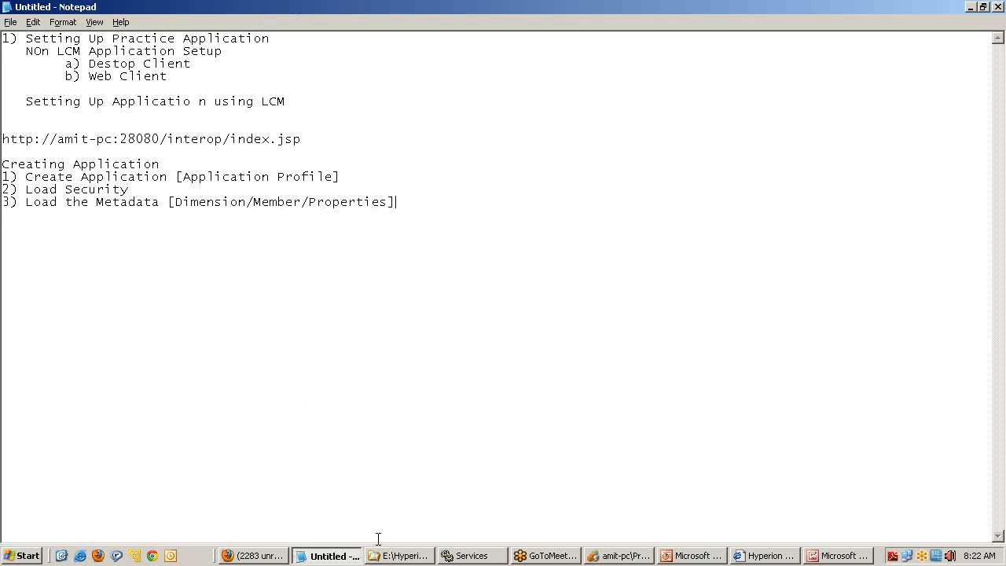
Start the metadata load task and open the Practice App Simple Metadata folder
left_click(619, 556)
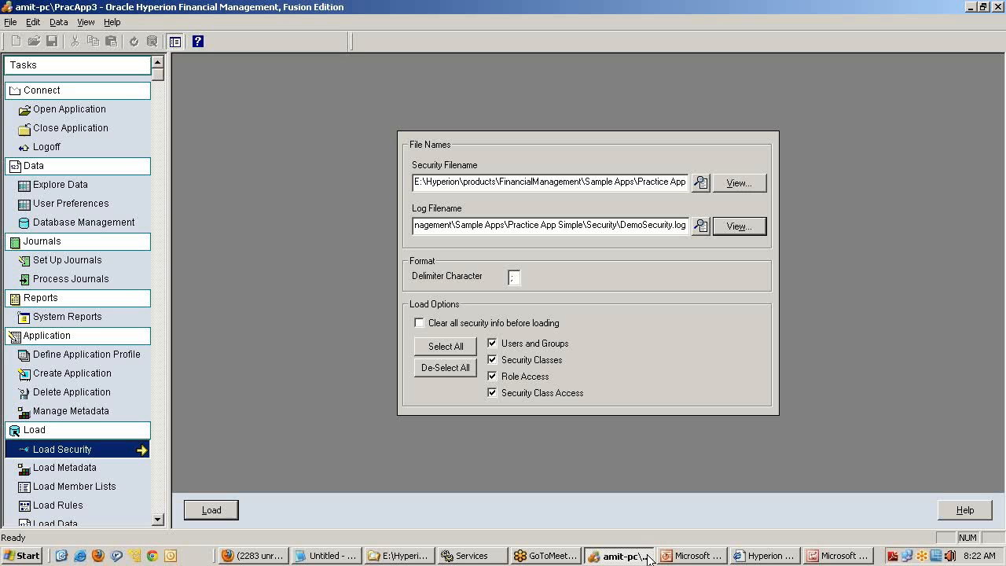
mouse_move(81, 471)
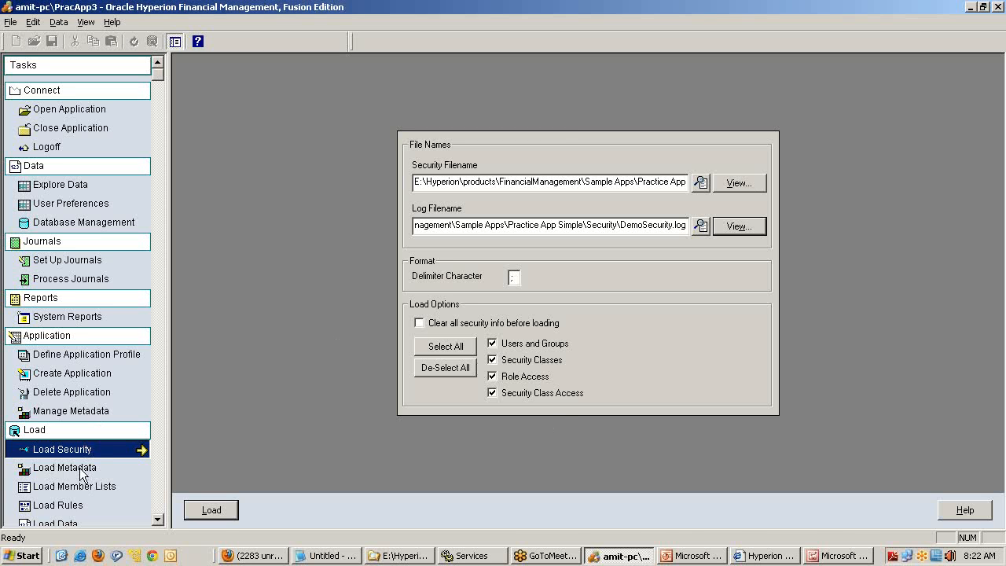
left_click(64, 467)
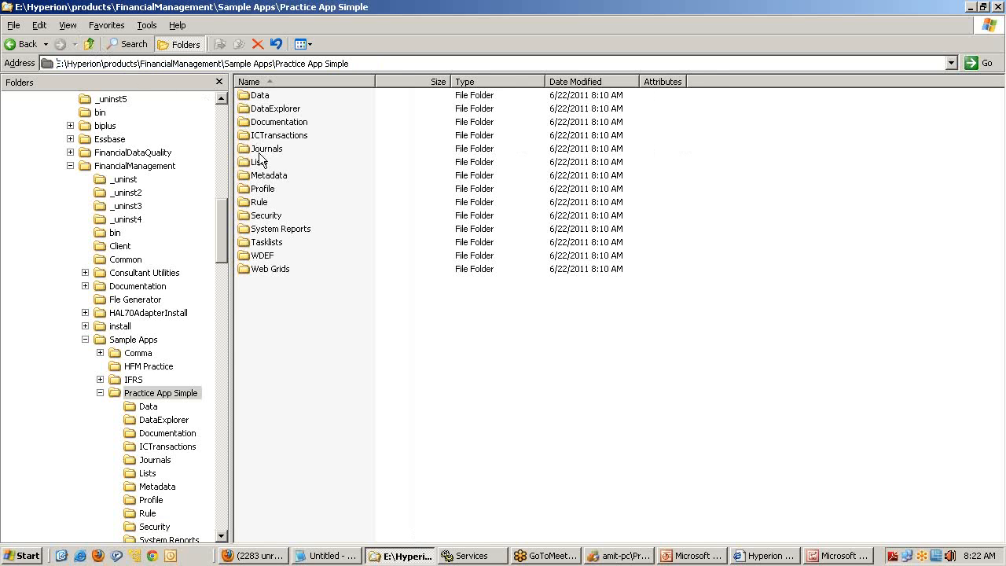
mouse_move(277, 161)
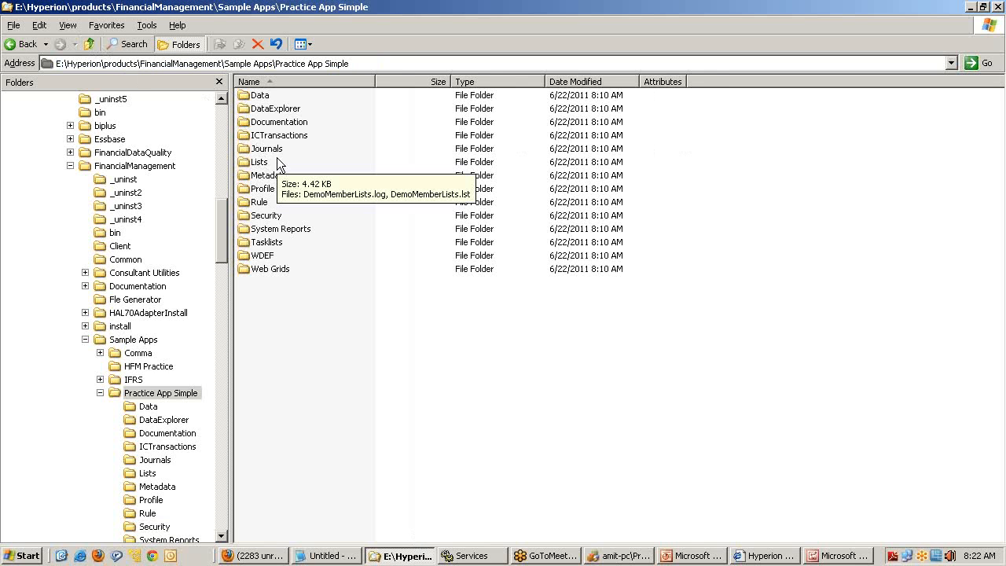
mouse_move(266, 107)
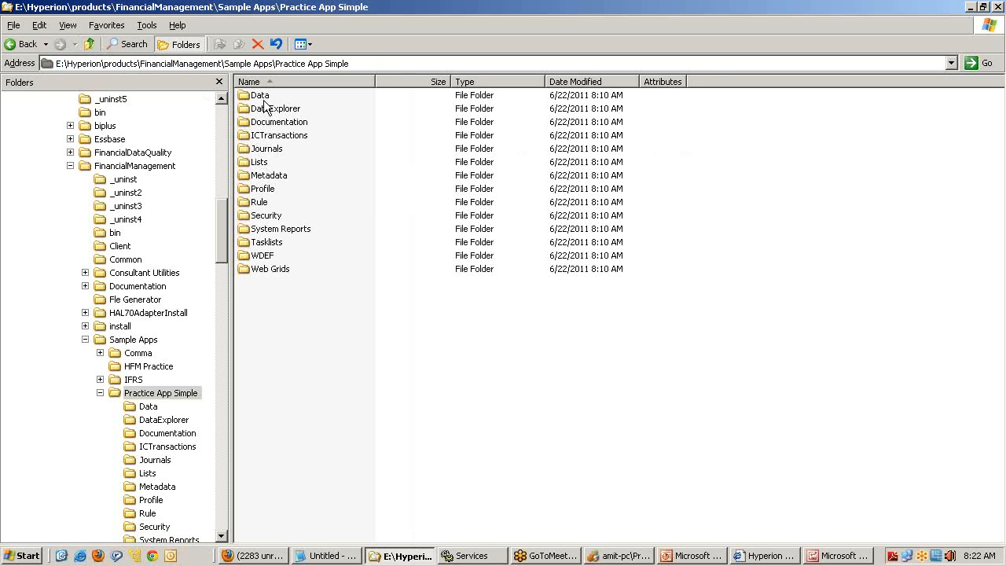
left_click(271, 175)
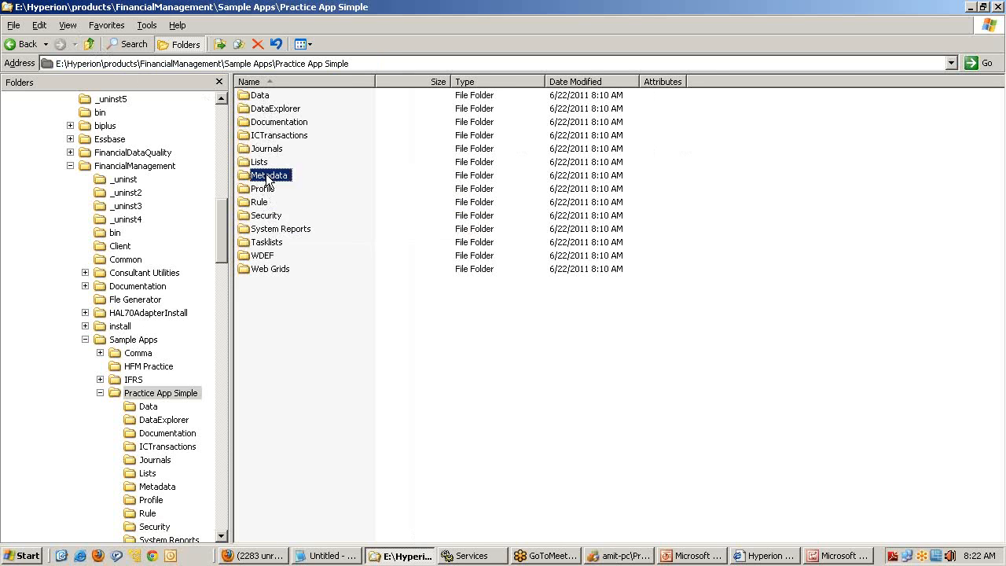
double_click(270, 174)
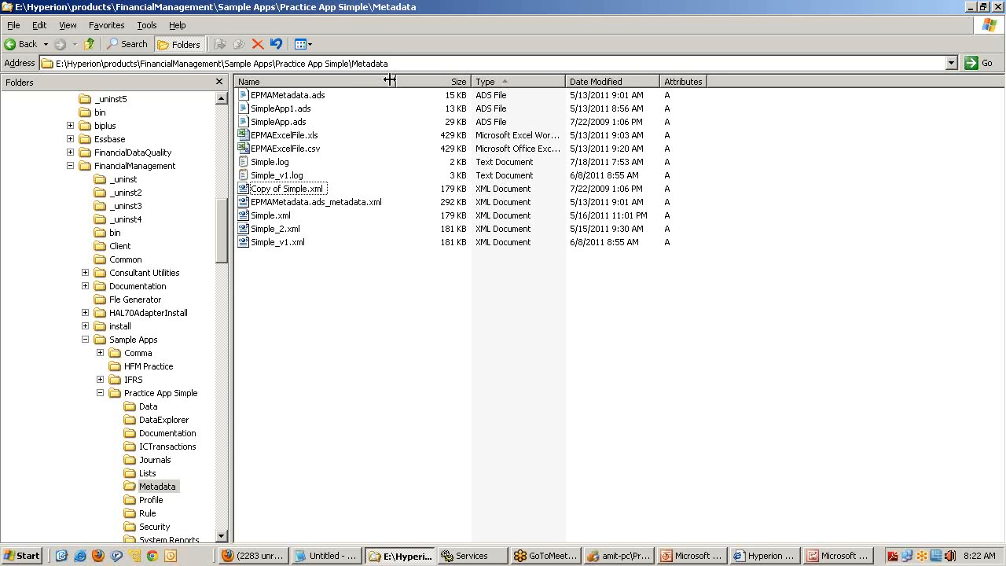
mouse_move(271, 228)
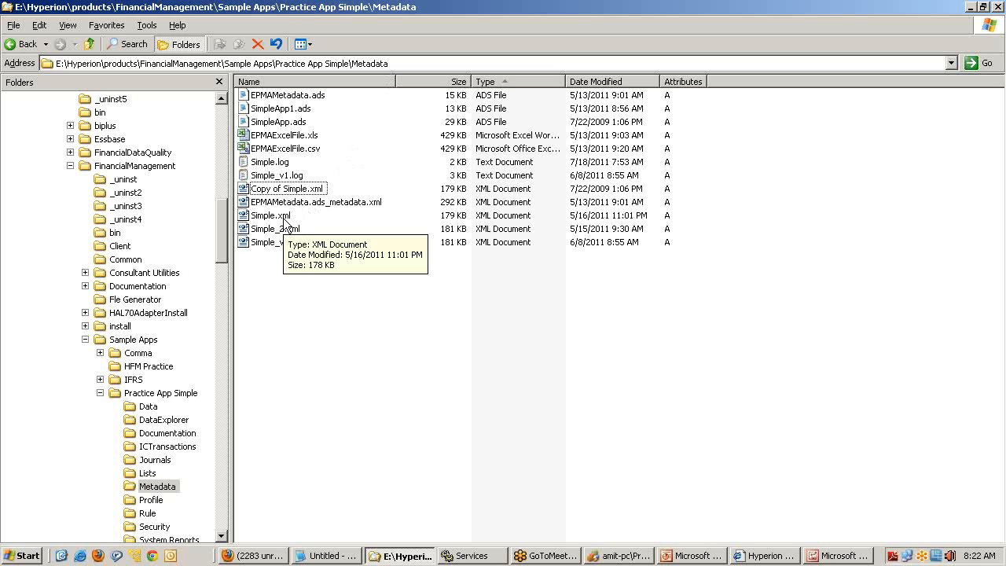
Add Notepad sub-points under step 3: 'xml is desktop client' and 'ads web client'
left_click(326, 556)
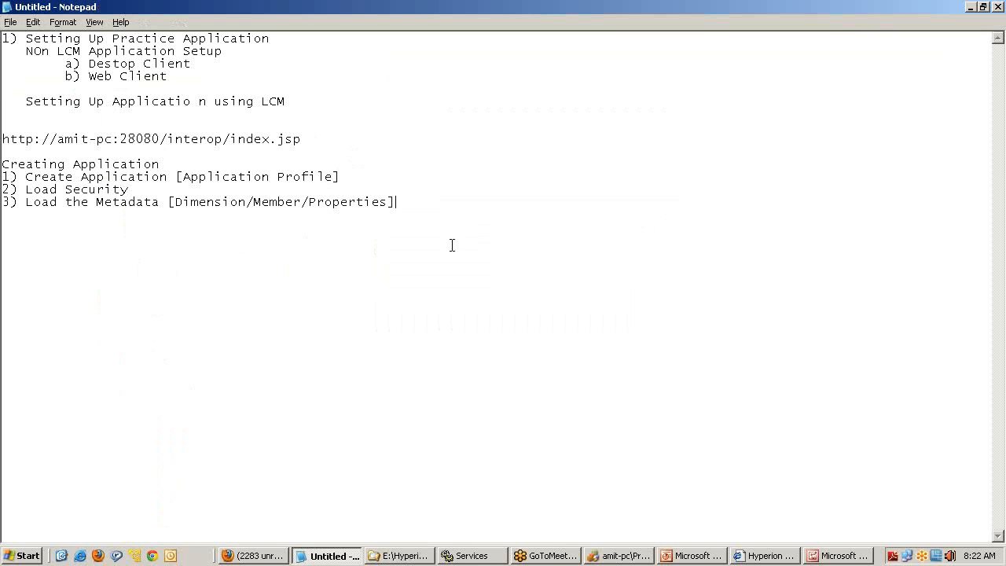
key("Return")
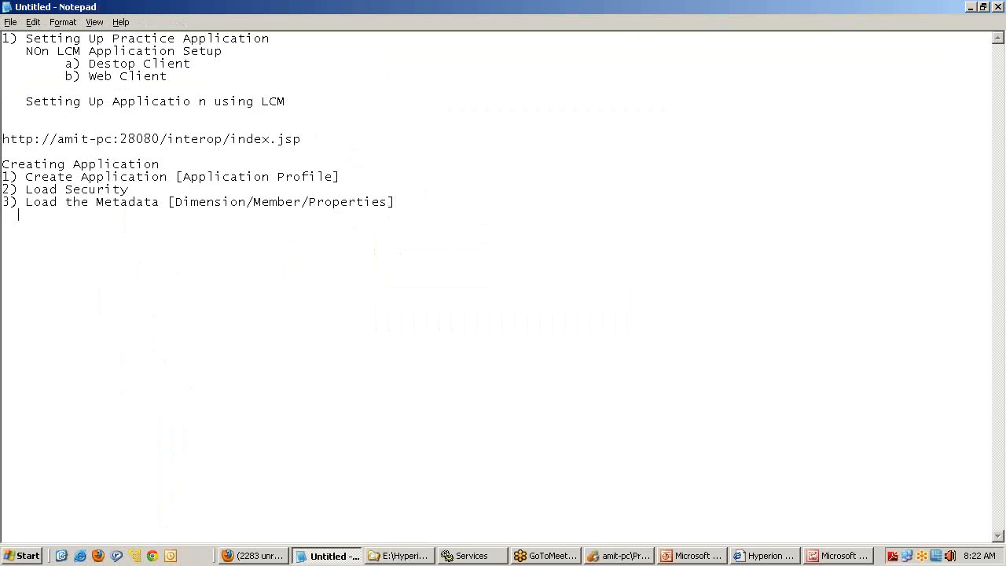
type("i)xml is")
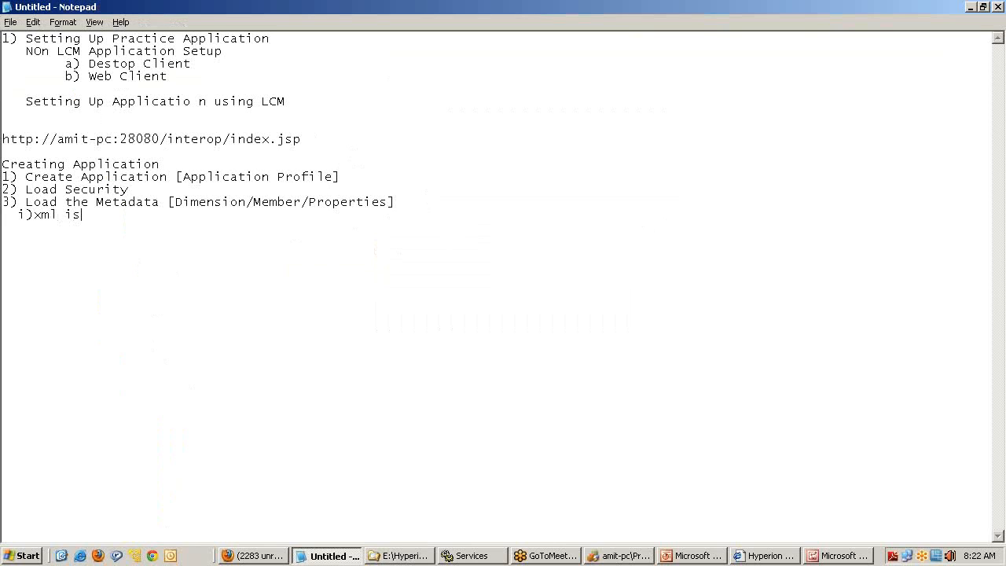
type("desktop")
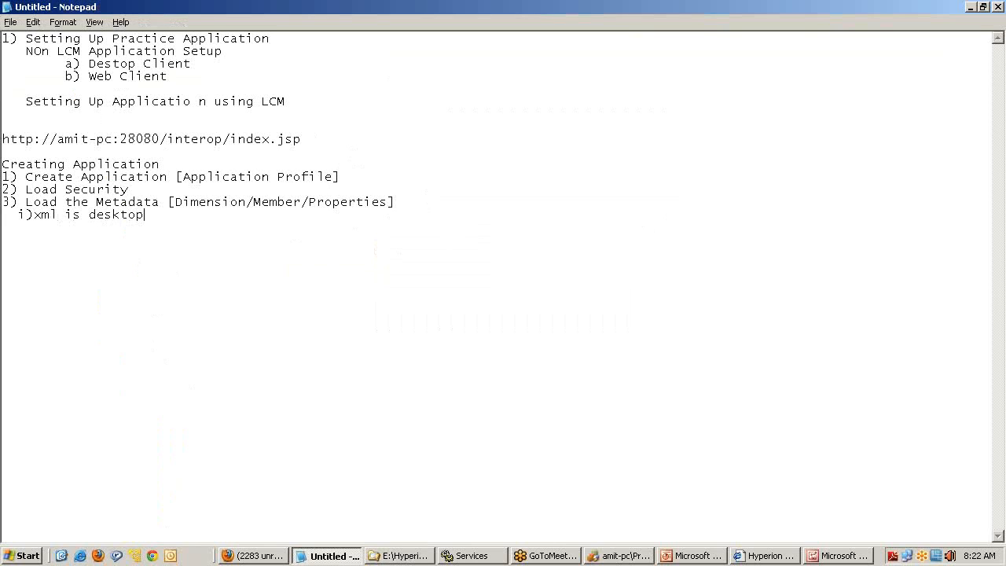
type("client")
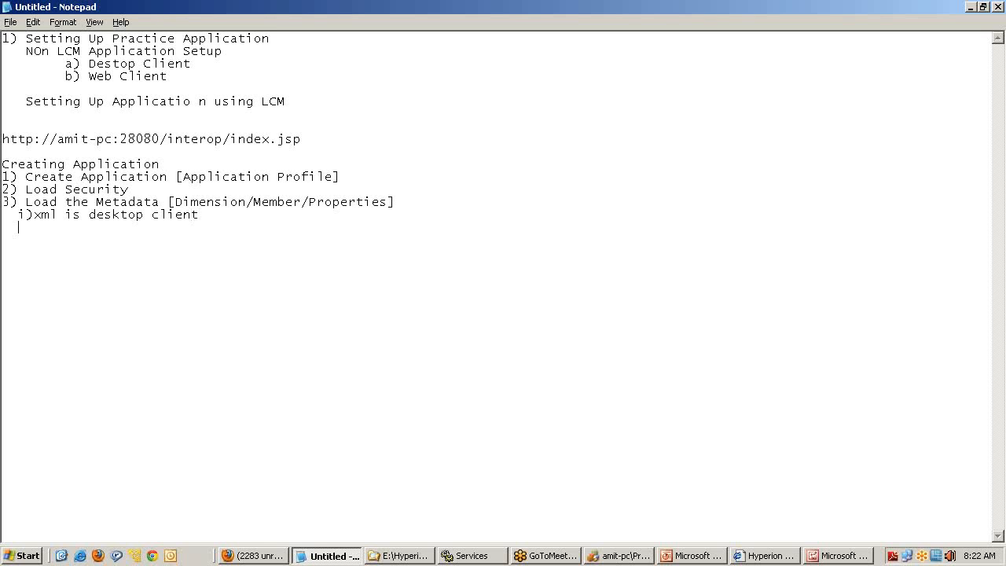
left_click(399, 555)
type("ii)ads")
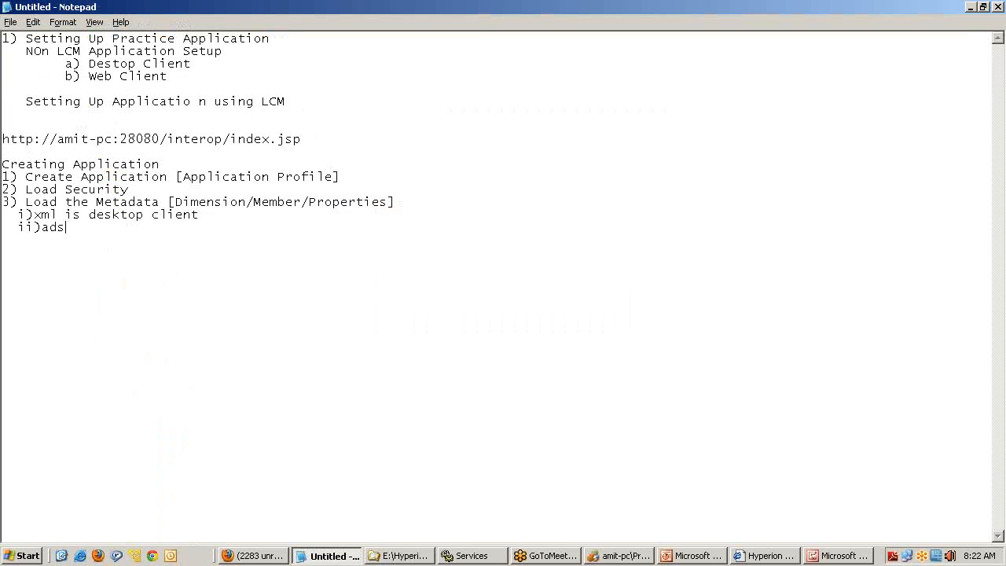
type("web")
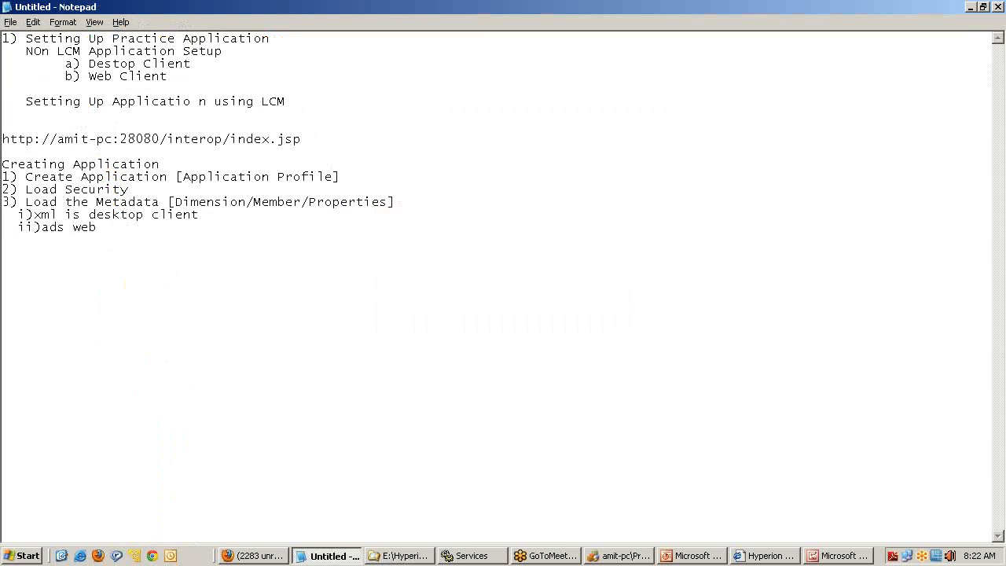
type("client")
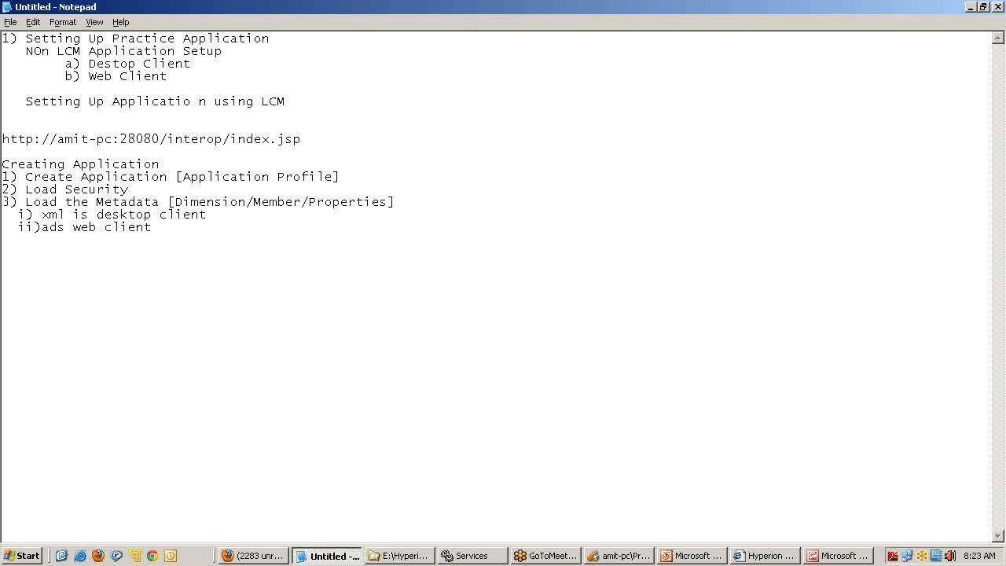
left_click(399, 556)
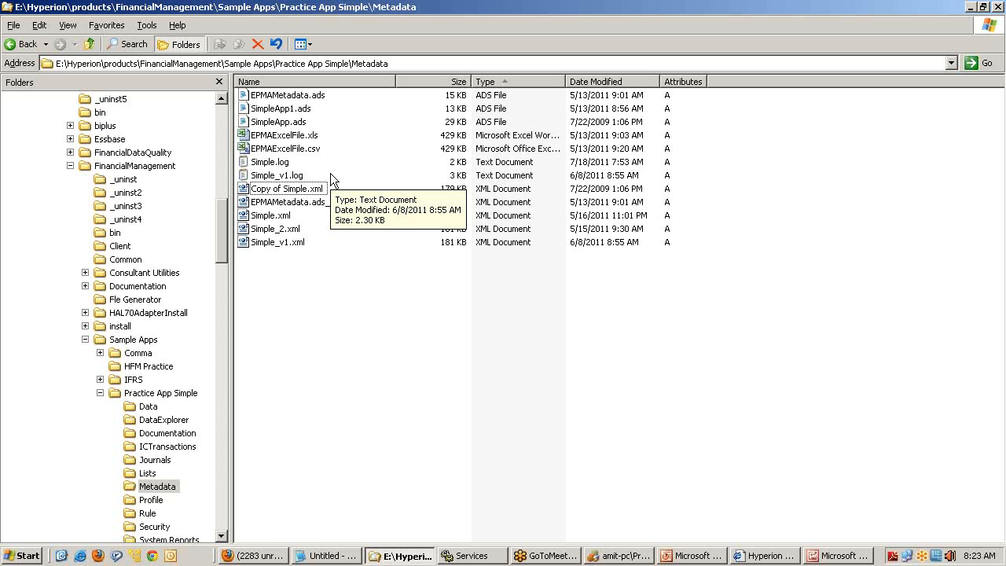
Back in Financial Management, browse for a metadata filename, then cancel without choosing one
left_click(619, 556)
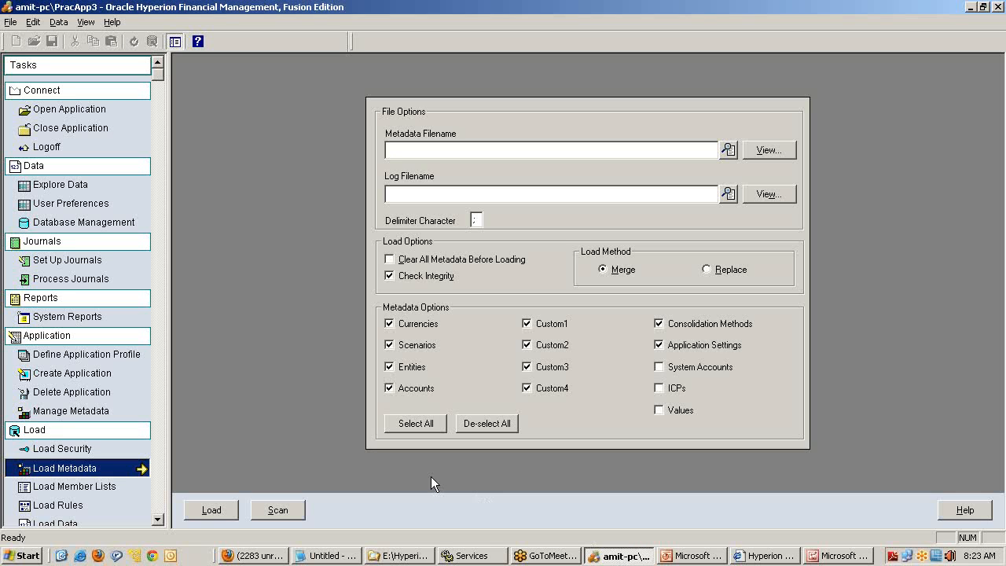
mouse_move(387, 469)
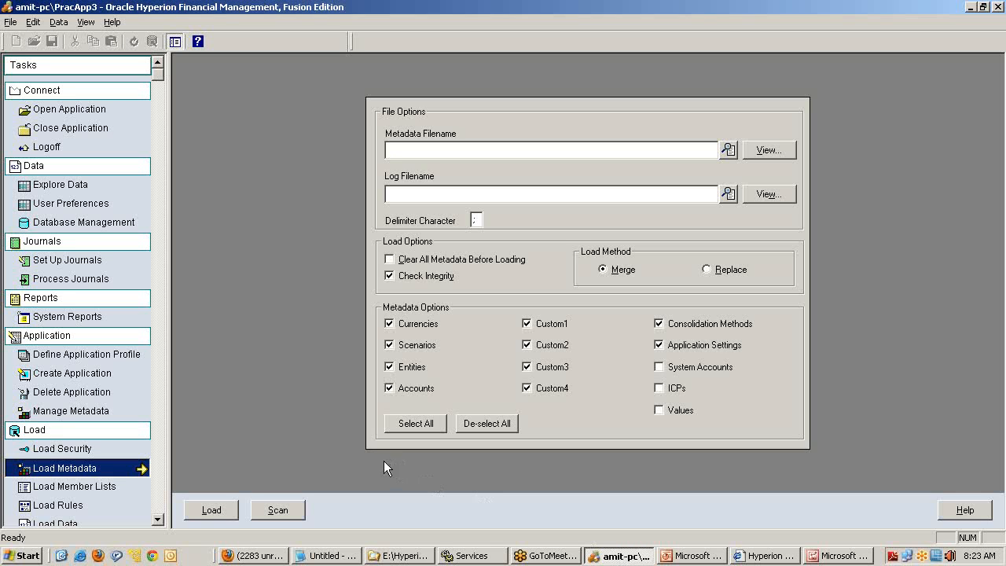
mouse_move(727, 151)
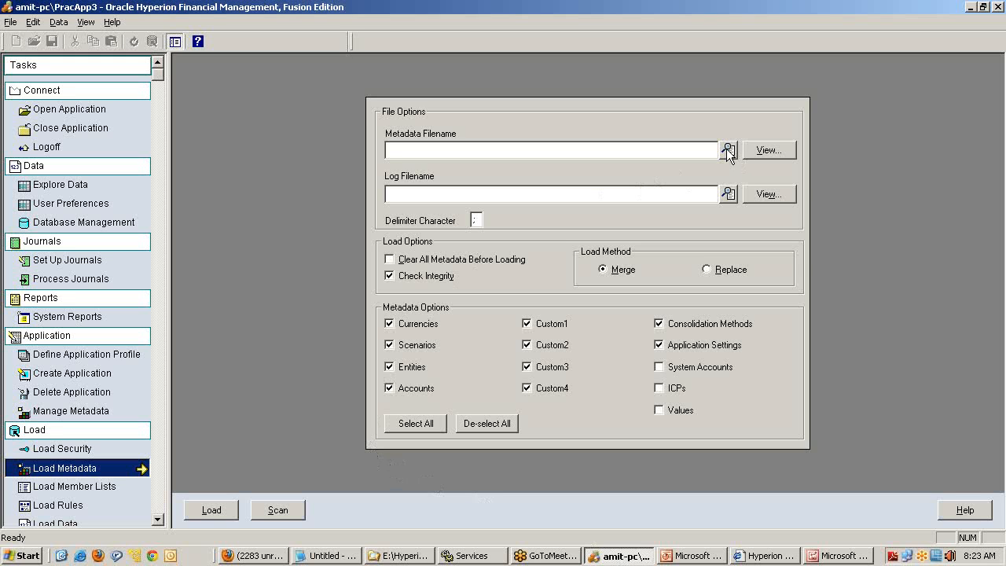
left_click(727, 149)
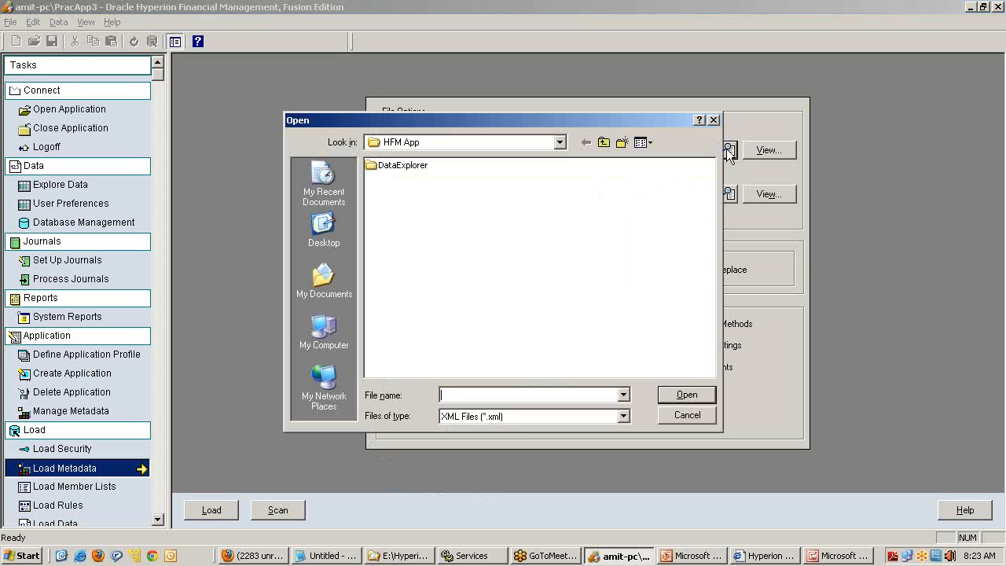
left_click(686, 414)
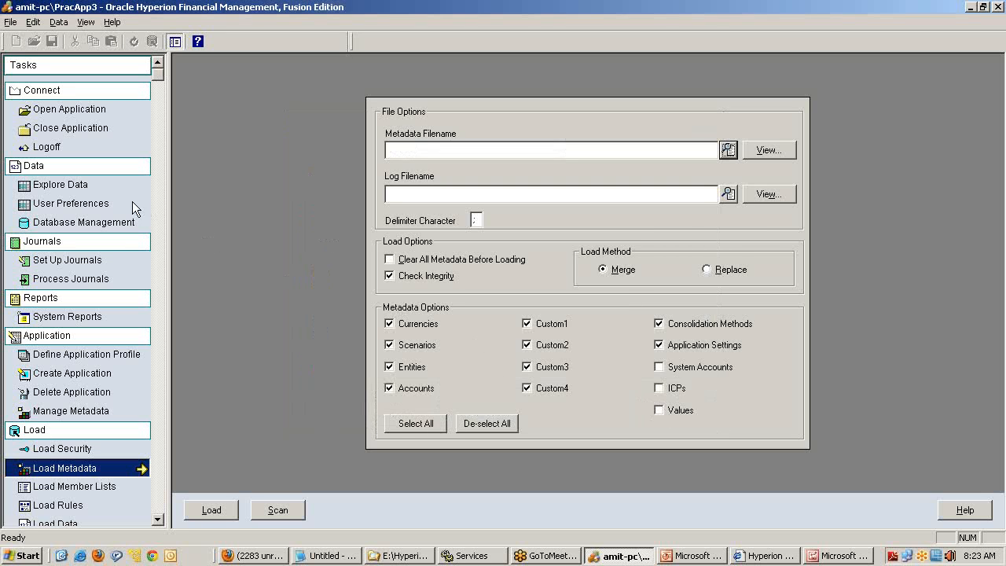
mouse_move(140, 469)
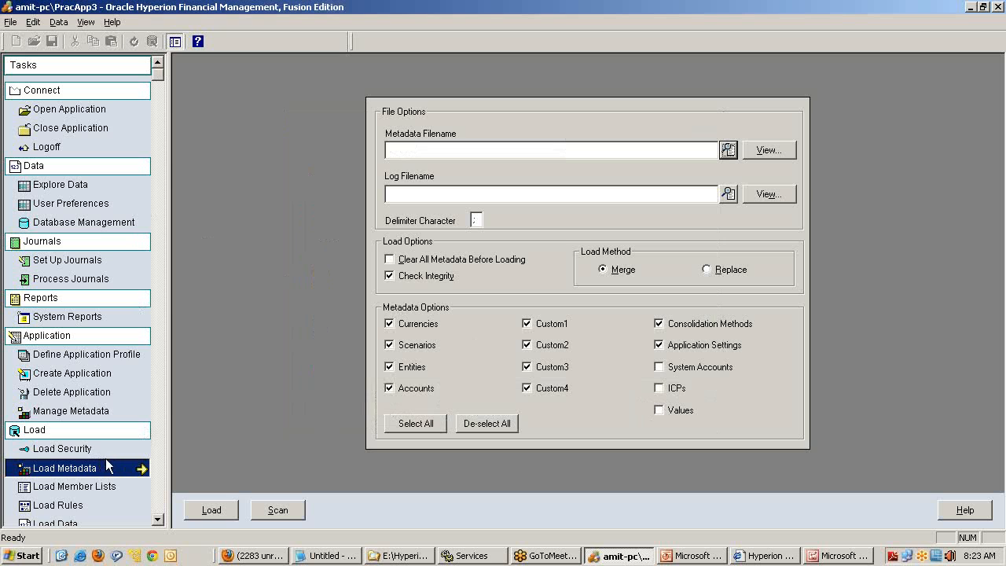
mouse_move(108, 415)
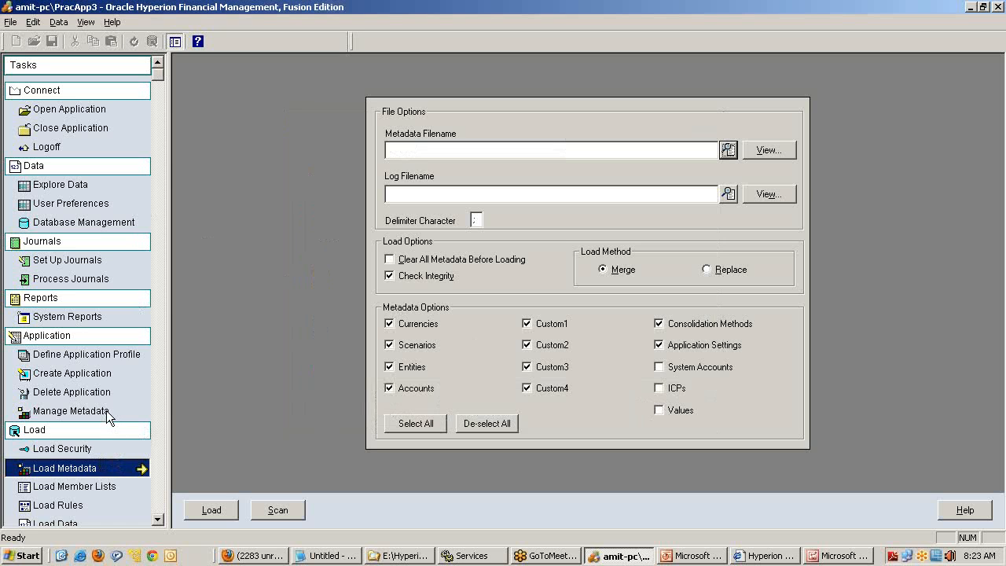
In Manage Metadata, choose Simple.xml from Sample Apps\Practice App Simple\Metadata
left_click(71, 411)
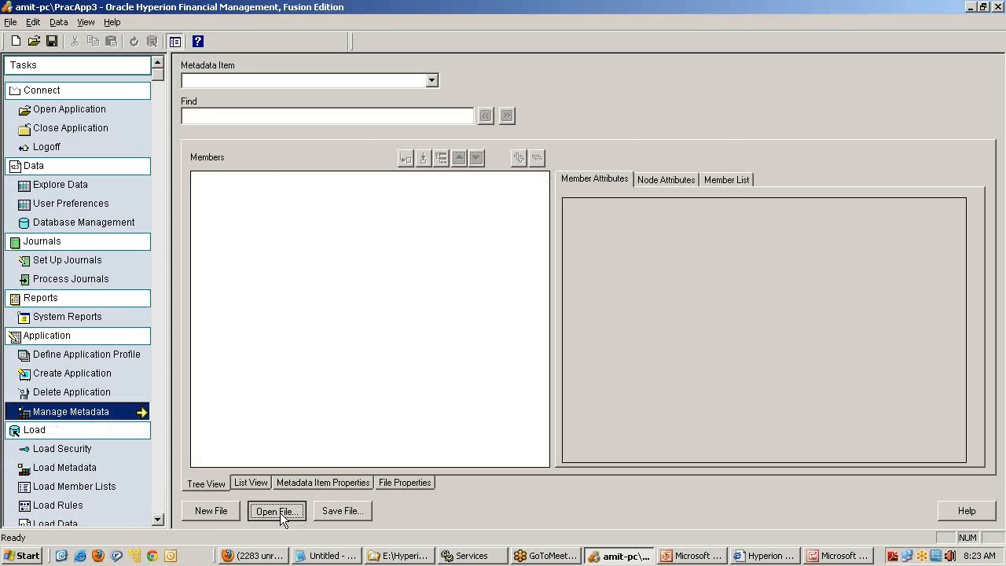
left_click(275, 510)
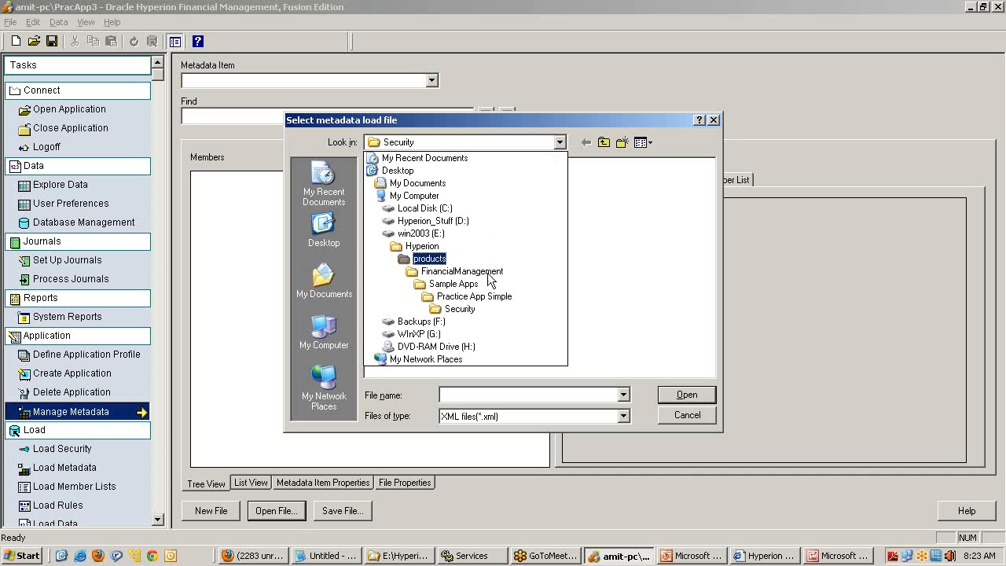
left_click(452, 284)
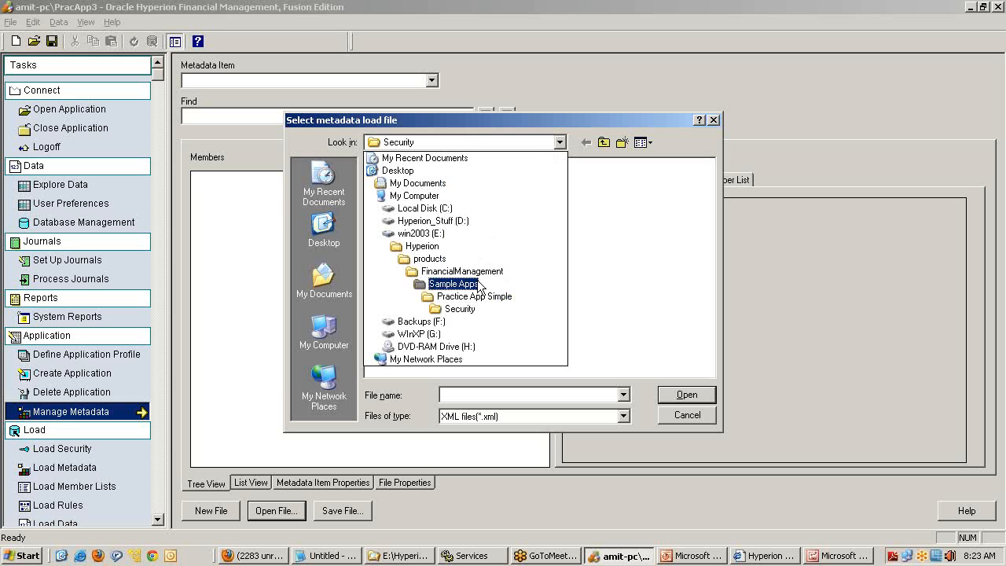
double_click(474, 296)
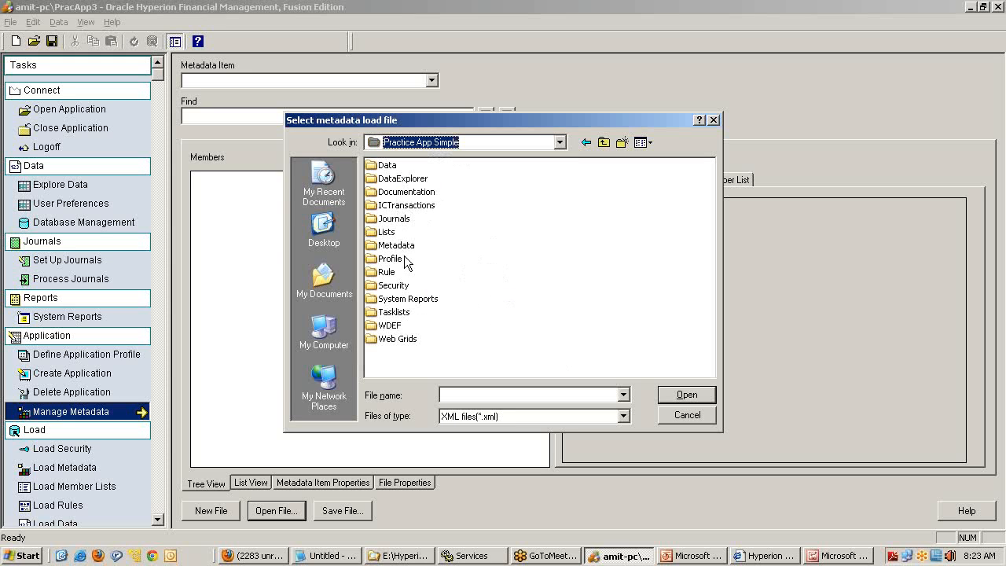
double_click(397, 244)
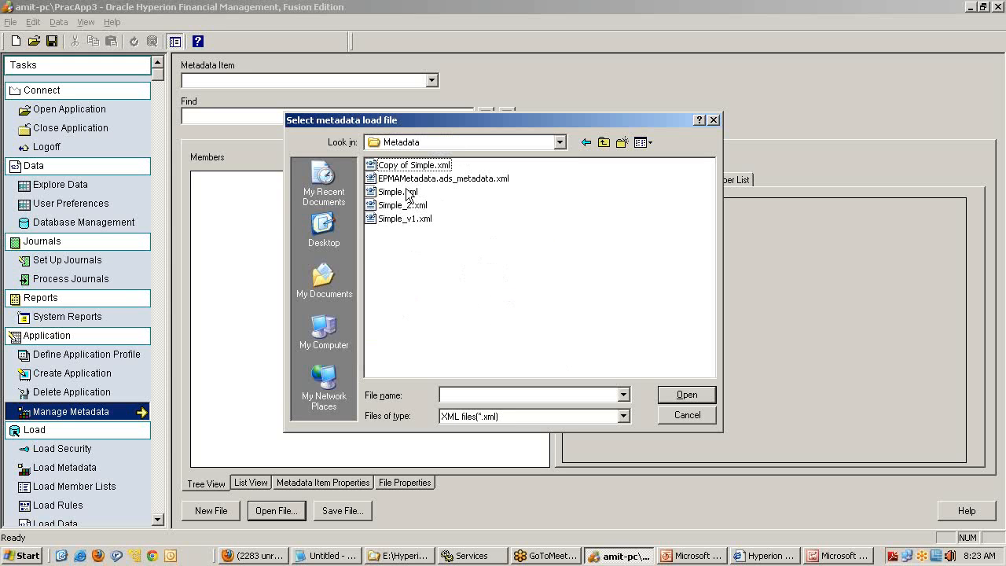
left_click(396, 191)
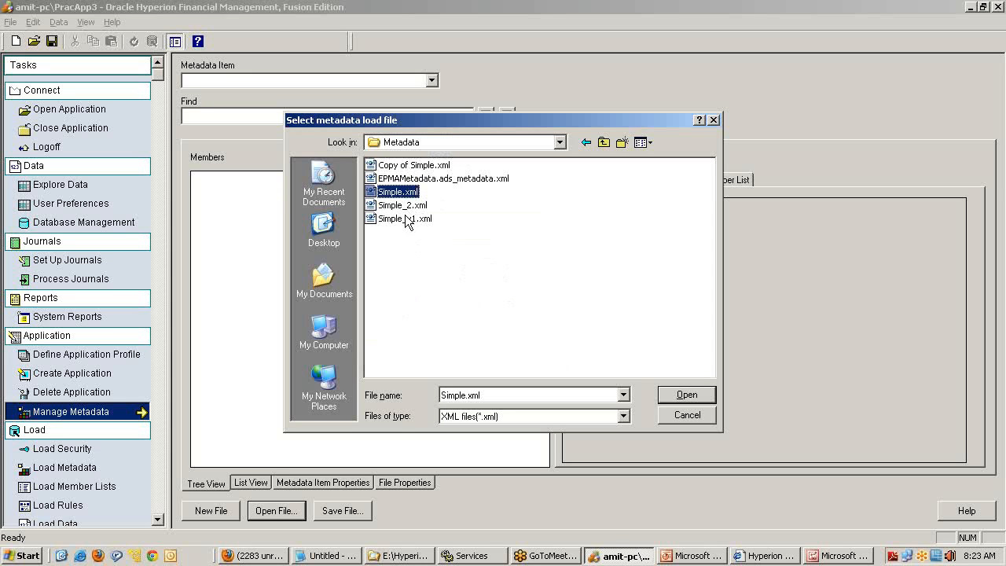
mouse_move(408, 220)
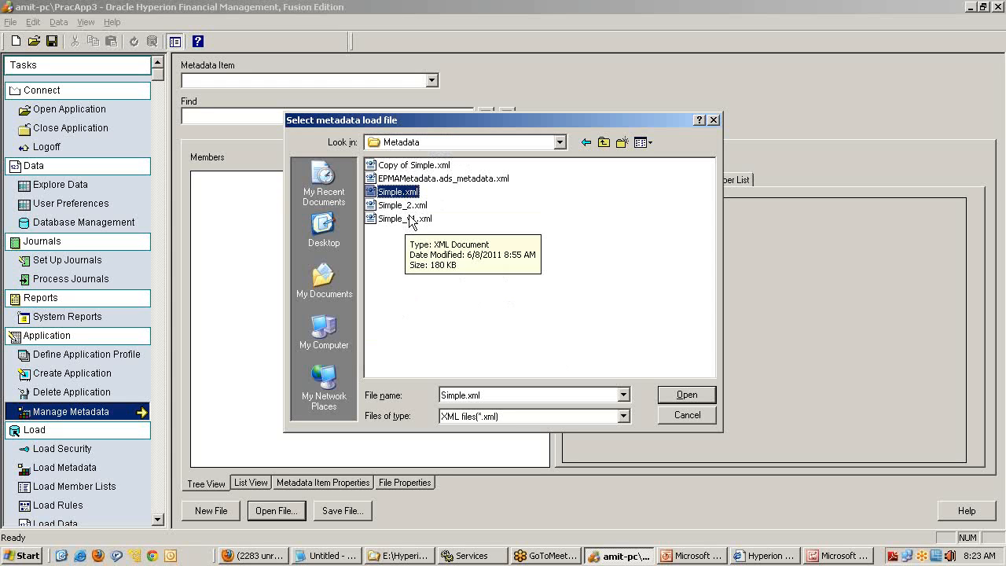
mouse_move(412, 233)
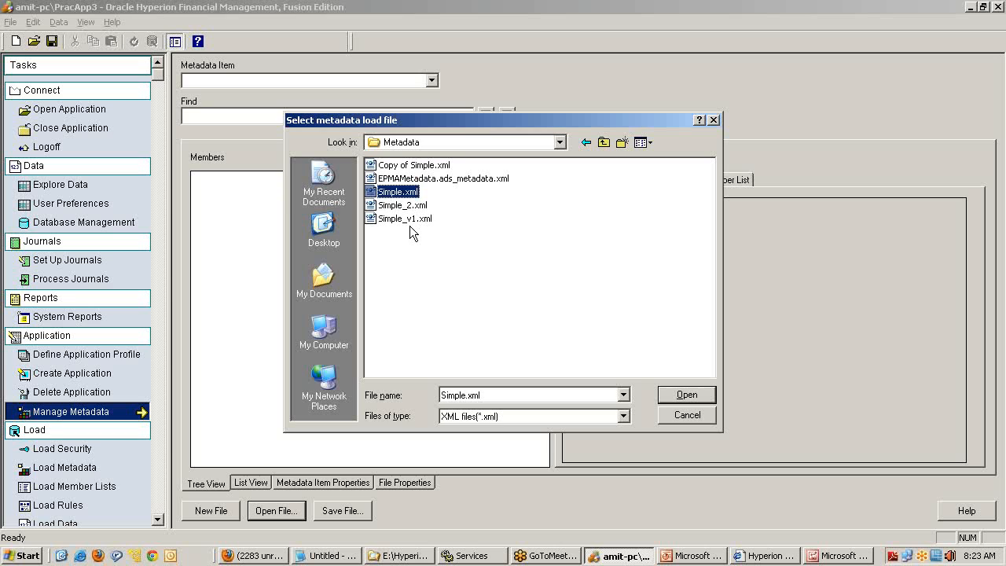